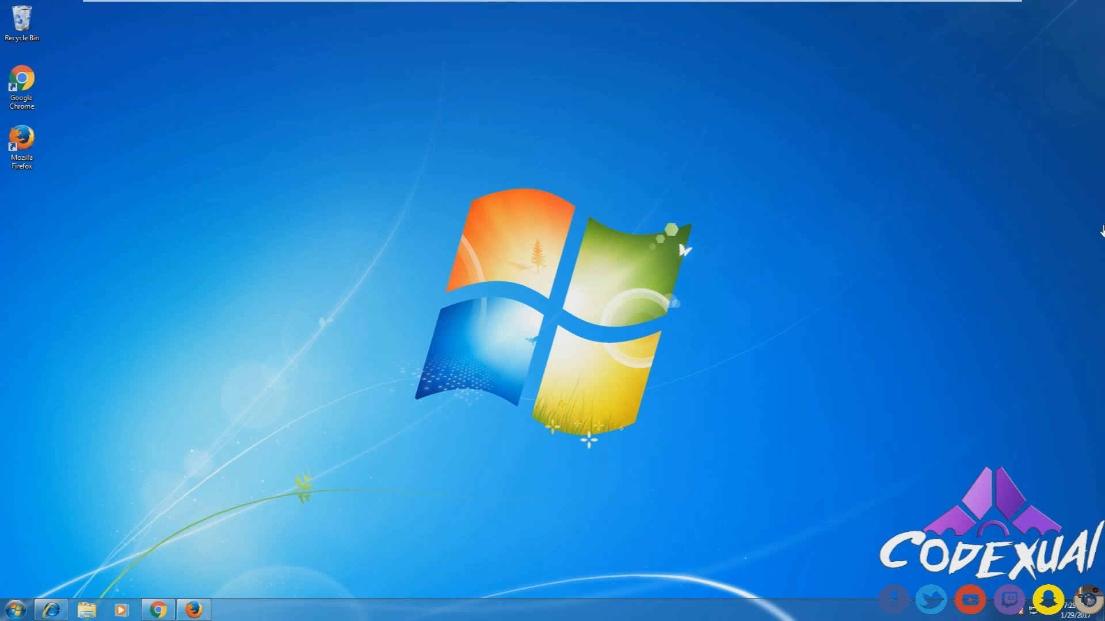
mouse_move(1048, 176)
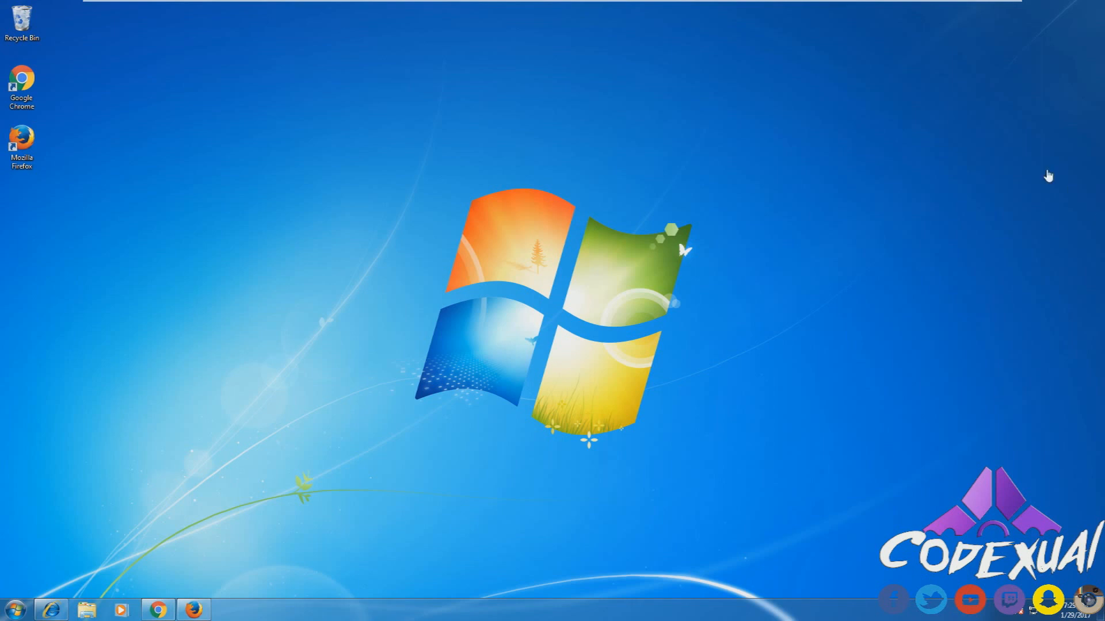
mouse_move(289, 101)
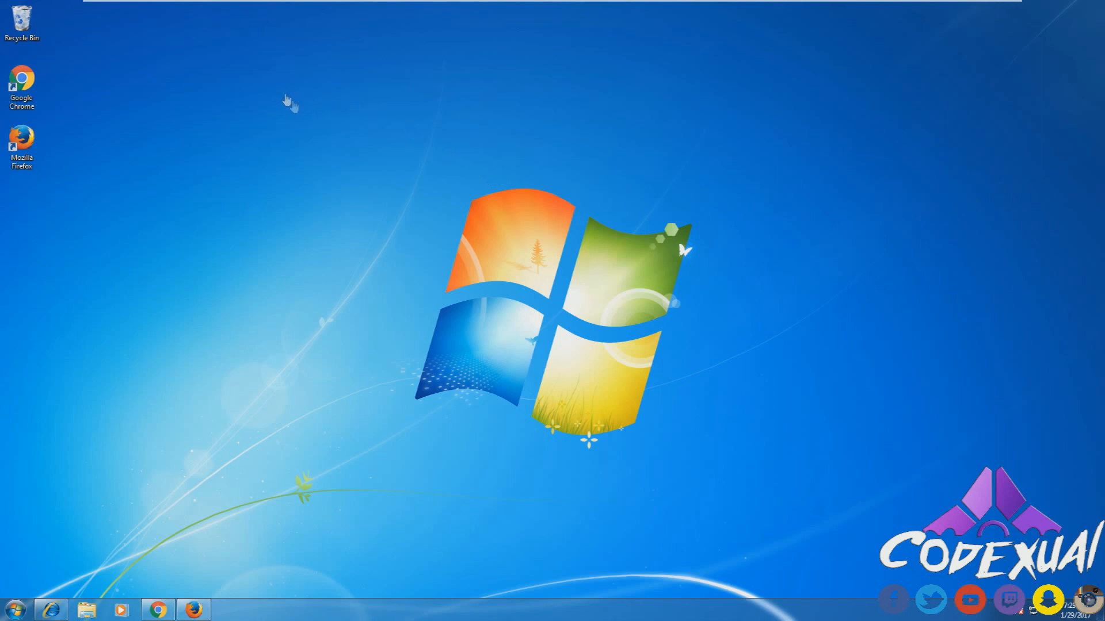
mouse_move(304, 128)
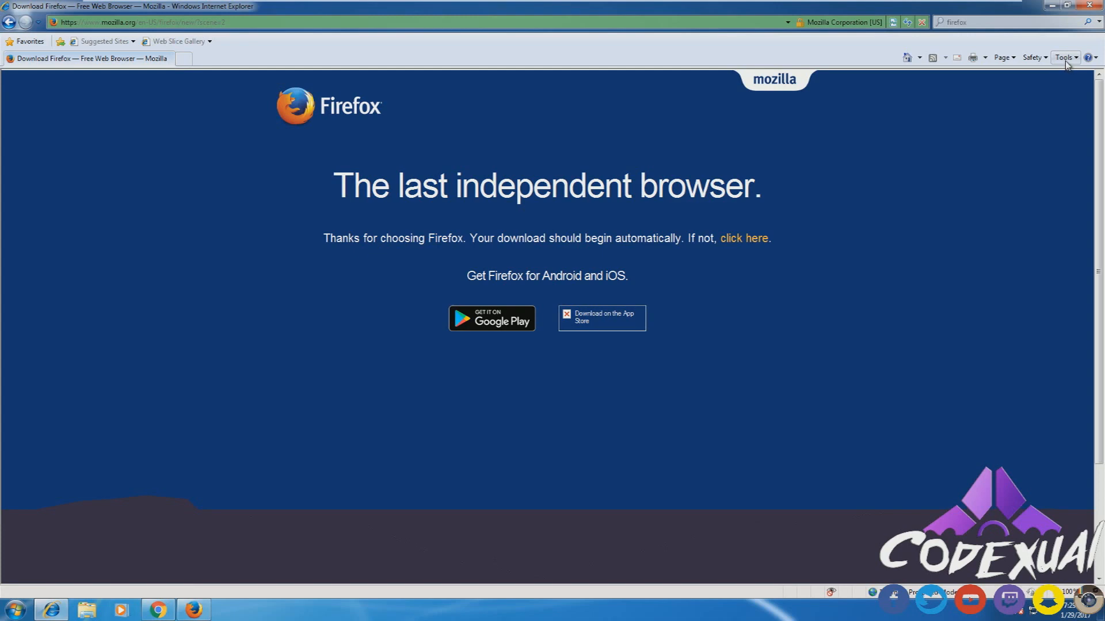
mouse_move(1089, 43)
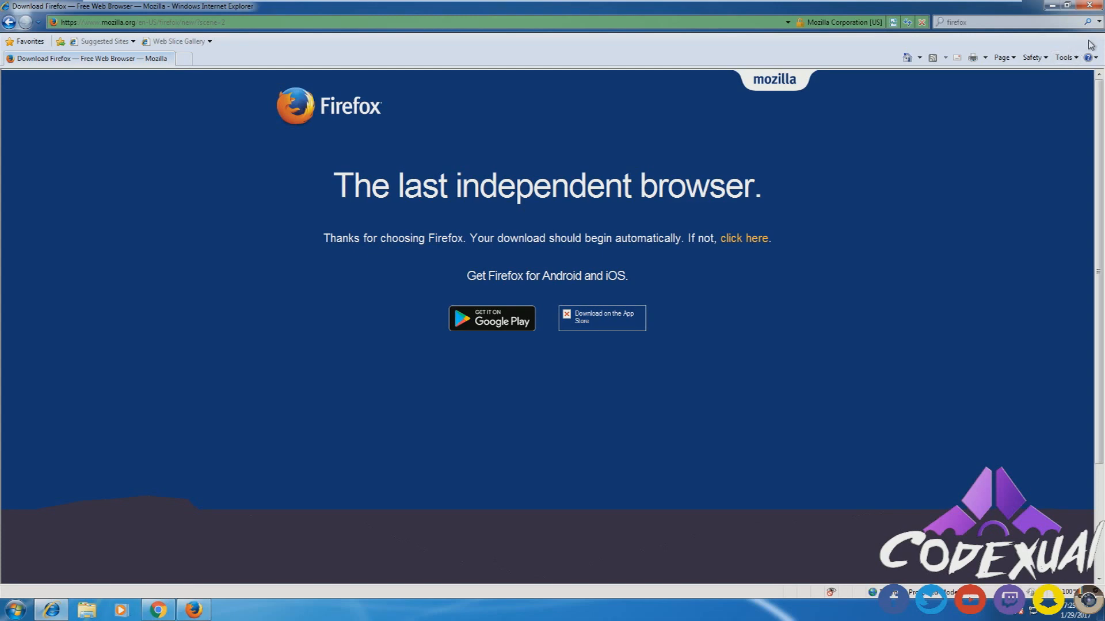
mouse_move(1092, 43)
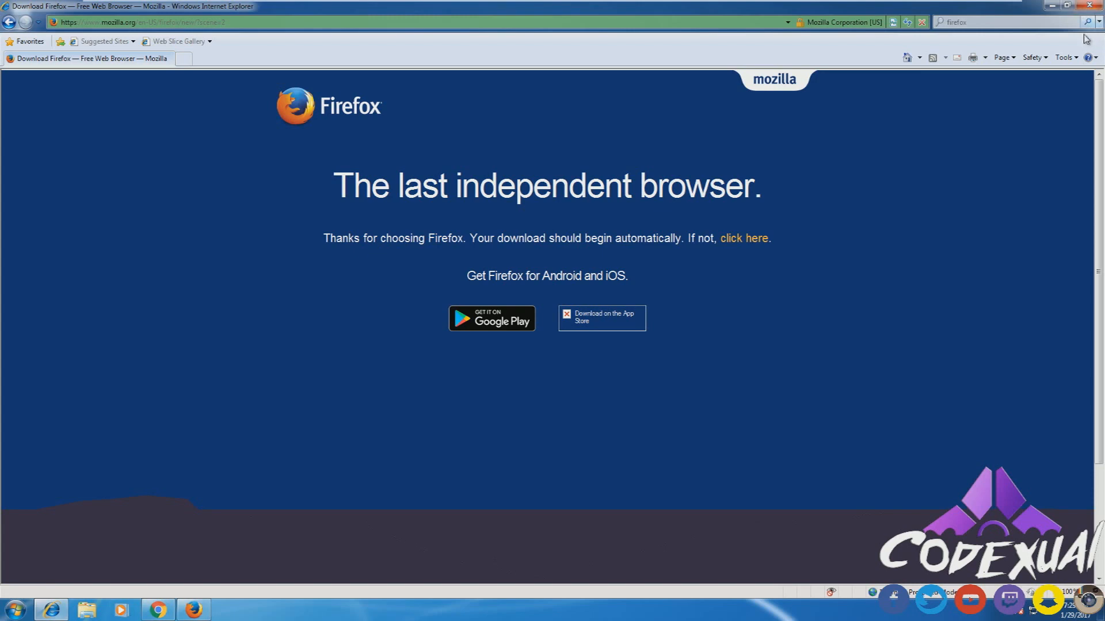
- Reset all Internet Explorer settings from Internet Options' Advanced tab and acknowledge the restart notice
click(1066, 57)
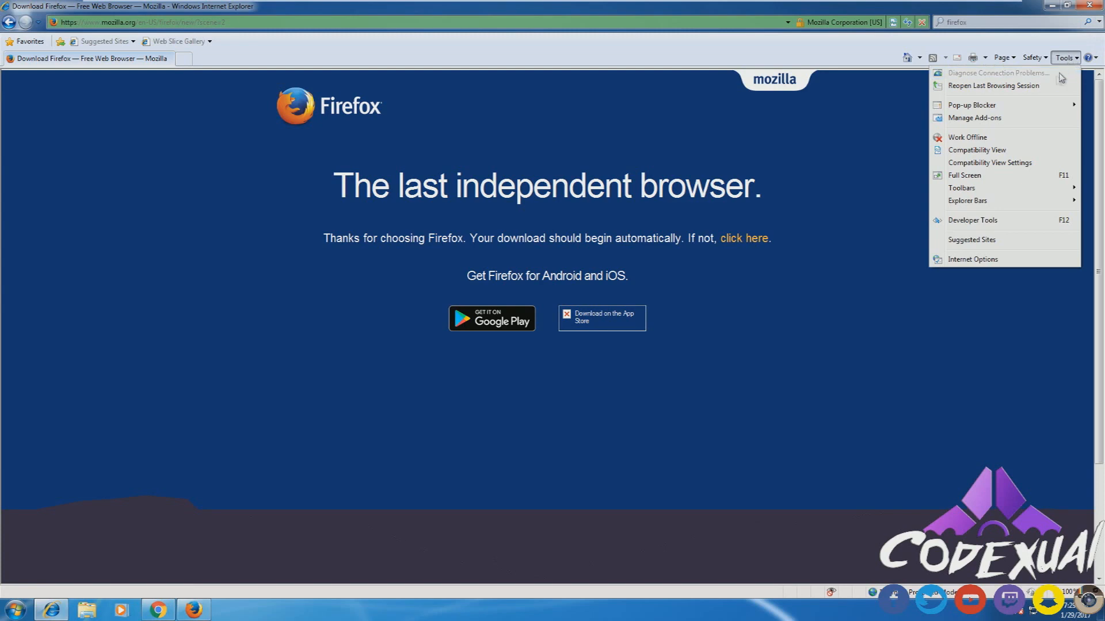
mouse_move(981, 266)
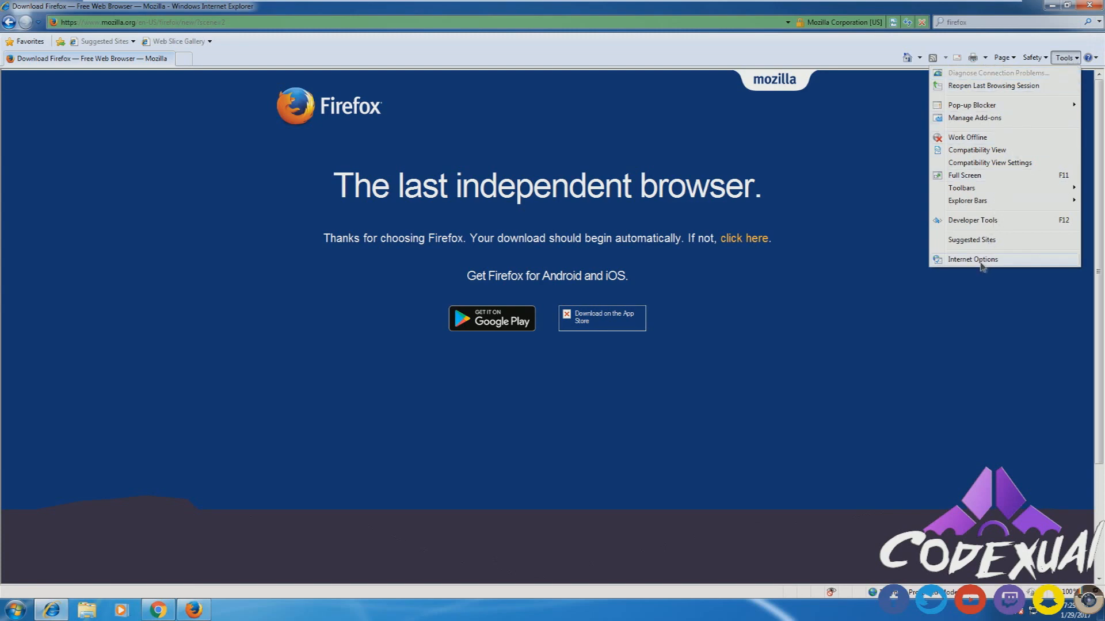
click(973, 259)
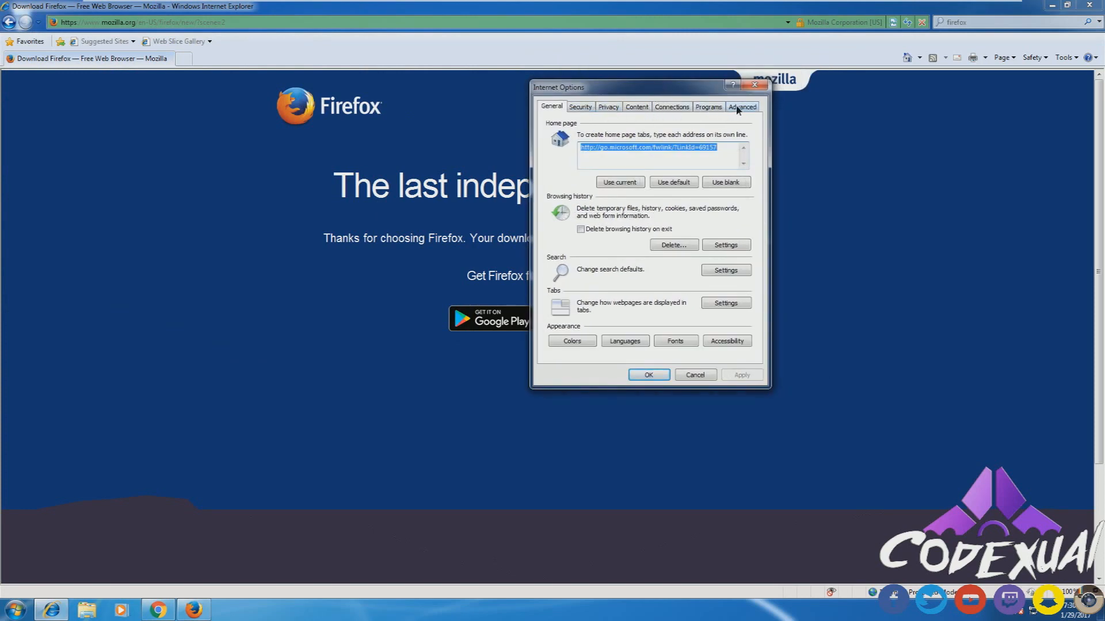
click(742, 106)
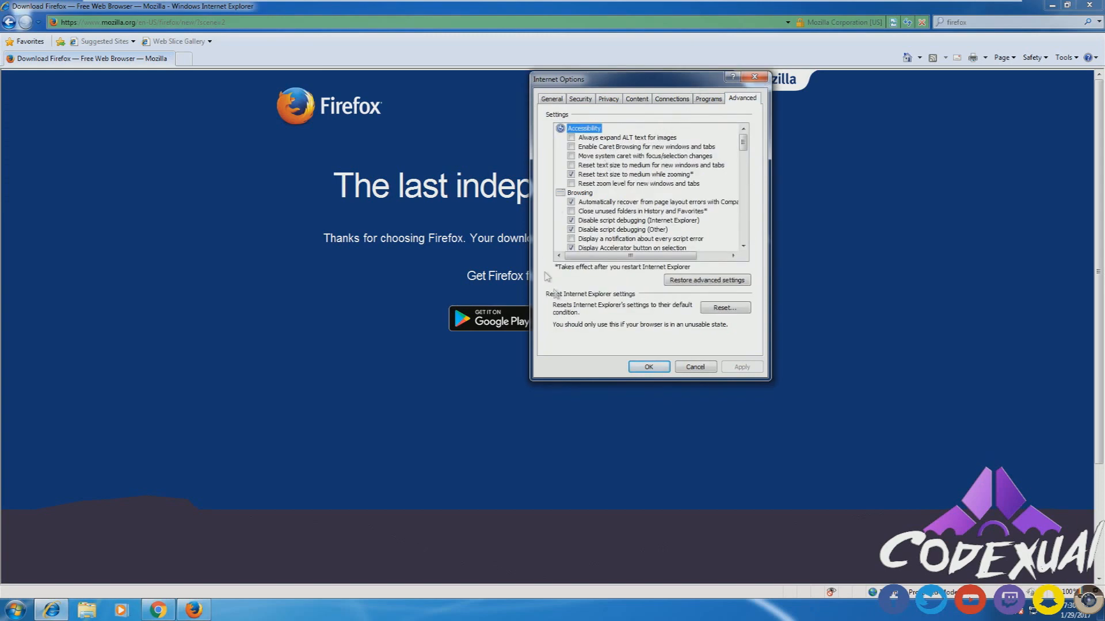
click(725, 307)
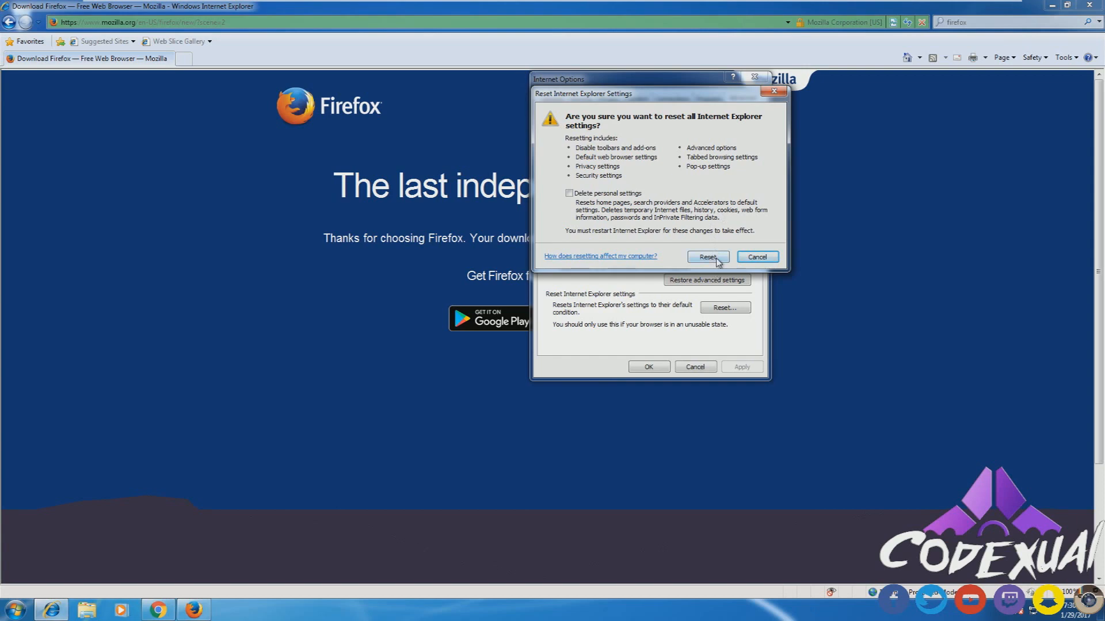
click(706, 257)
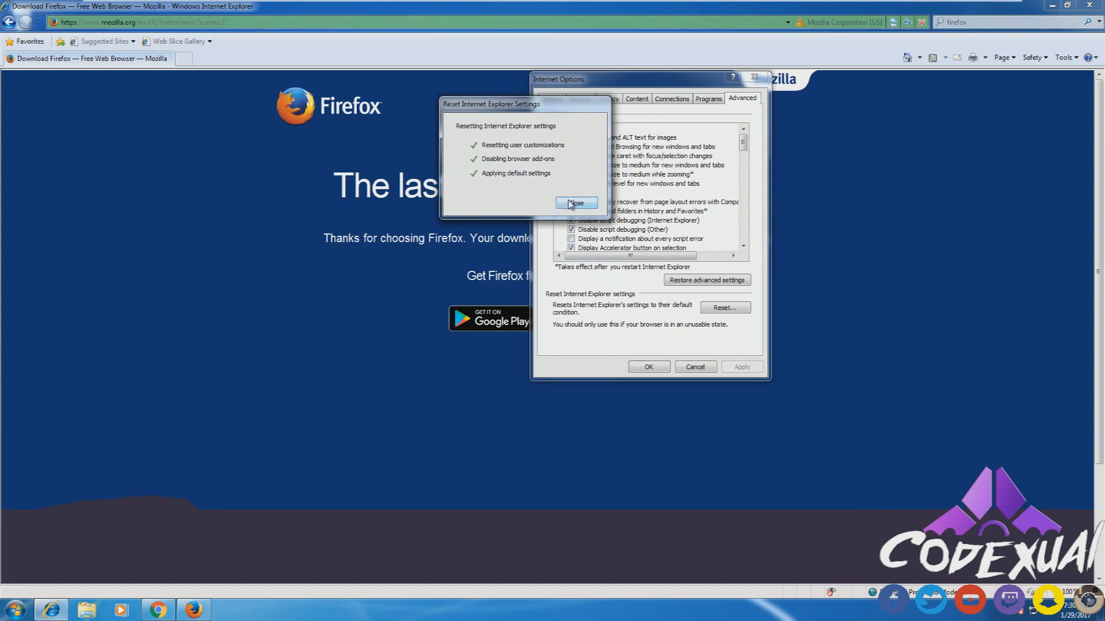
click(575, 204)
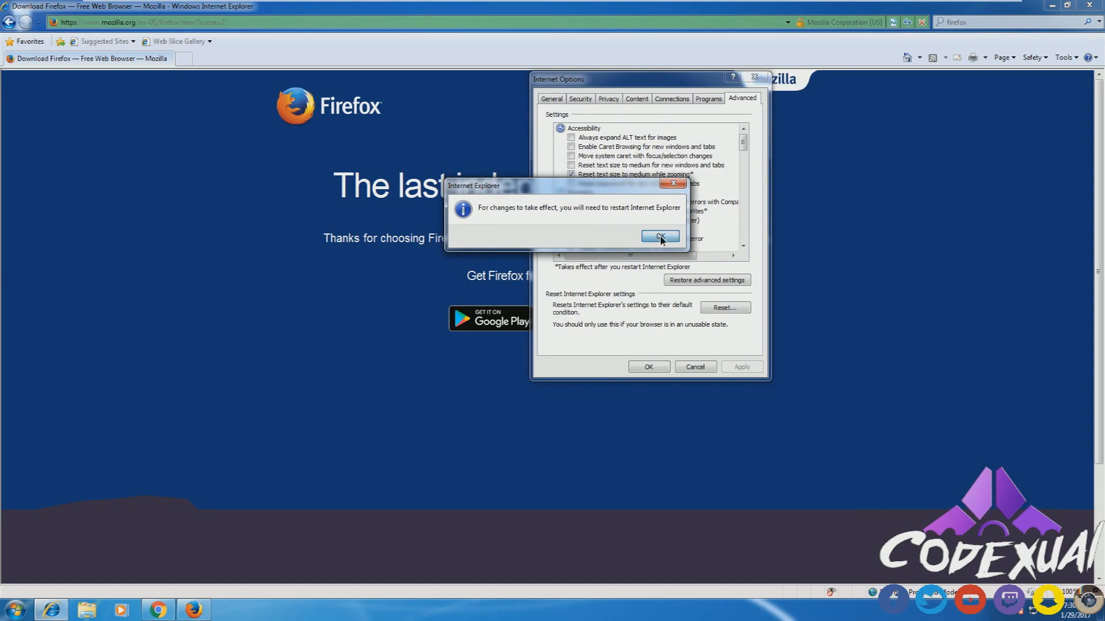
click(658, 236)
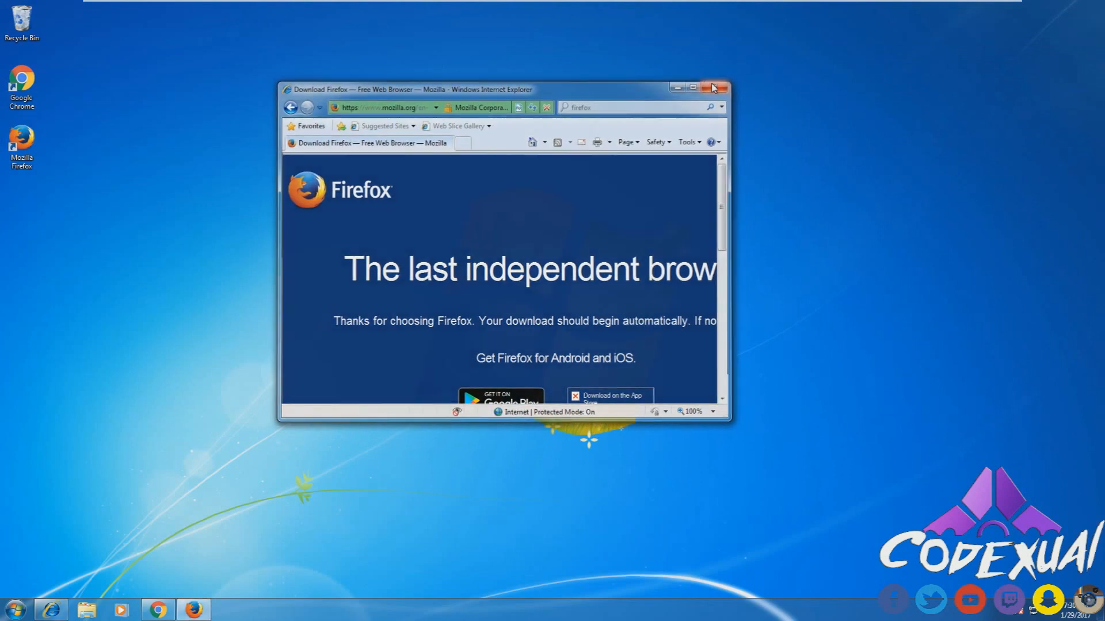
- Close Internet Explorer, maximize Chrome and bring up its Settings page
click(717, 87)
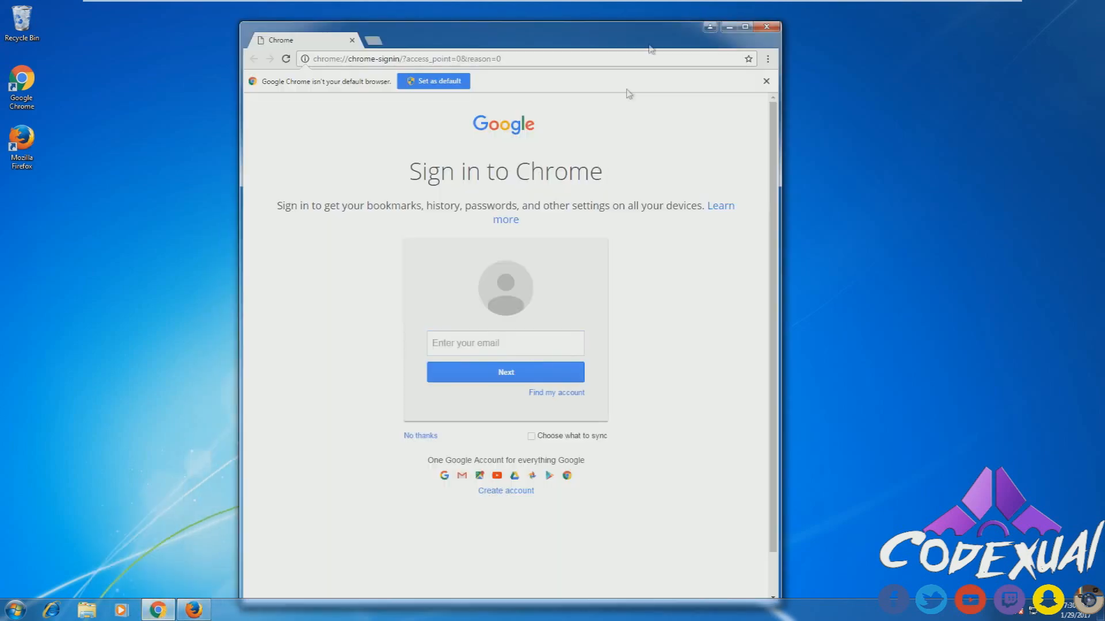
click(744, 27)
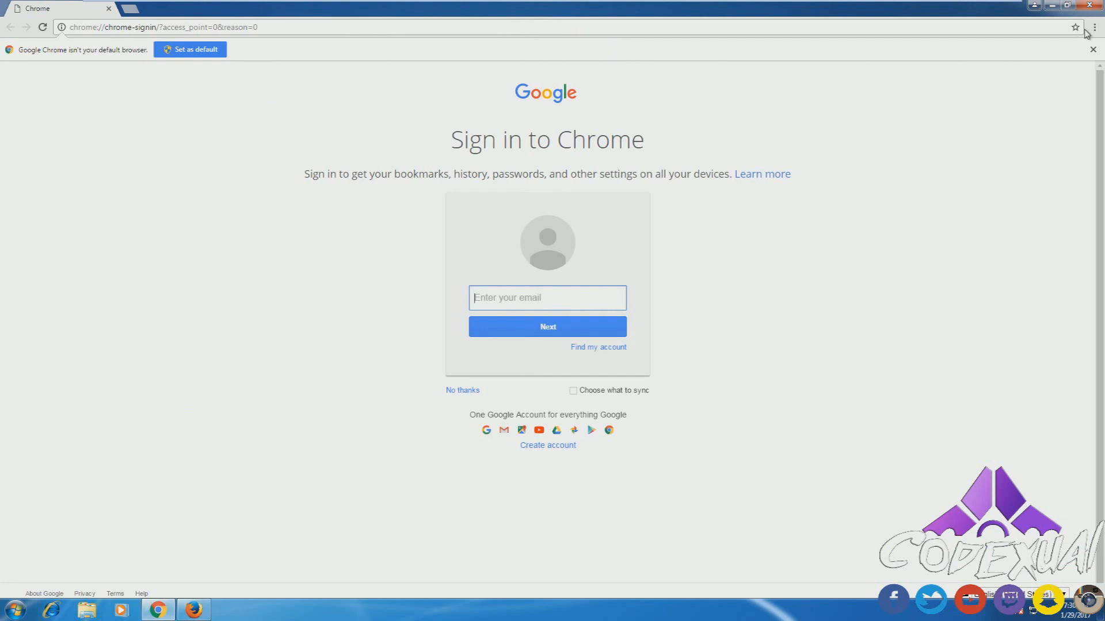
mouse_move(1093, 27)
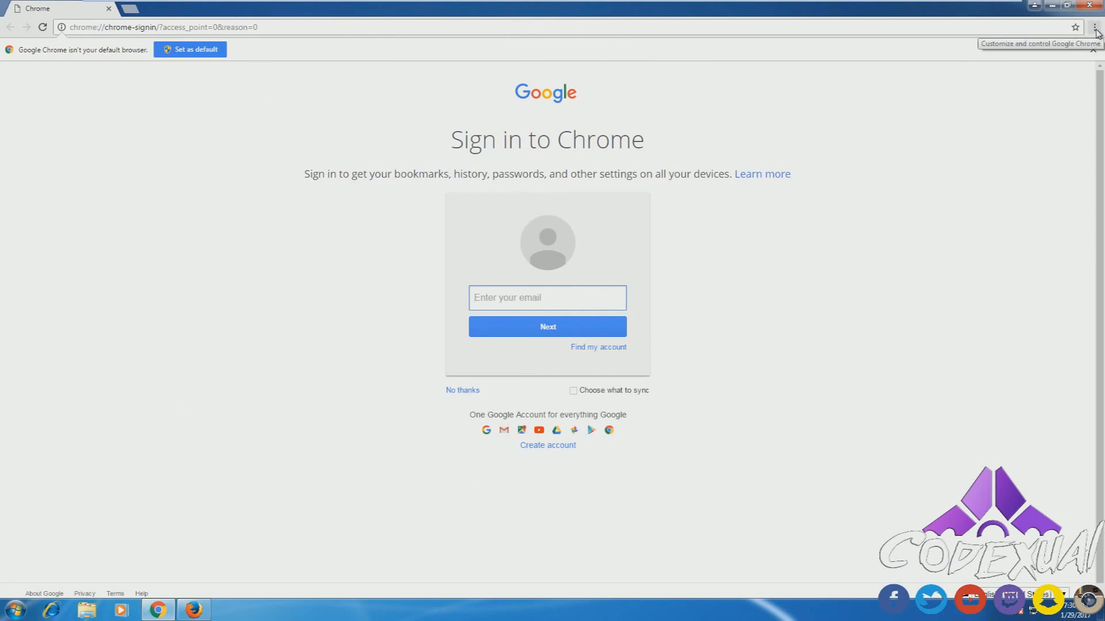
click(1096, 27)
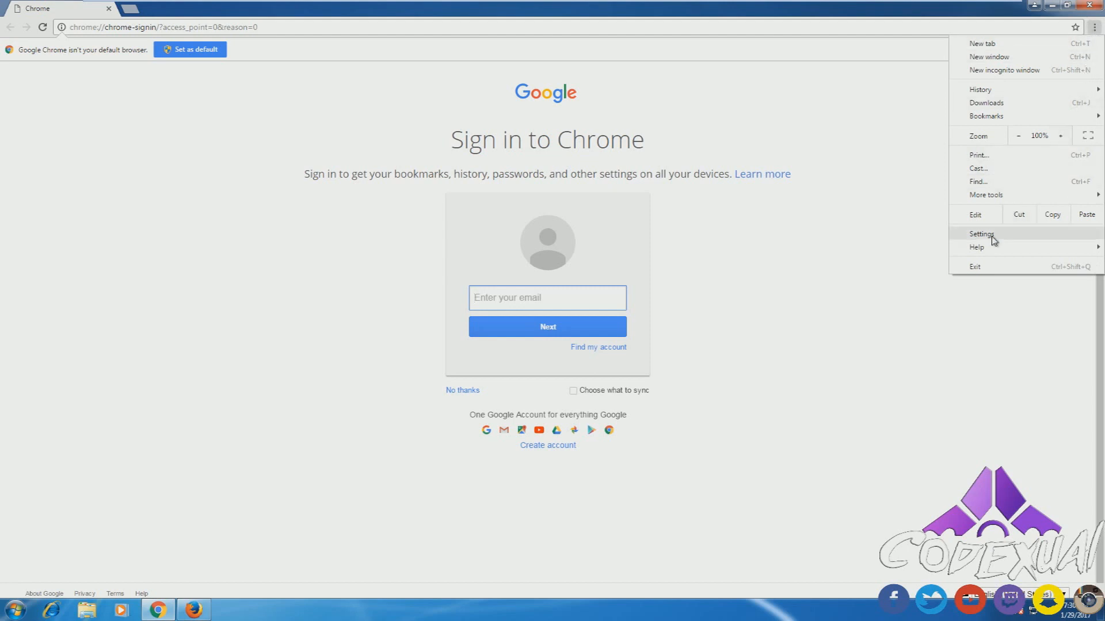
mouse_move(992, 242)
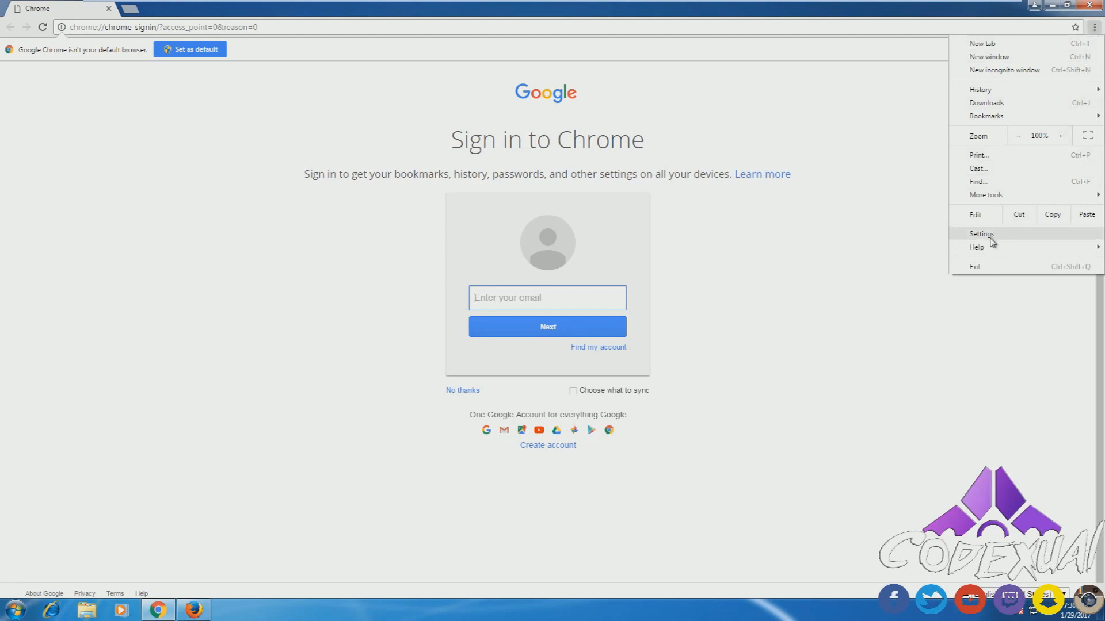
click(981, 233)
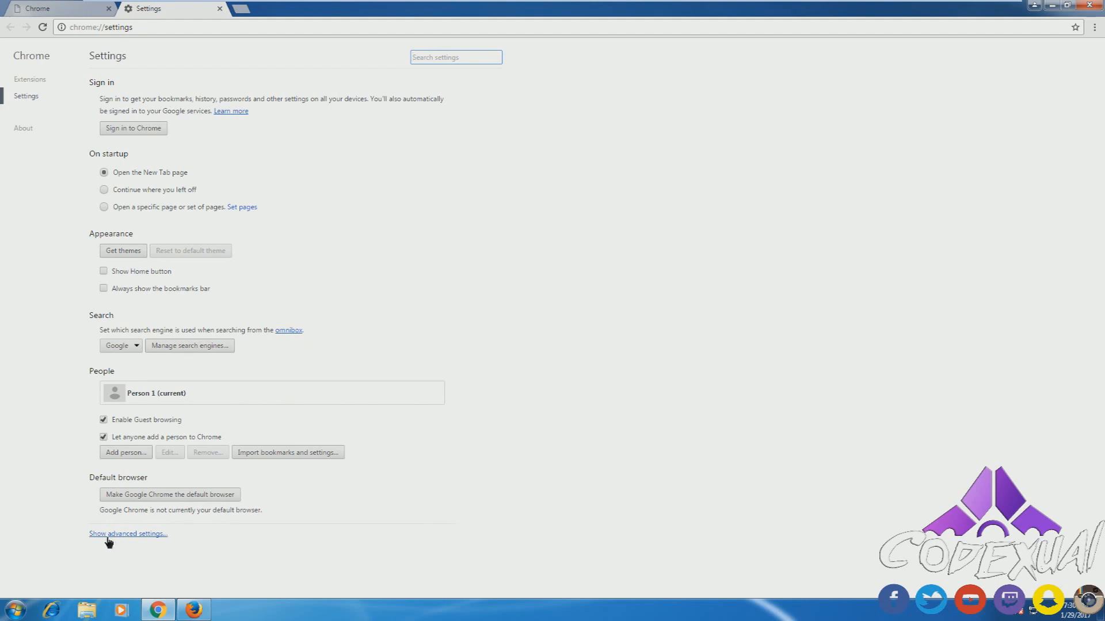
- Reset Chrome's settings from the advanced settings, then close Chrome
click(127, 533)
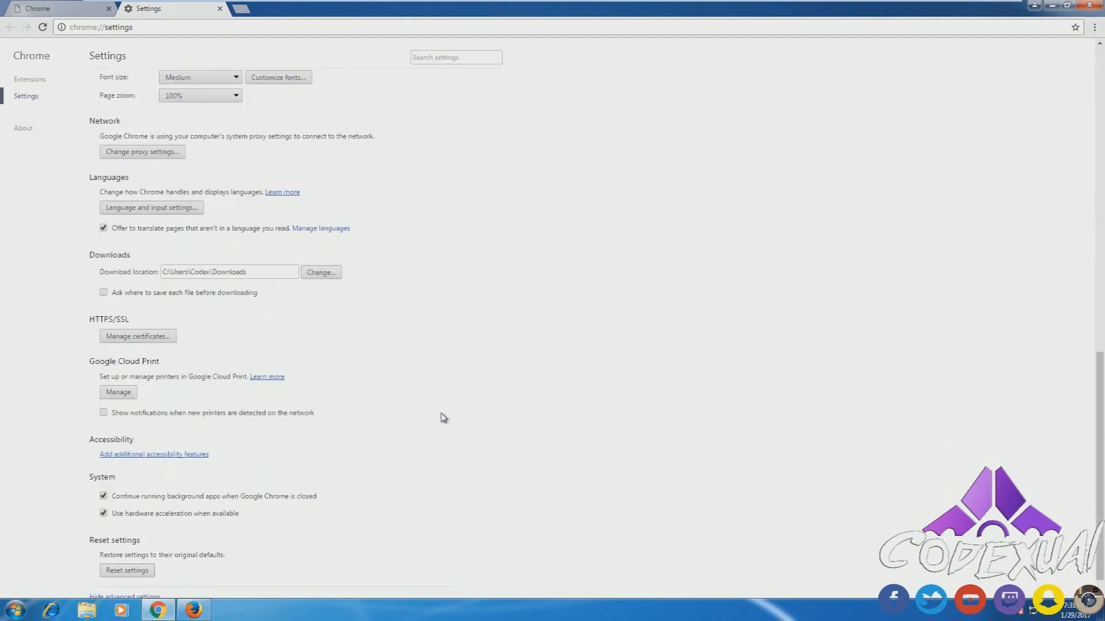
scroll(down, 3)
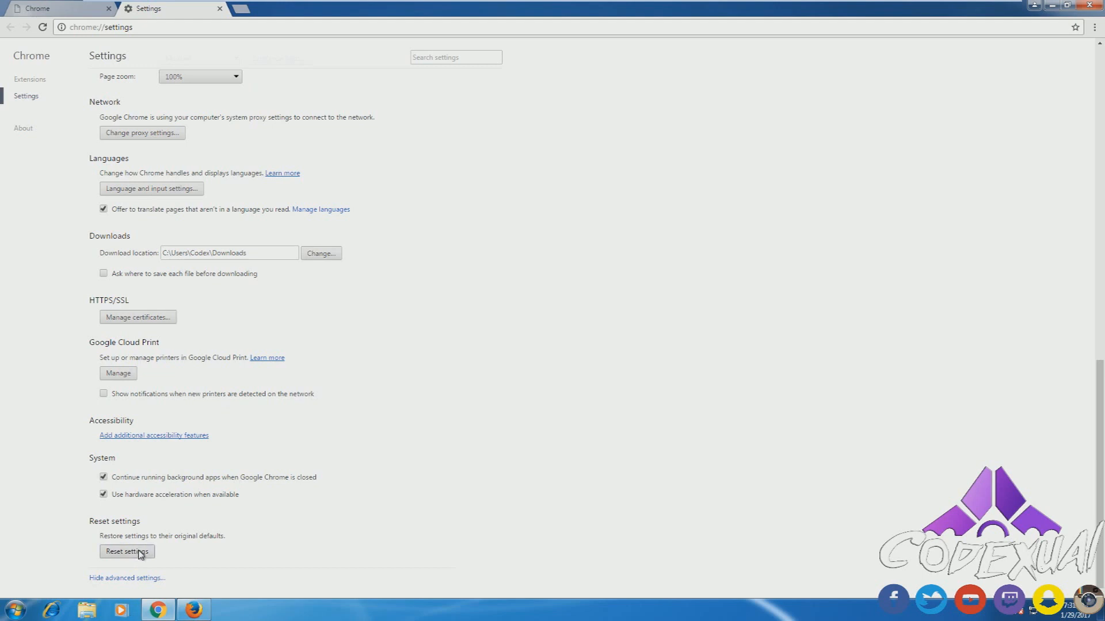
click(127, 552)
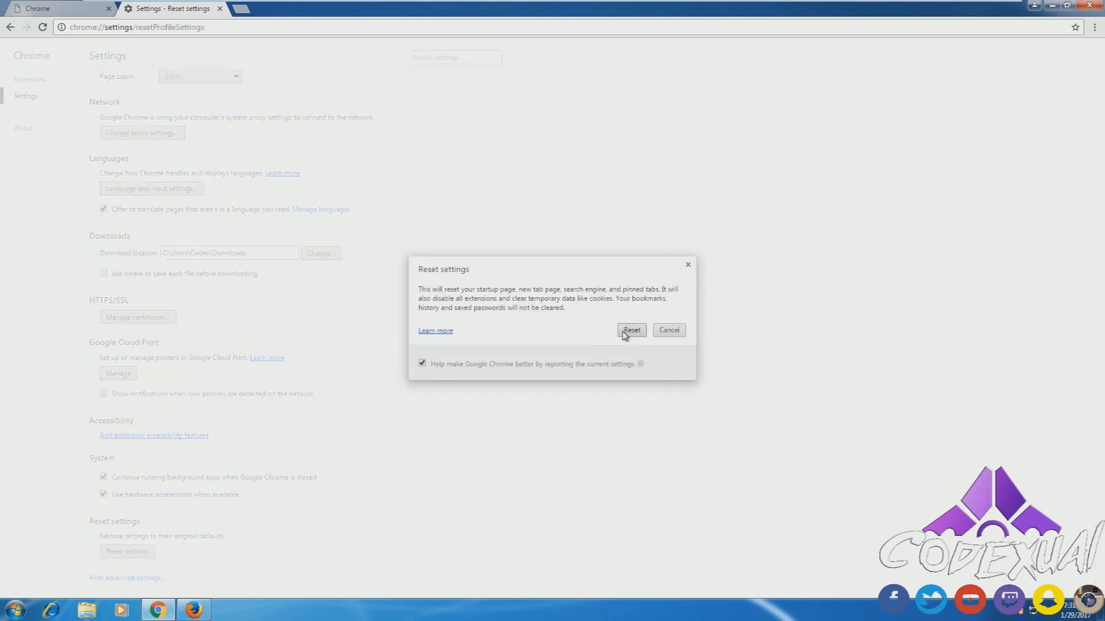
click(631, 330)
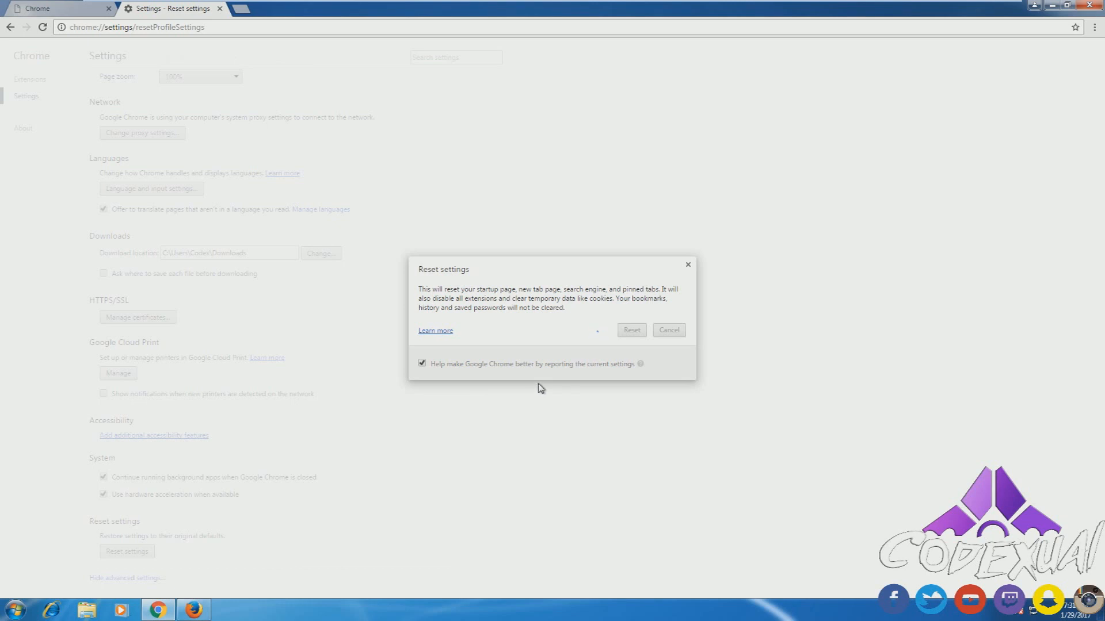
click(630, 329)
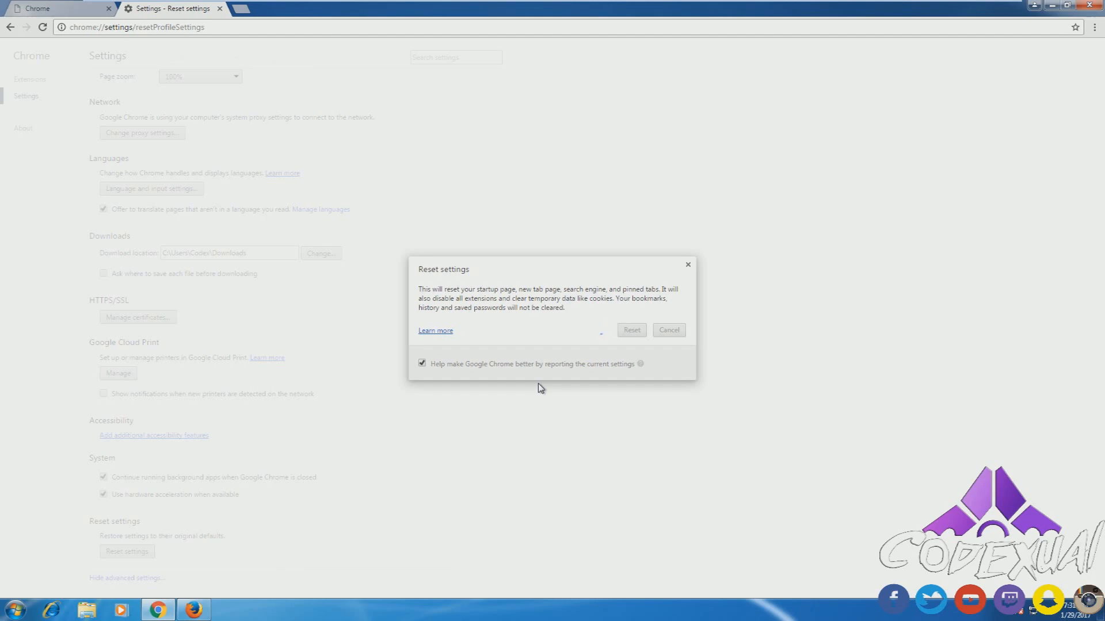
click(631, 330)
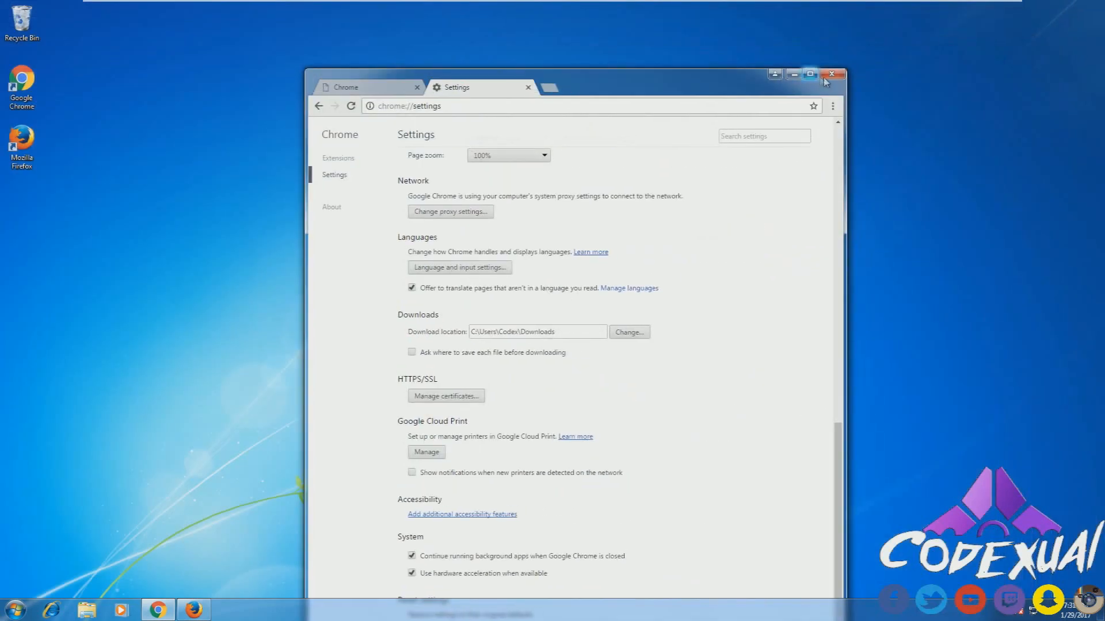
click(831, 74)
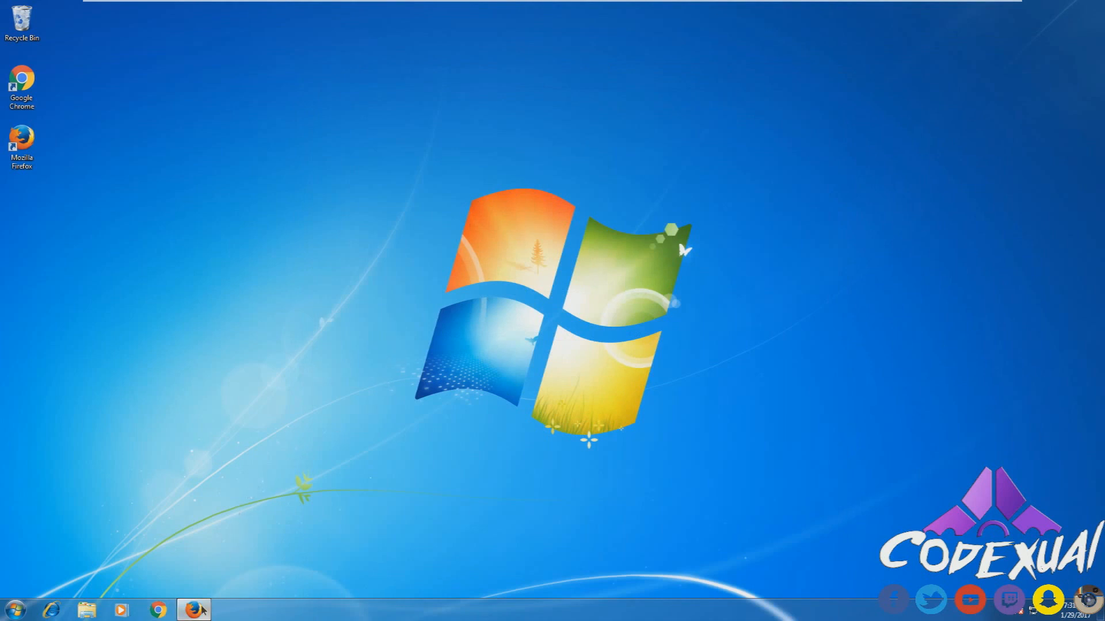
- Launch Firefox, reach Help, and decline Restart with Add-ons Disabled
click(194, 609)
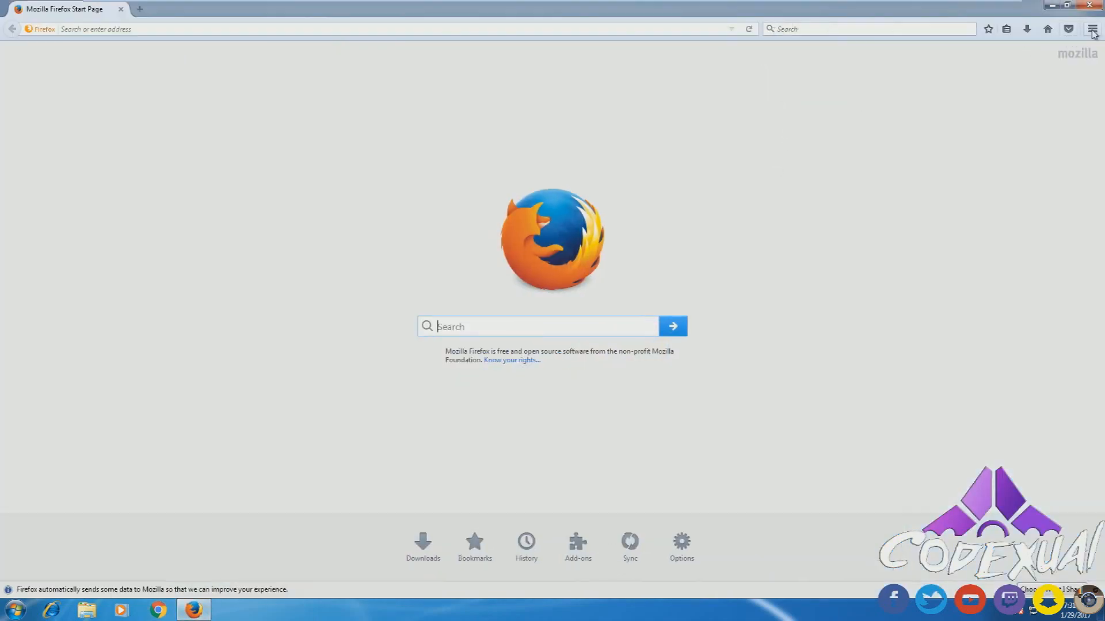
click(1091, 29)
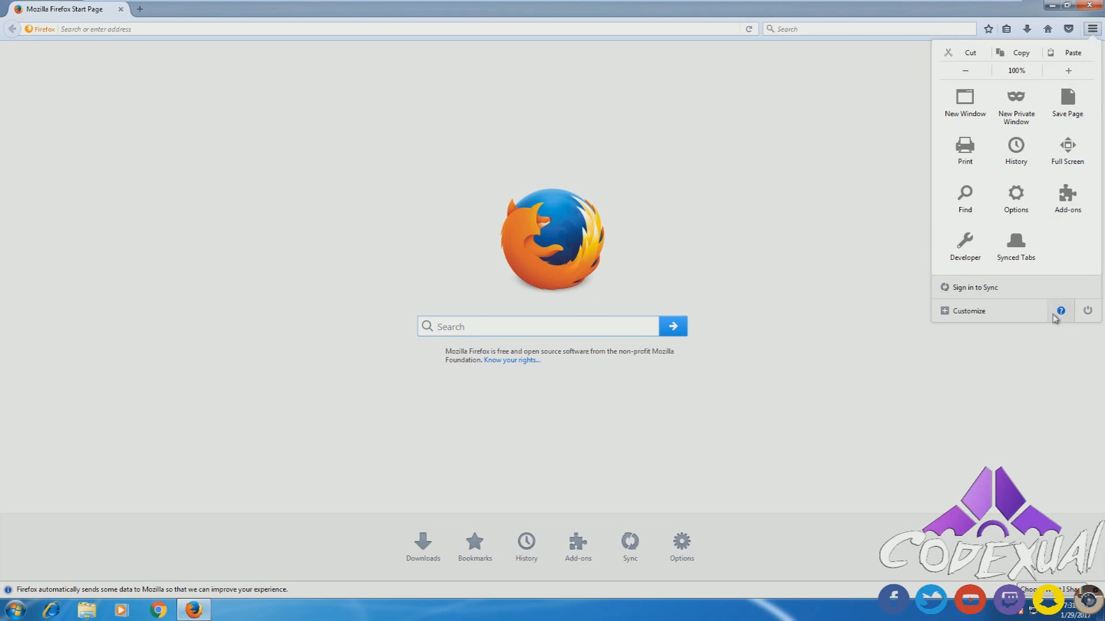
click(1060, 310)
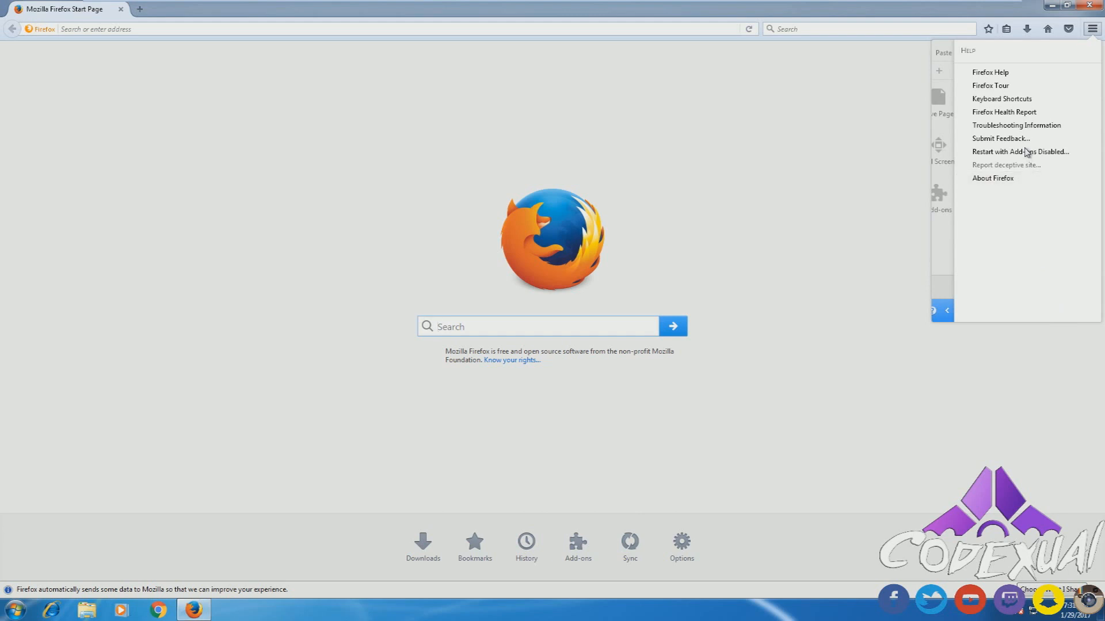
mouse_move(1020, 151)
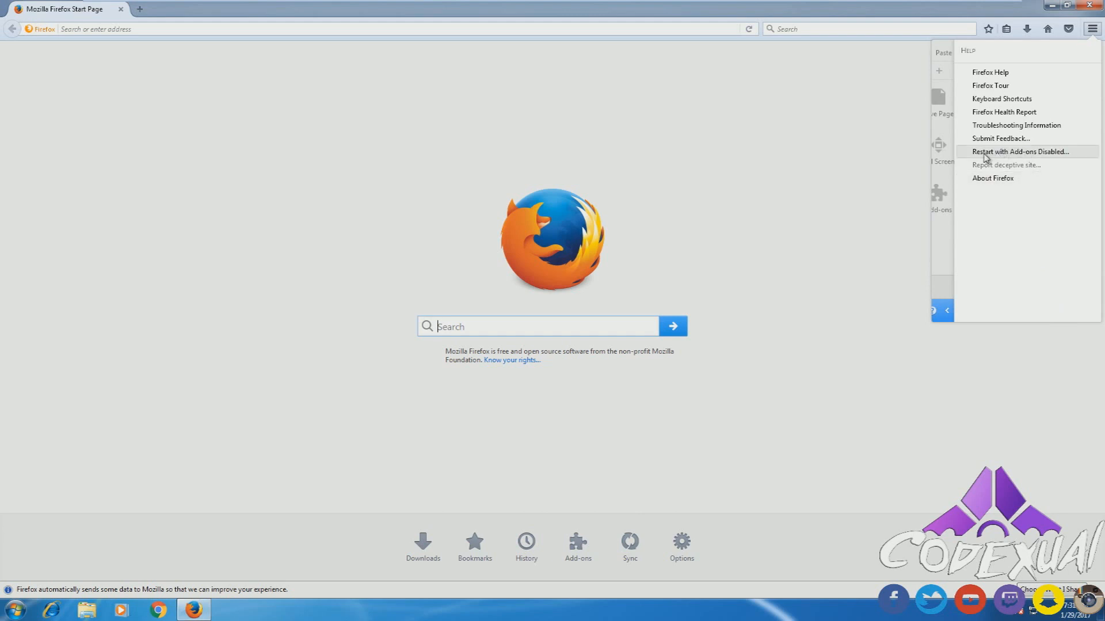
click(1020, 152)
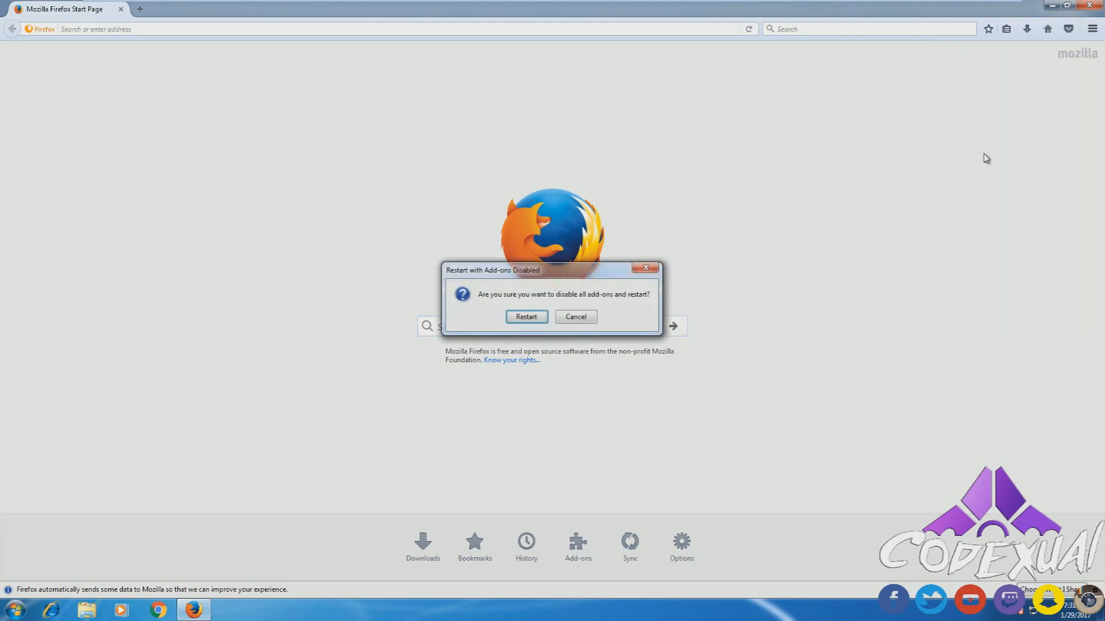
click(575, 317)
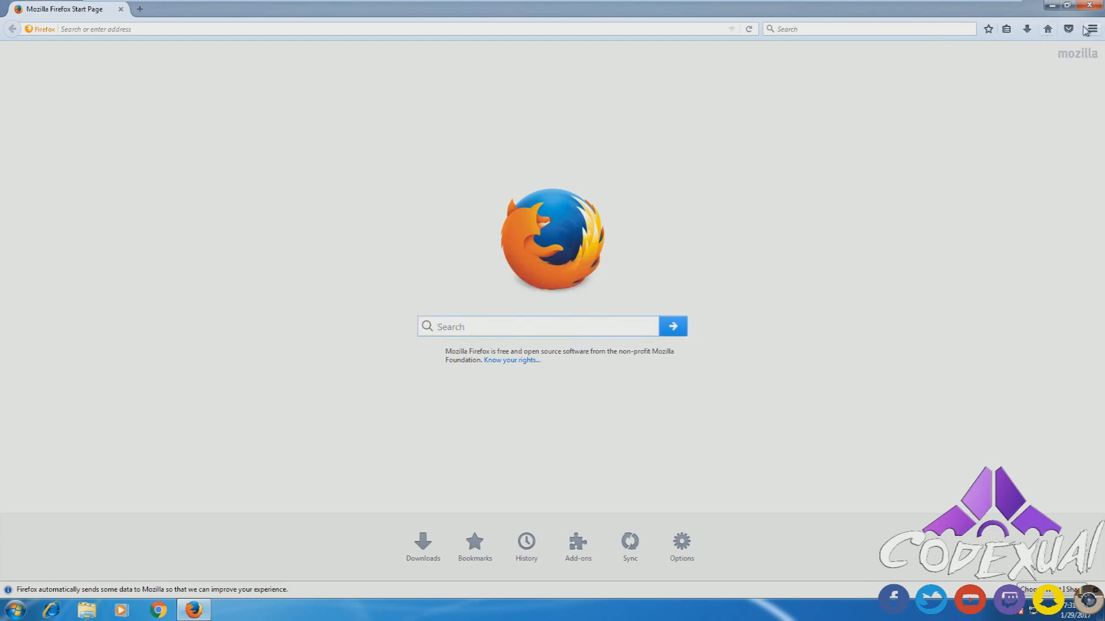
click(1092, 29)
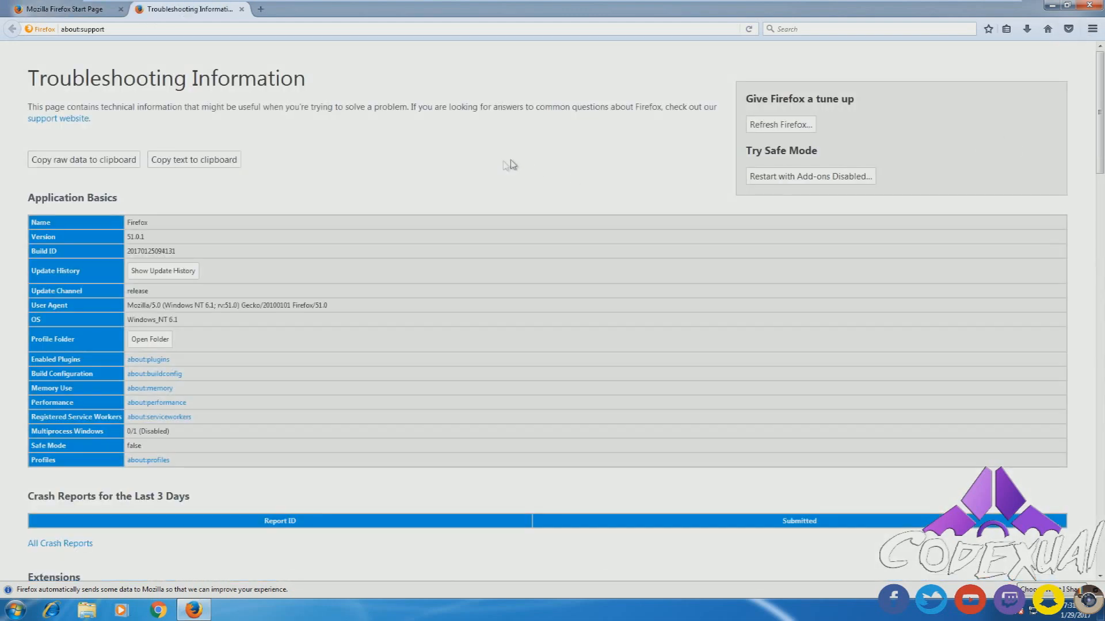
mouse_move(780, 125)
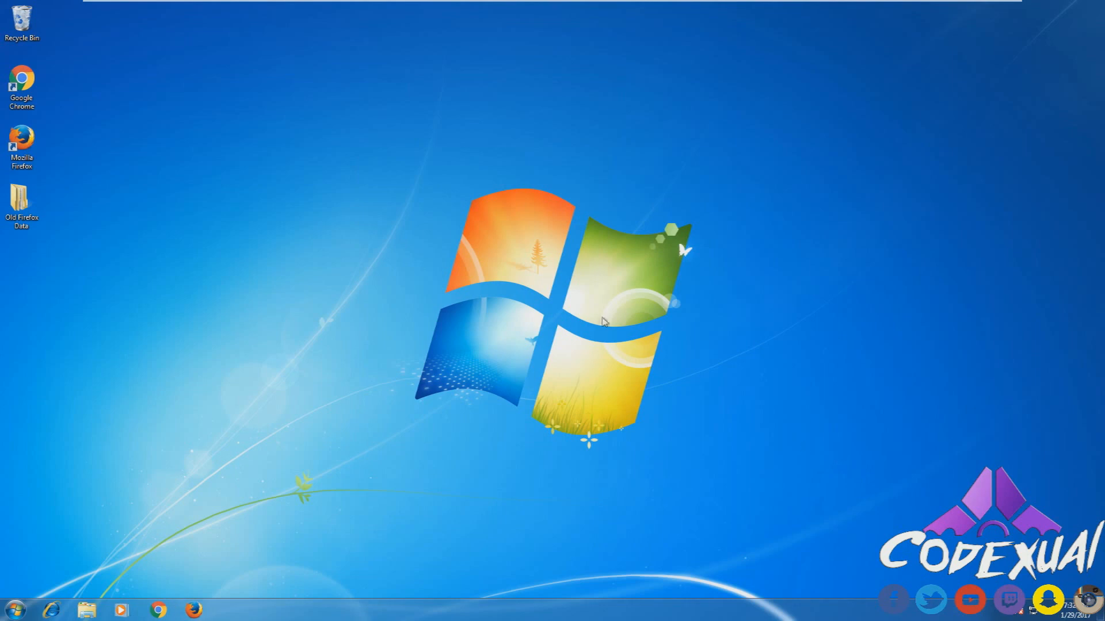
- Close the refreshed Firefox and run cmd from Start search as administrator
click(193, 610)
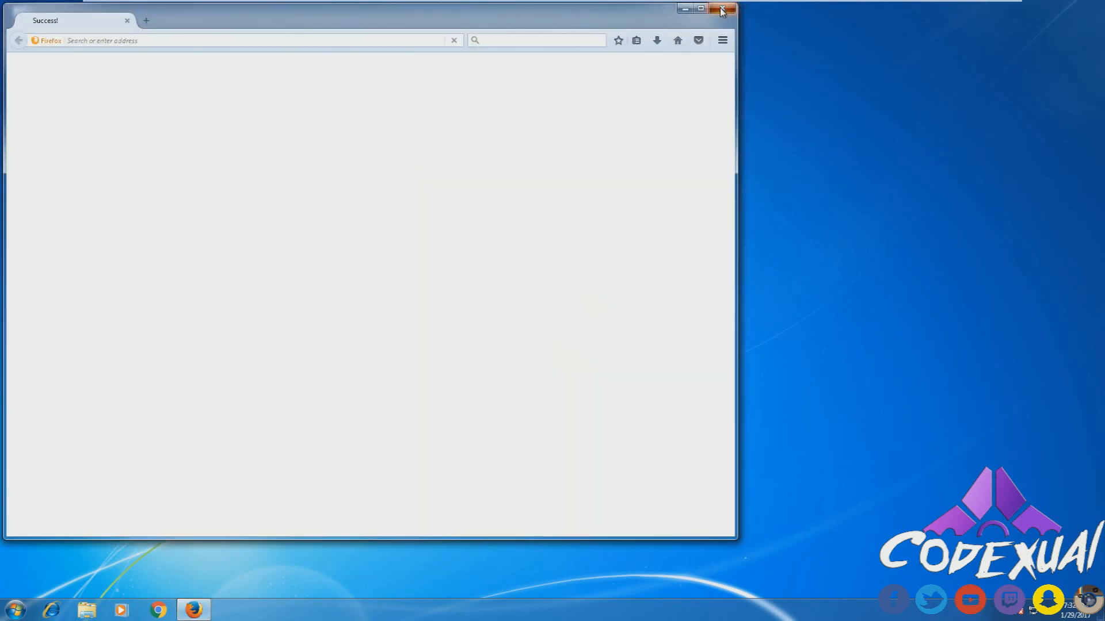
click(722, 8)
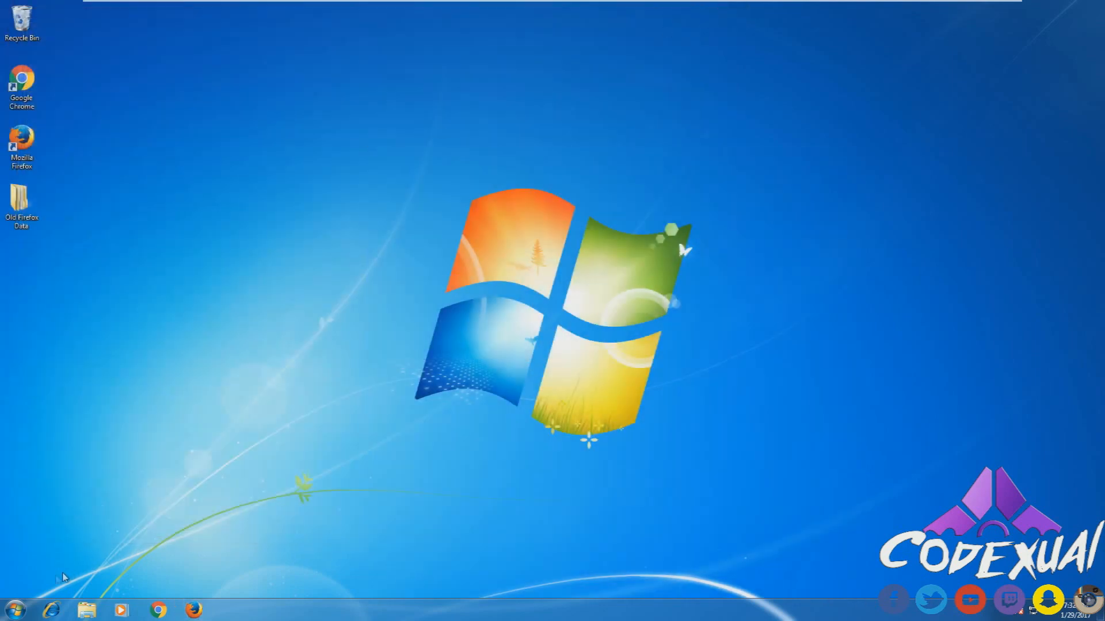
click(12, 609)
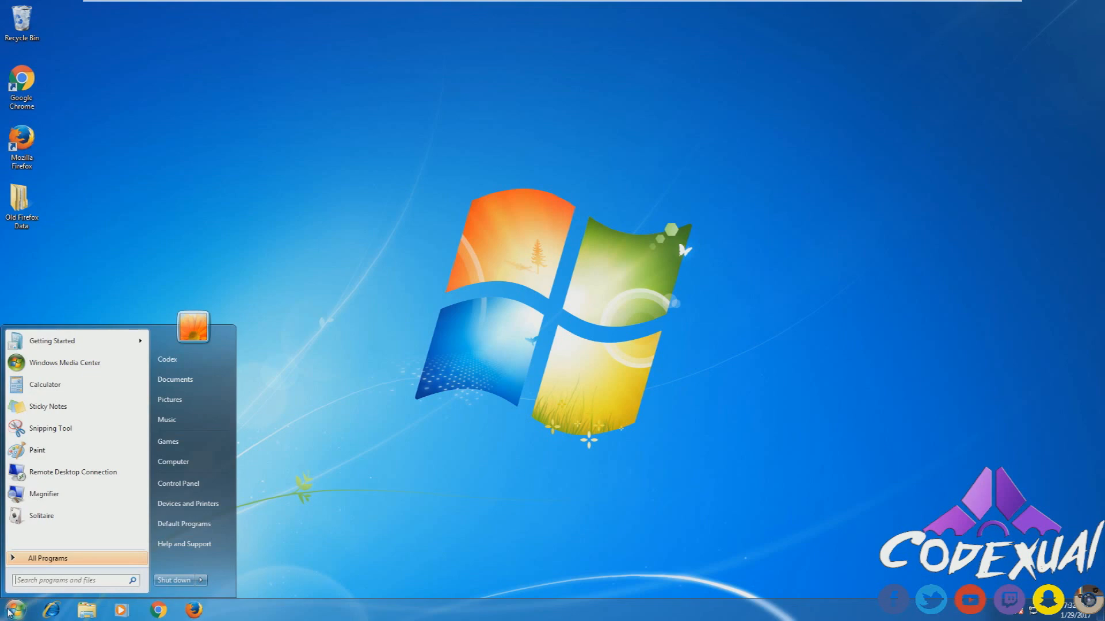
text(cmd)
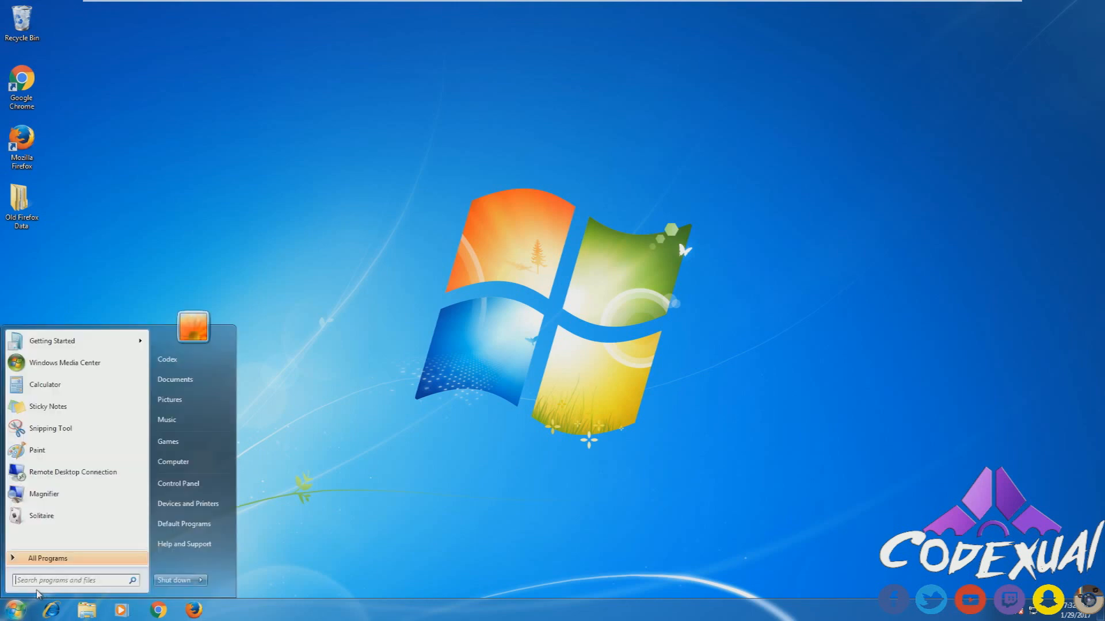
text(cmd)
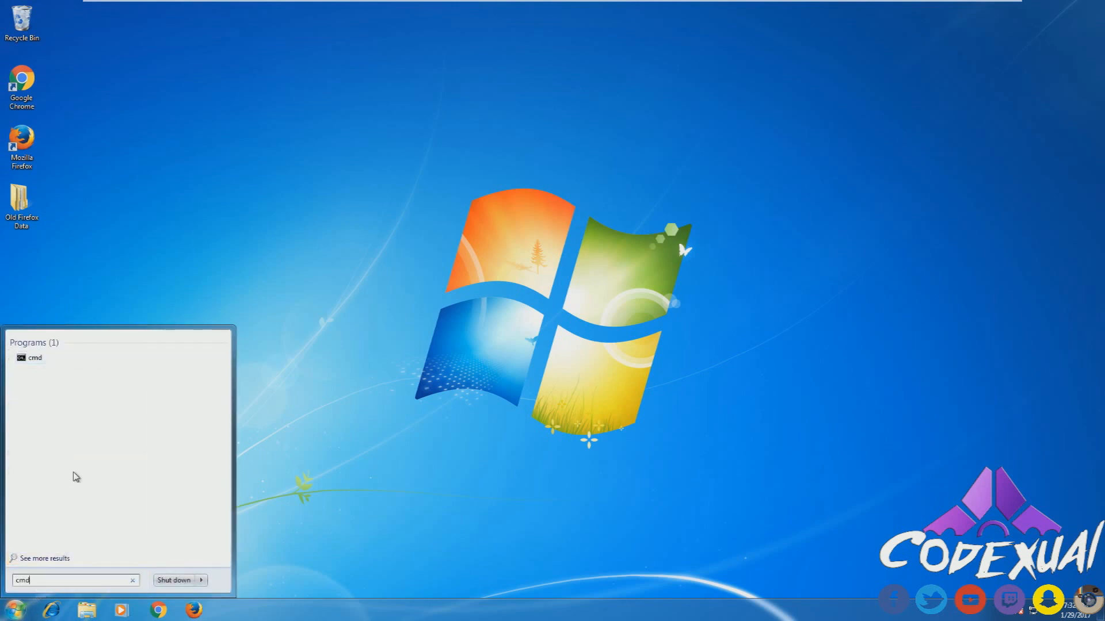
right_click(34, 357)
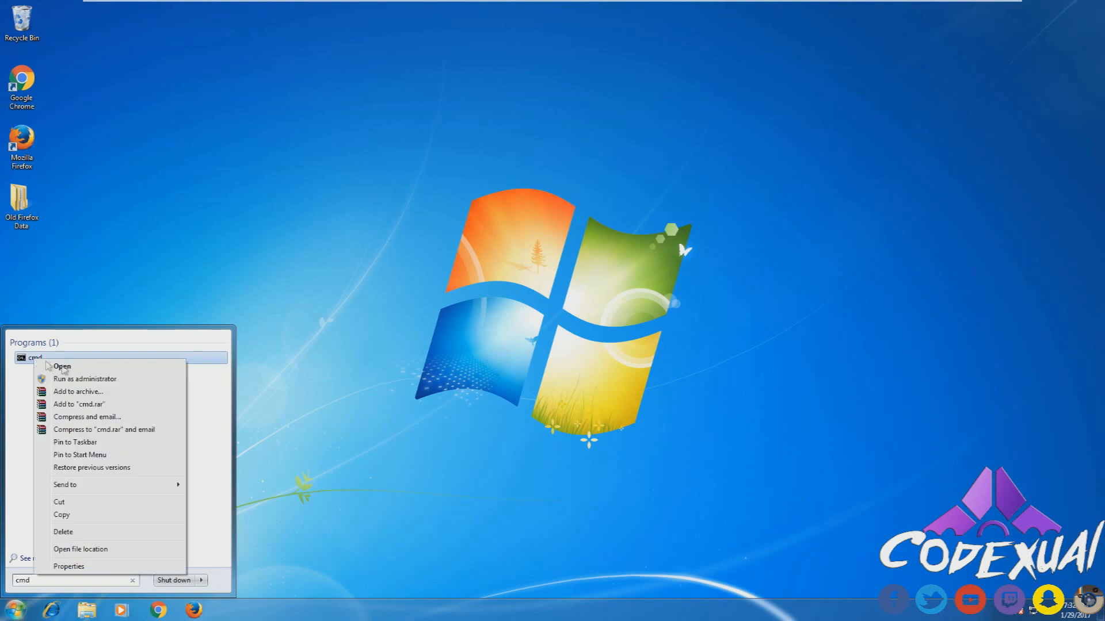
click(85, 379)
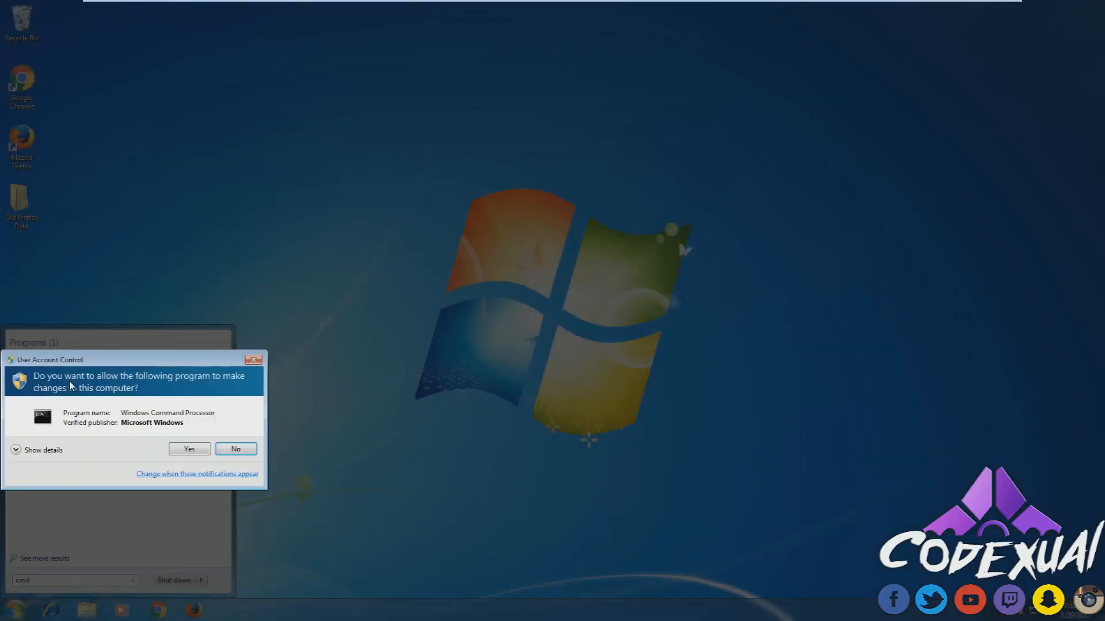
- Approve the UAC prompt and reset the IPv4 interface with netsh int ip reset
click(188, 449)
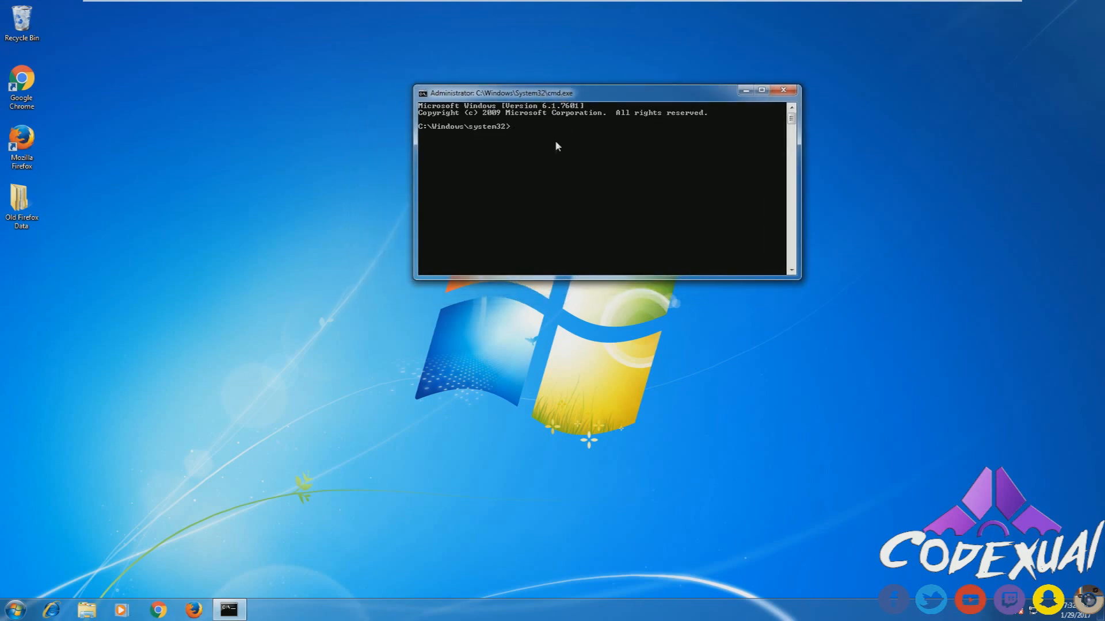
text(ne)
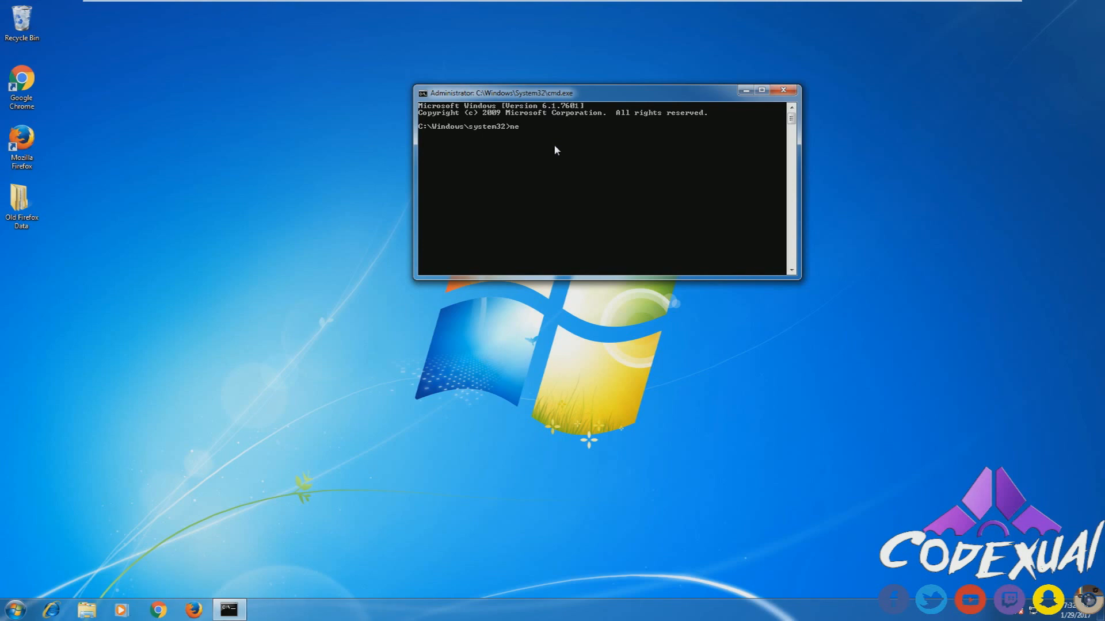
text(tsh)
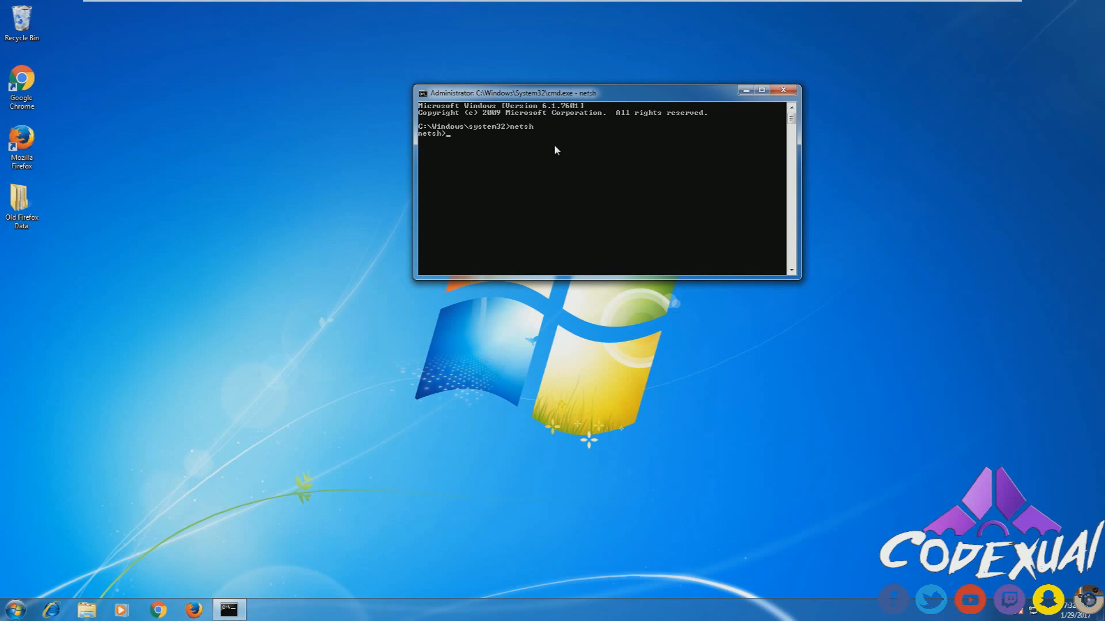
text(int)
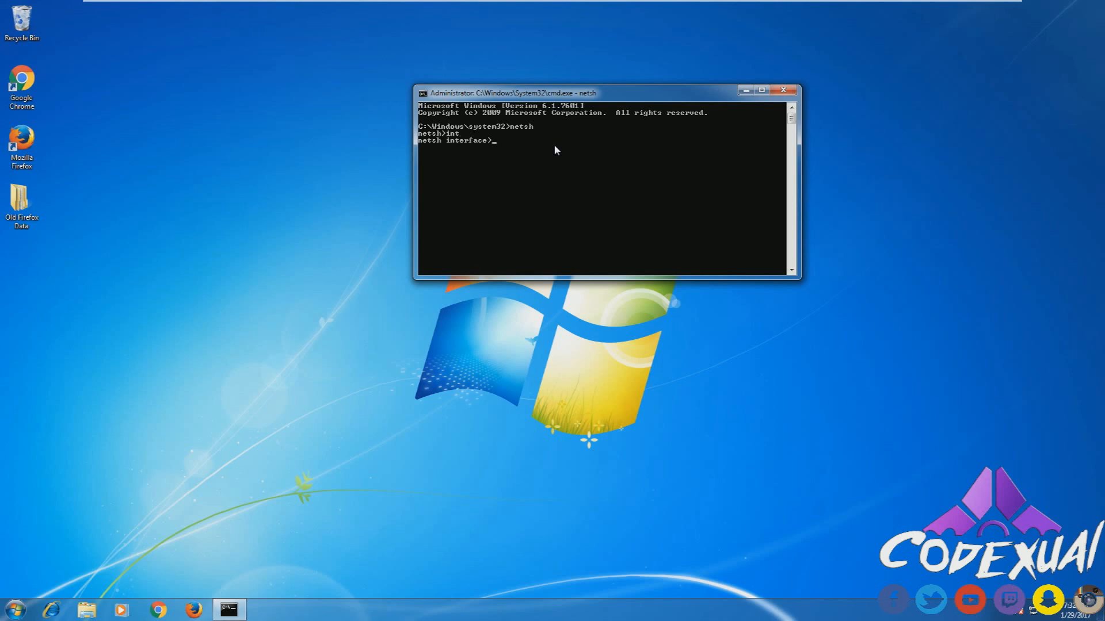
text(ip)
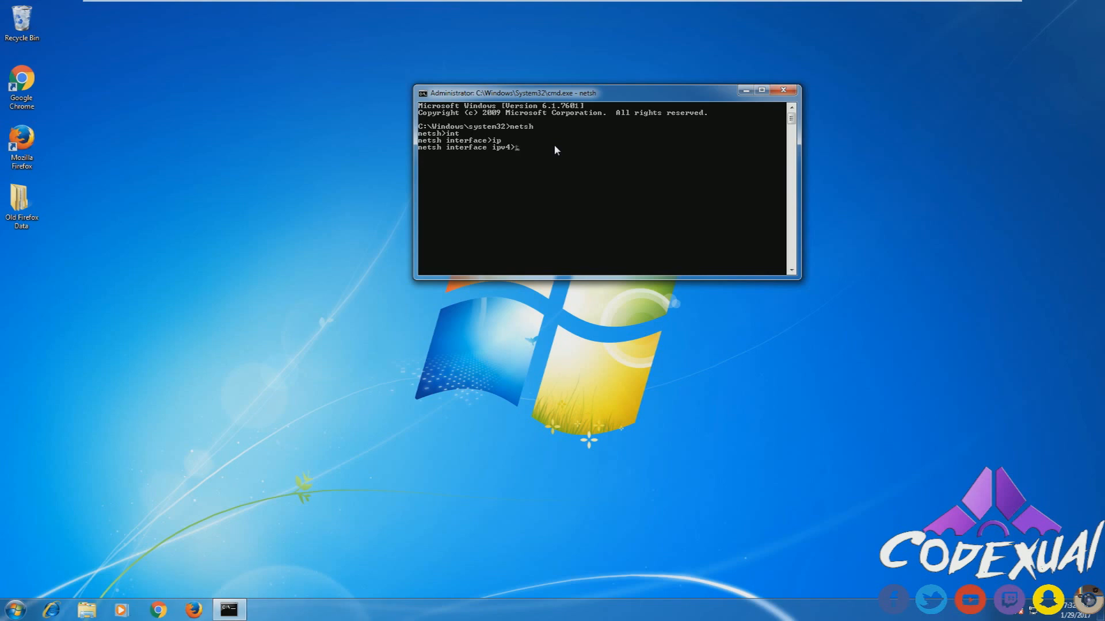
text(reset)
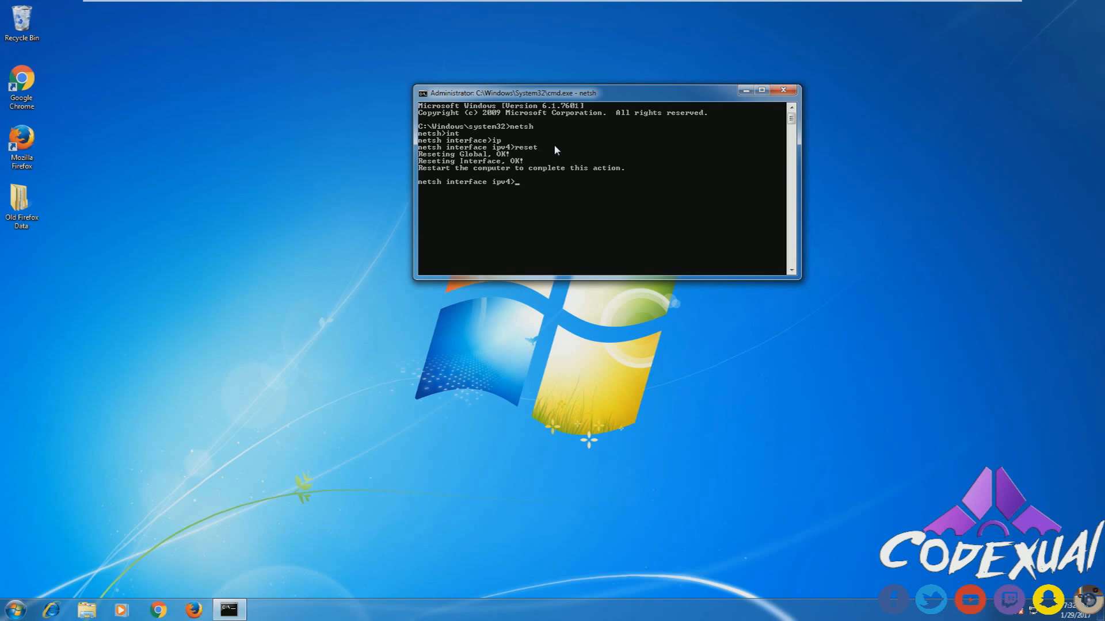
mouse_move(540, 159)
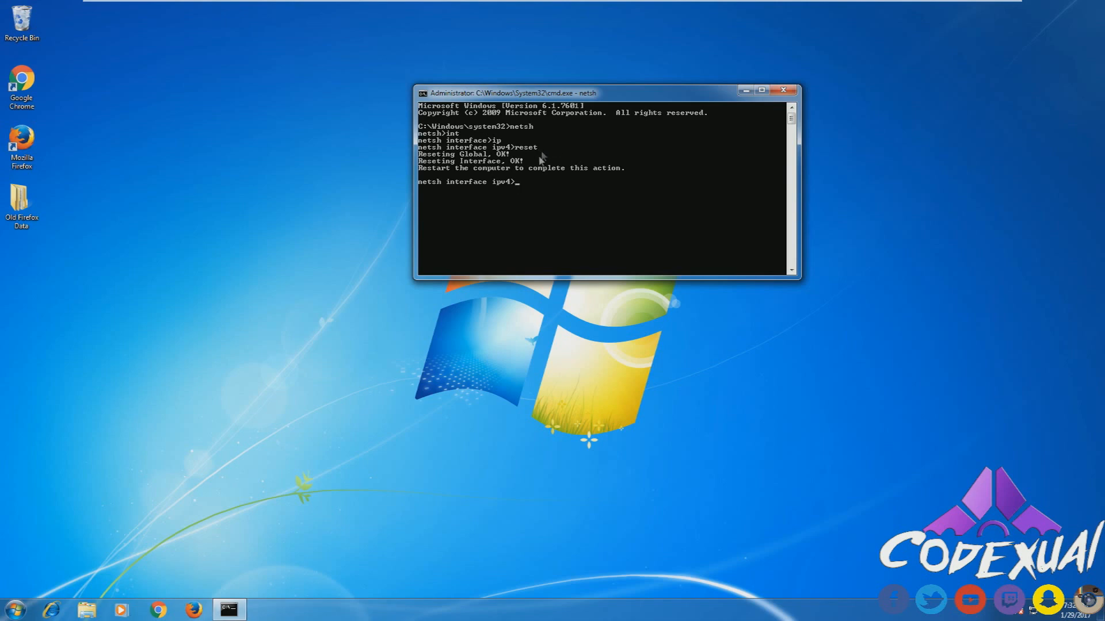
mouse_move(555, 185)
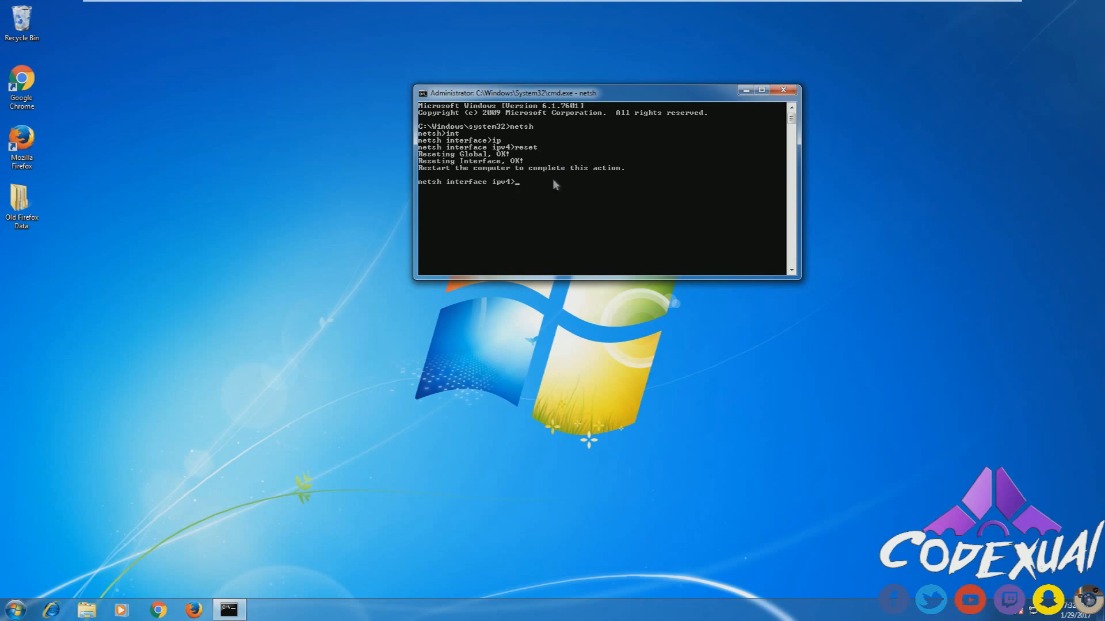
- Reset the Winsock catalog with netsh winsock reset
text(w)
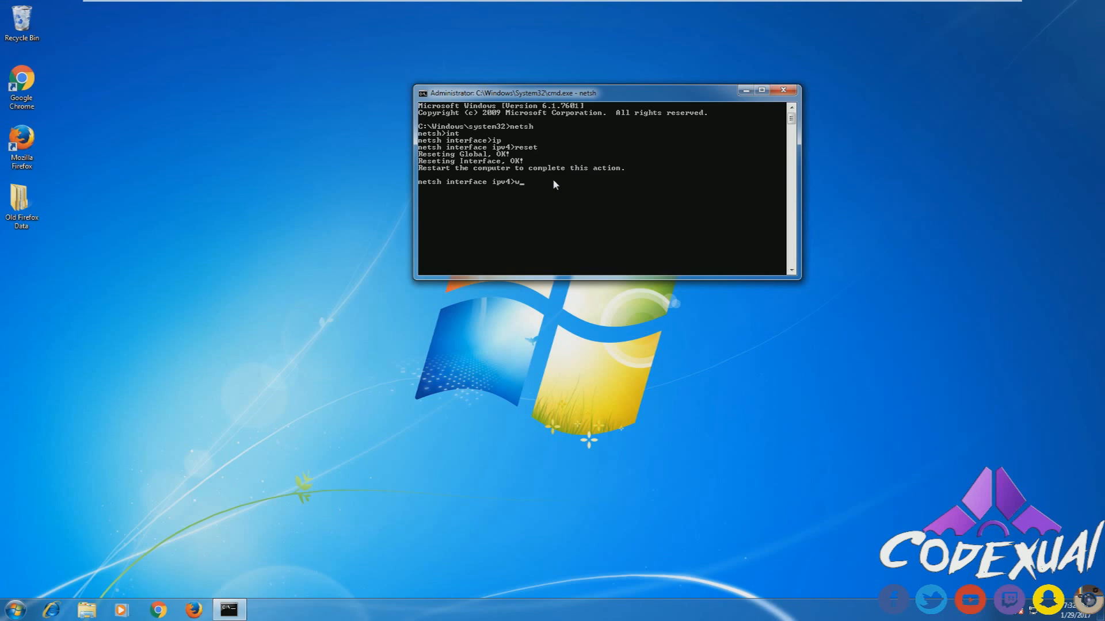
text(insock)
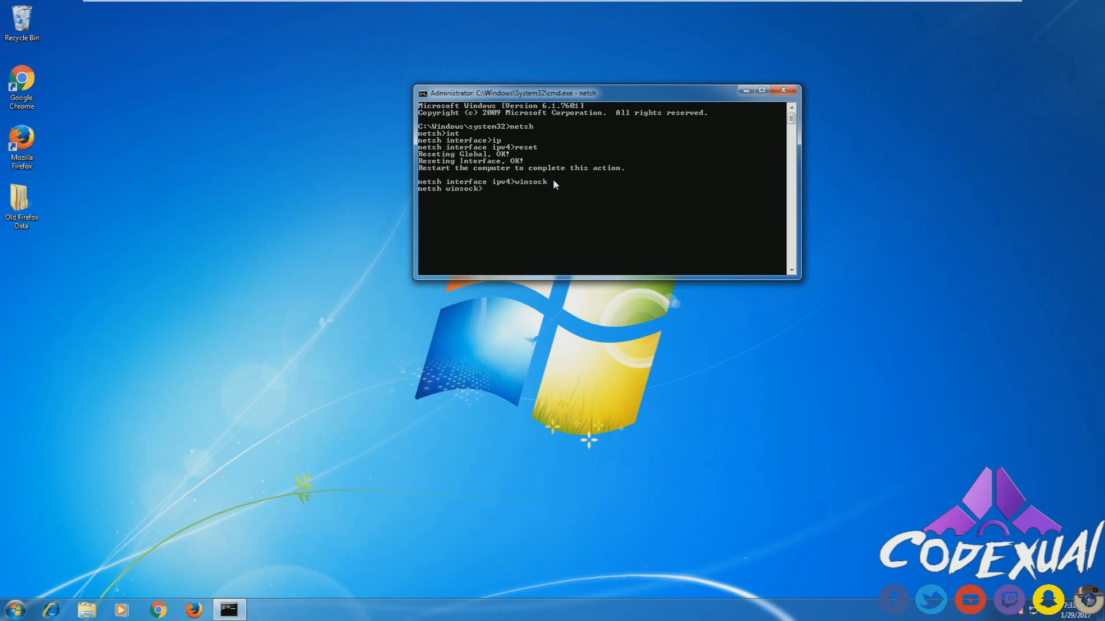
text(reset)
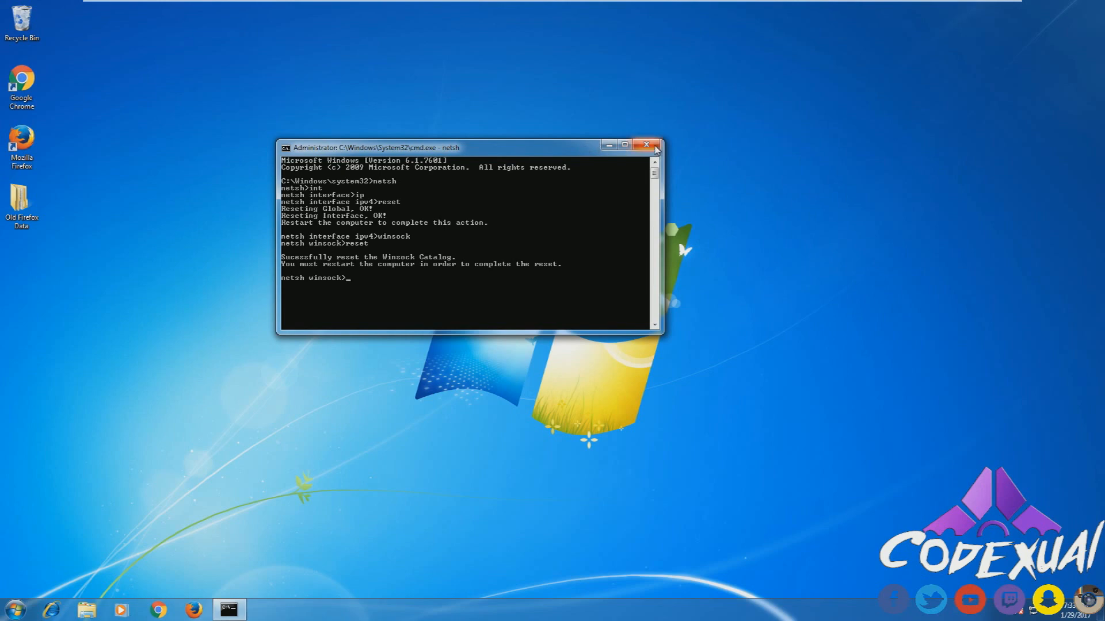
- Close Command Prompt and launch Device Manager by searching 'device manager' in Start
click(646, 145)
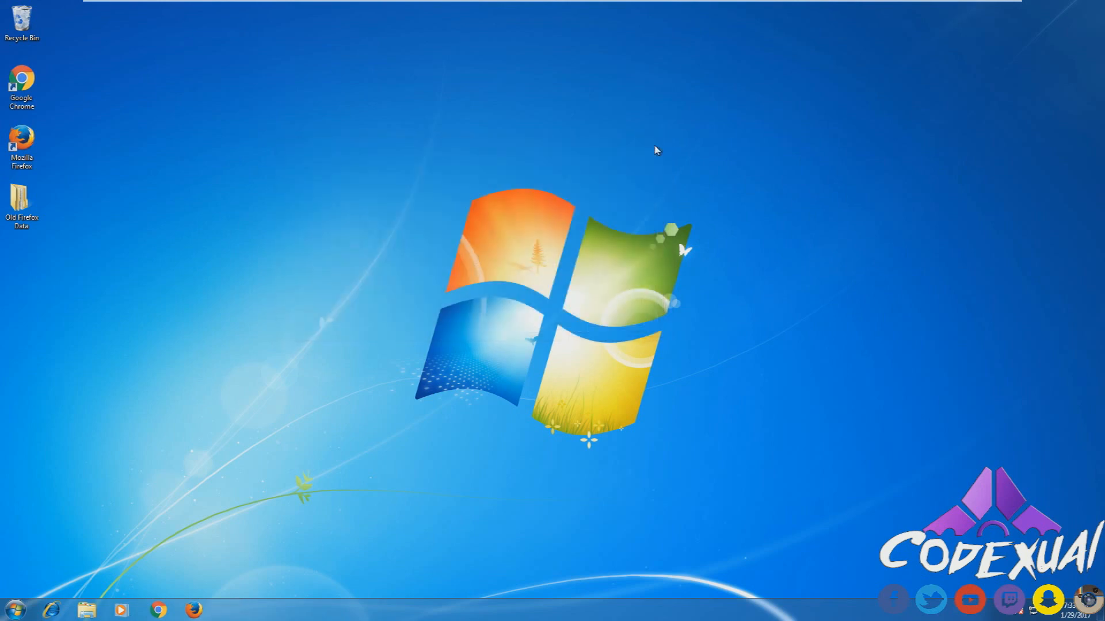
mouse_move(137, 559)
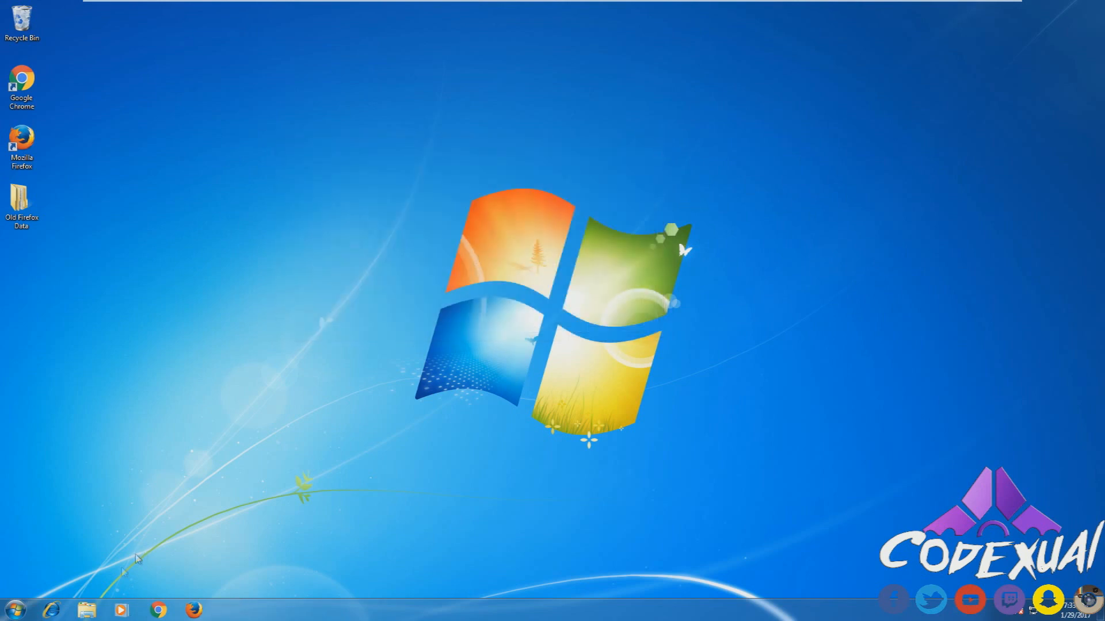
click(14, 609)
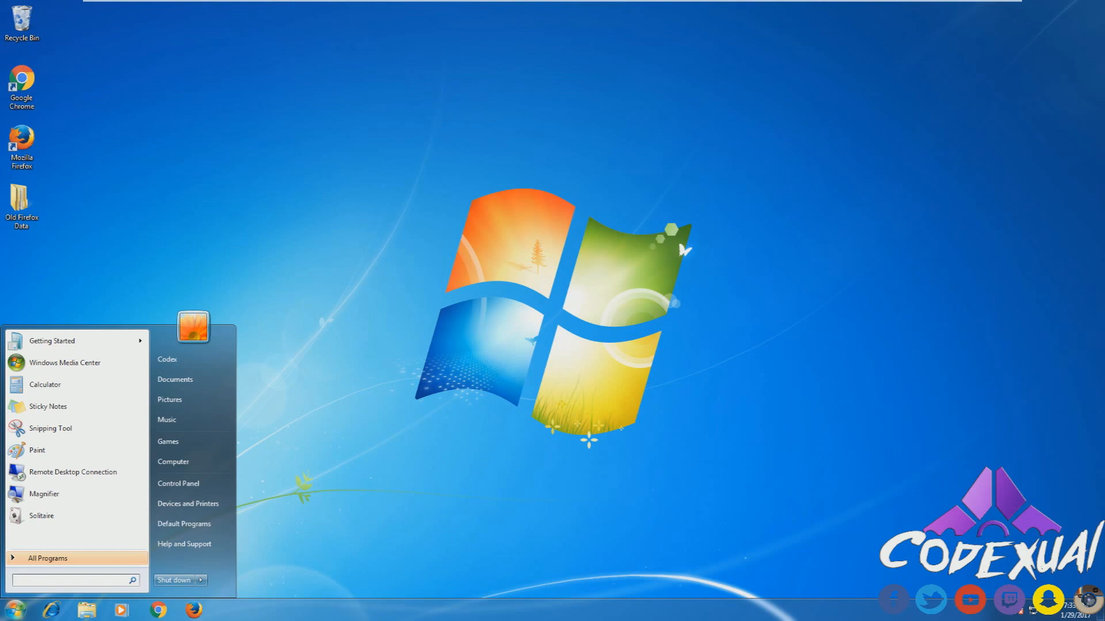
text(device manager)
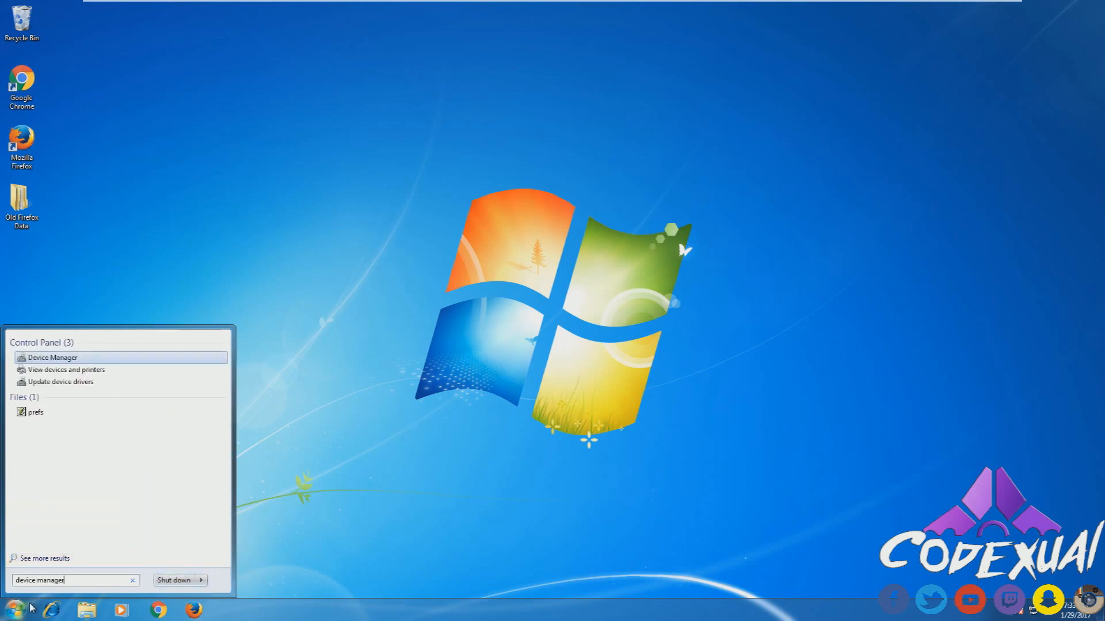
click(10, 609)
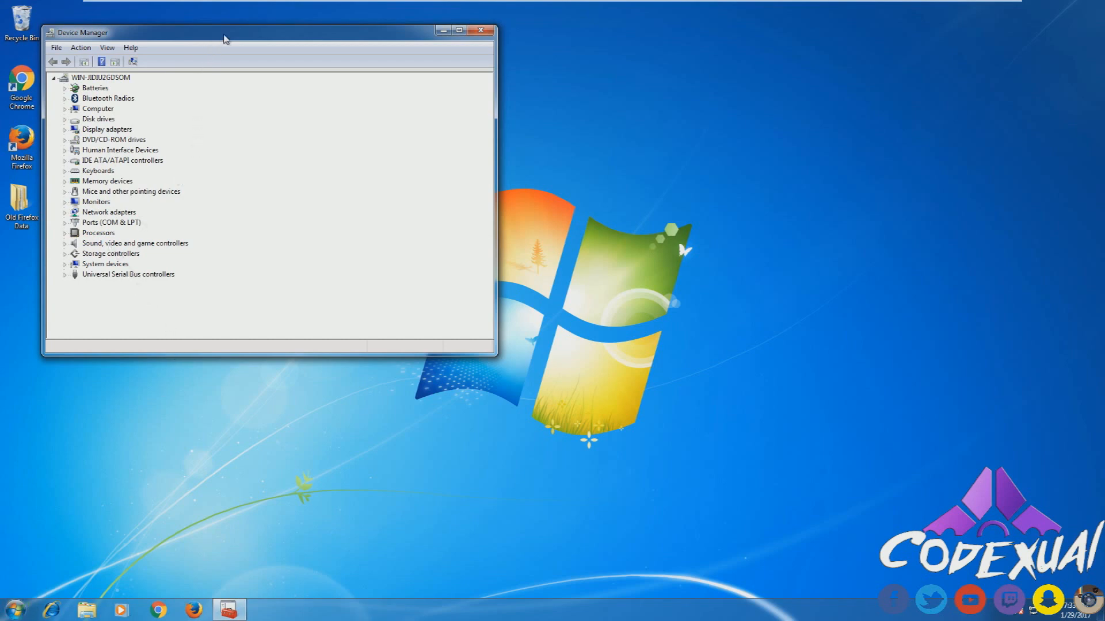
- Expand Network adapters, select the Intel PRO/1000 MT Network Connection, then bring up Start
drag(223, 32, 491, 73)
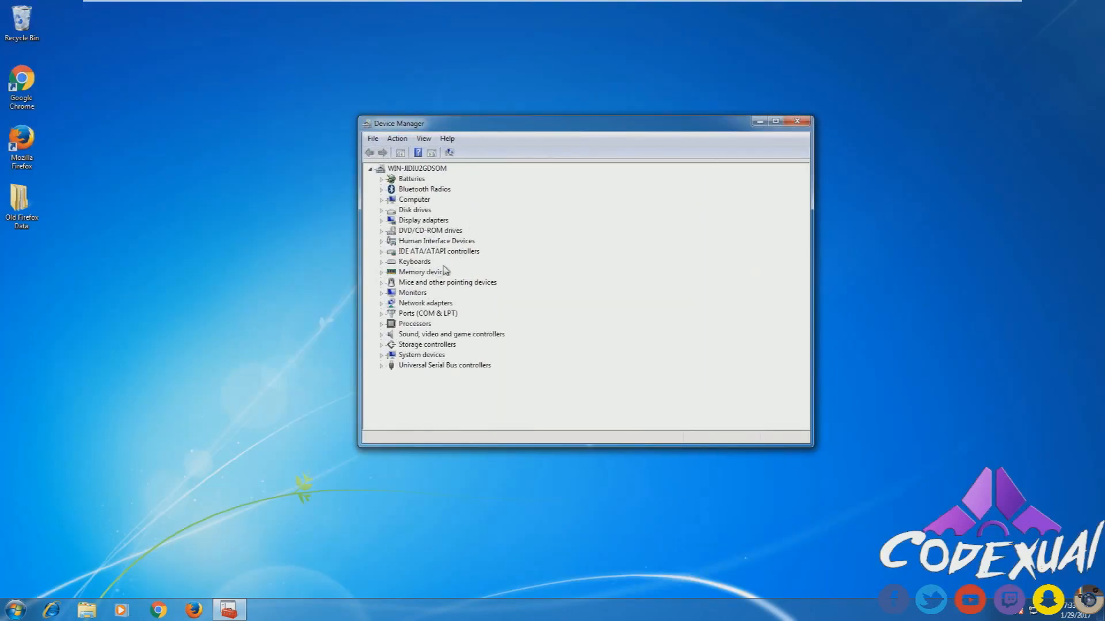
mouse_move(398, 288)
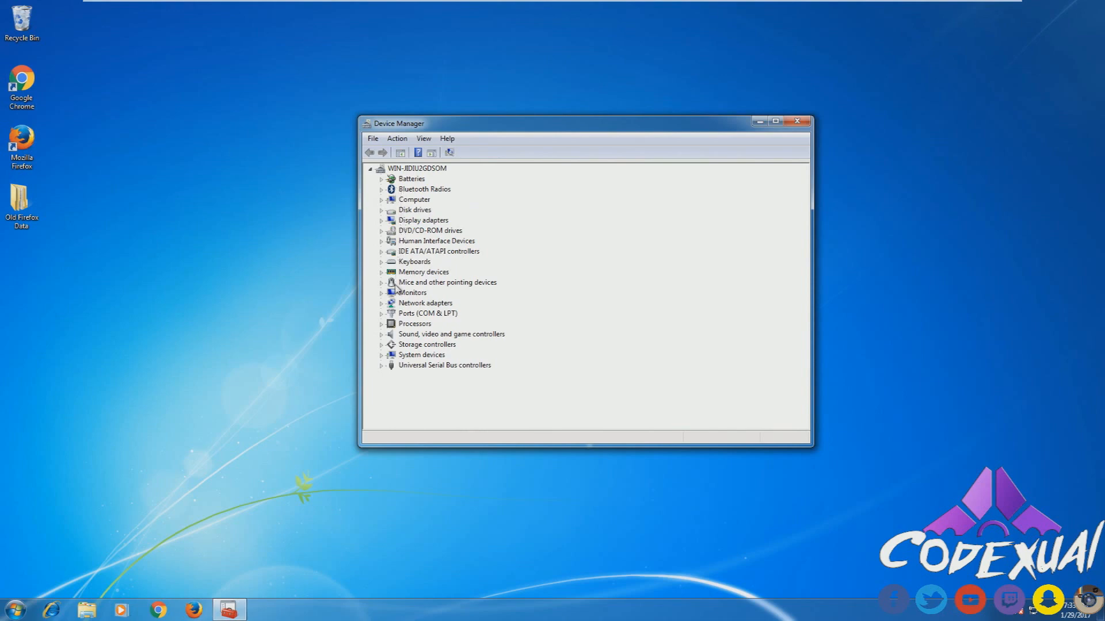
click(381, 303)
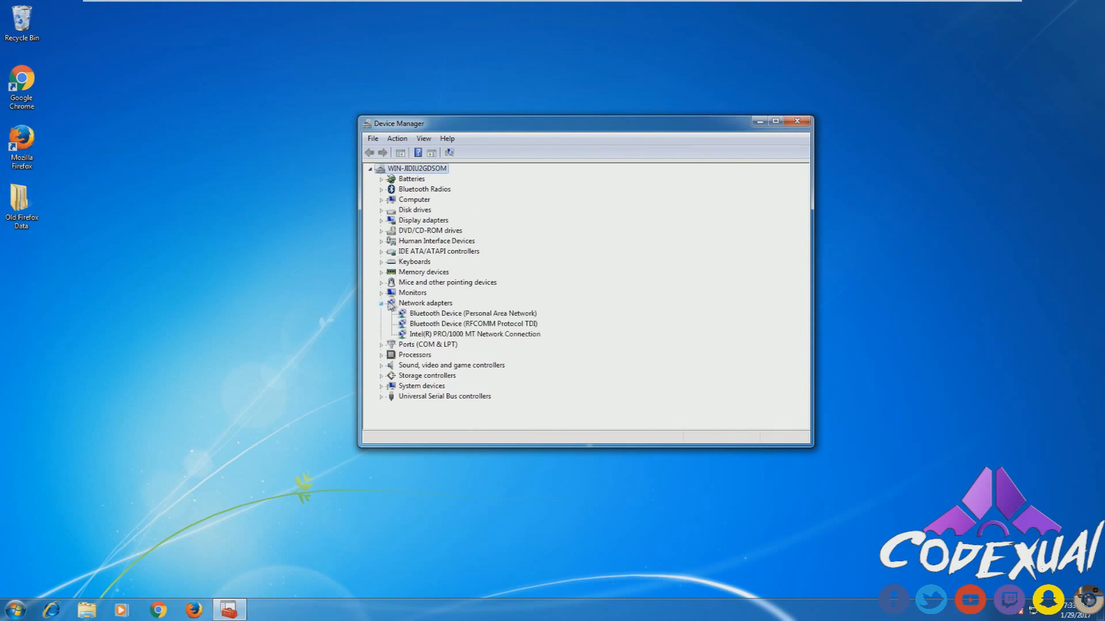
click(474, 333)
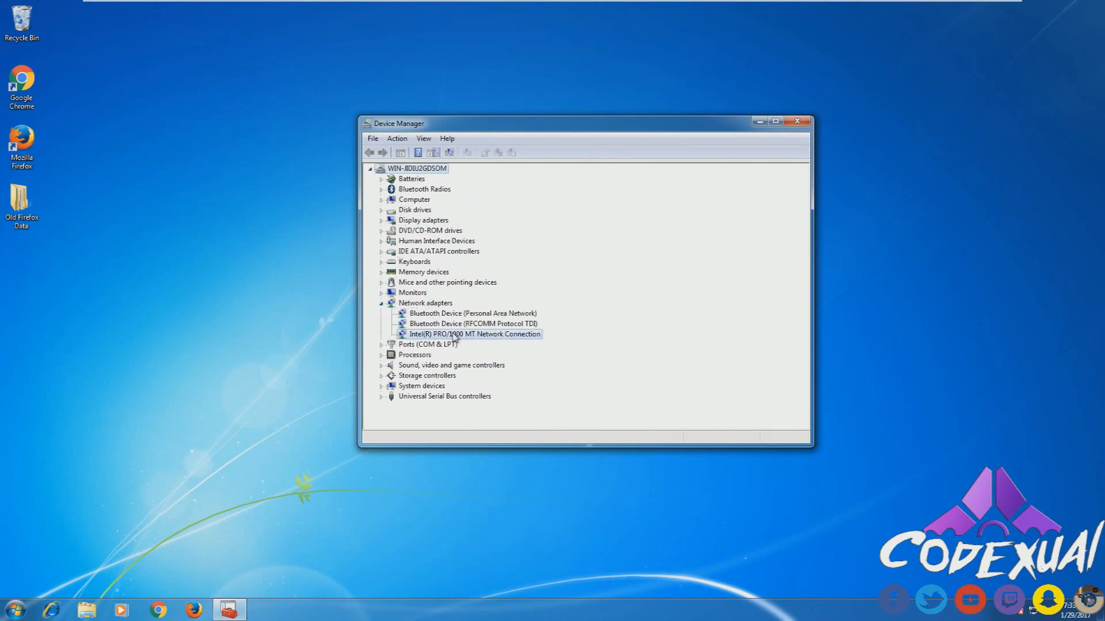
click(472, 334)
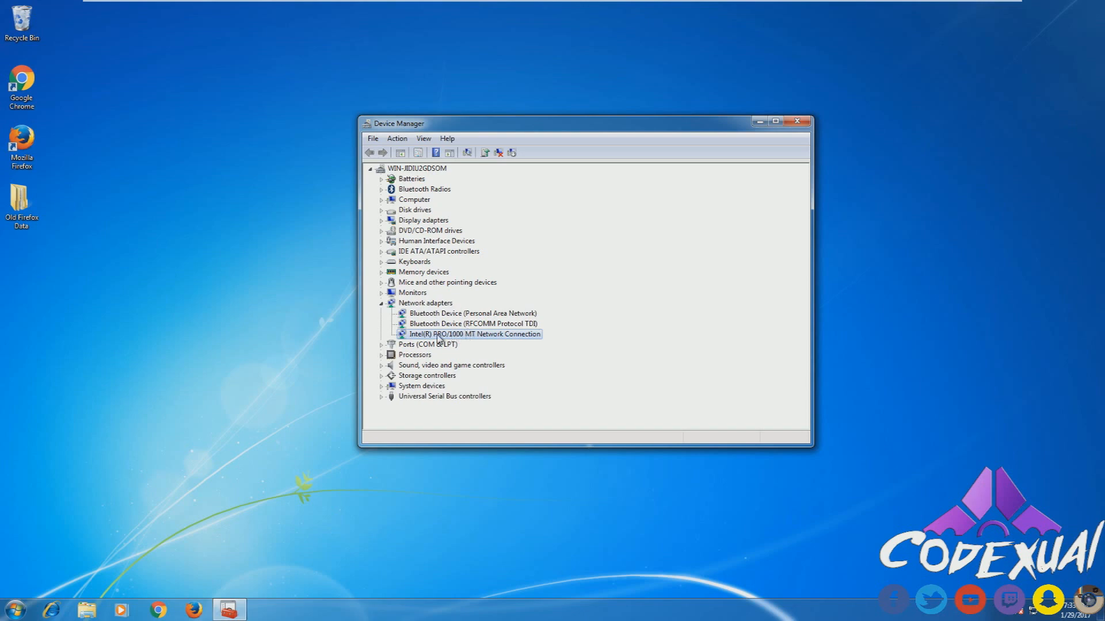
click(12, 608)
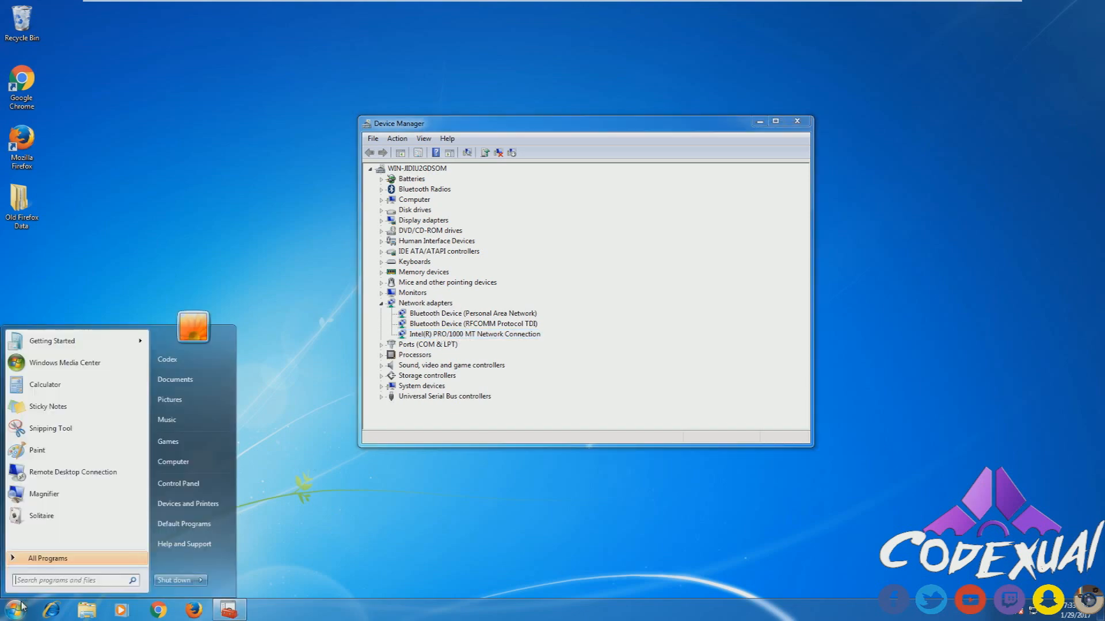
- Open Notepad and set its font size to 48
text(nc)
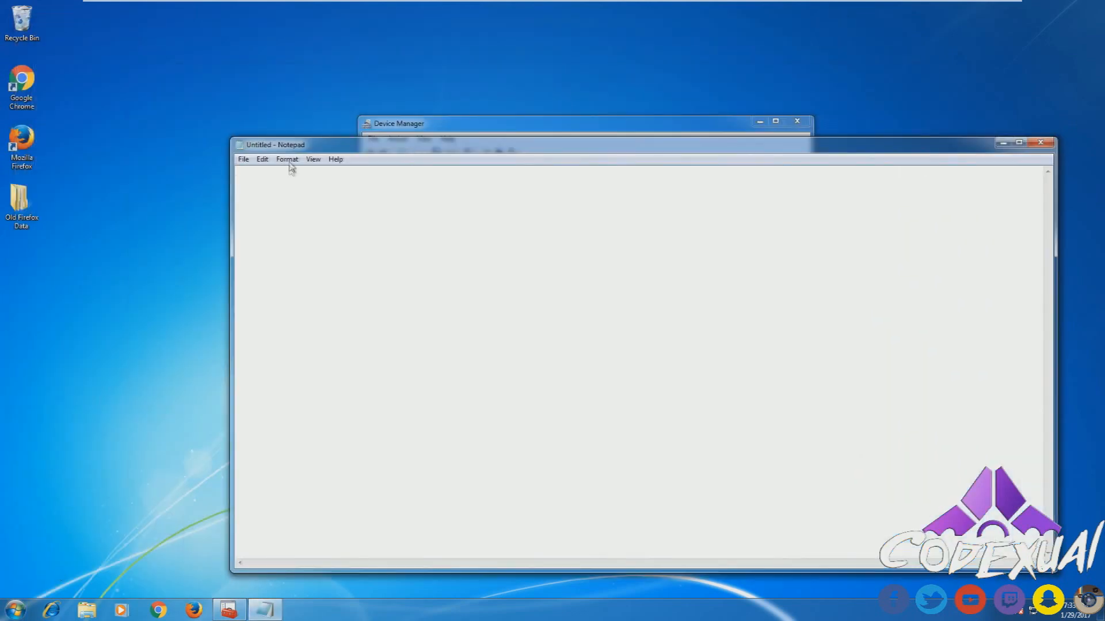
click(286, 159)
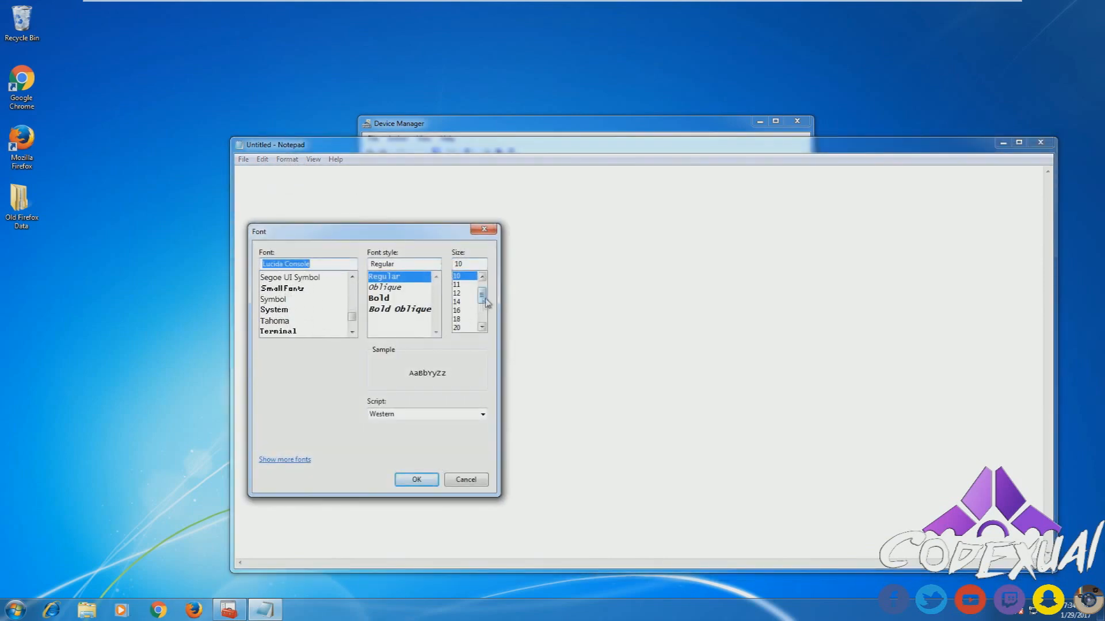
click(456, 319)
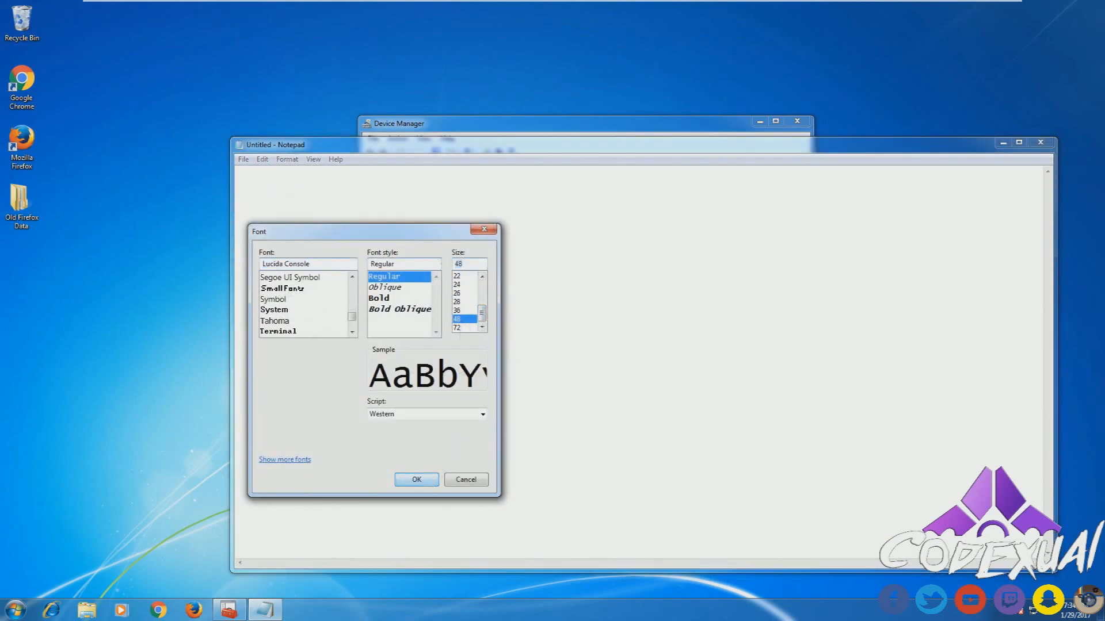
click(415, 480)
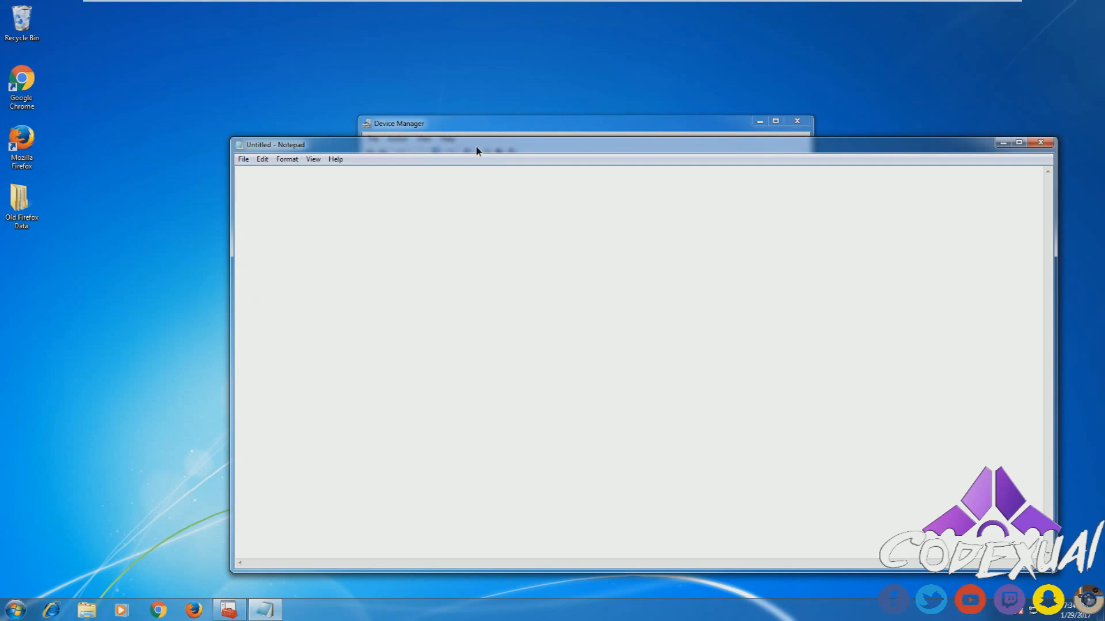
- Type 'Intel Ratek 10/100/1000', correcting the final speed figure to 1000
text(i)
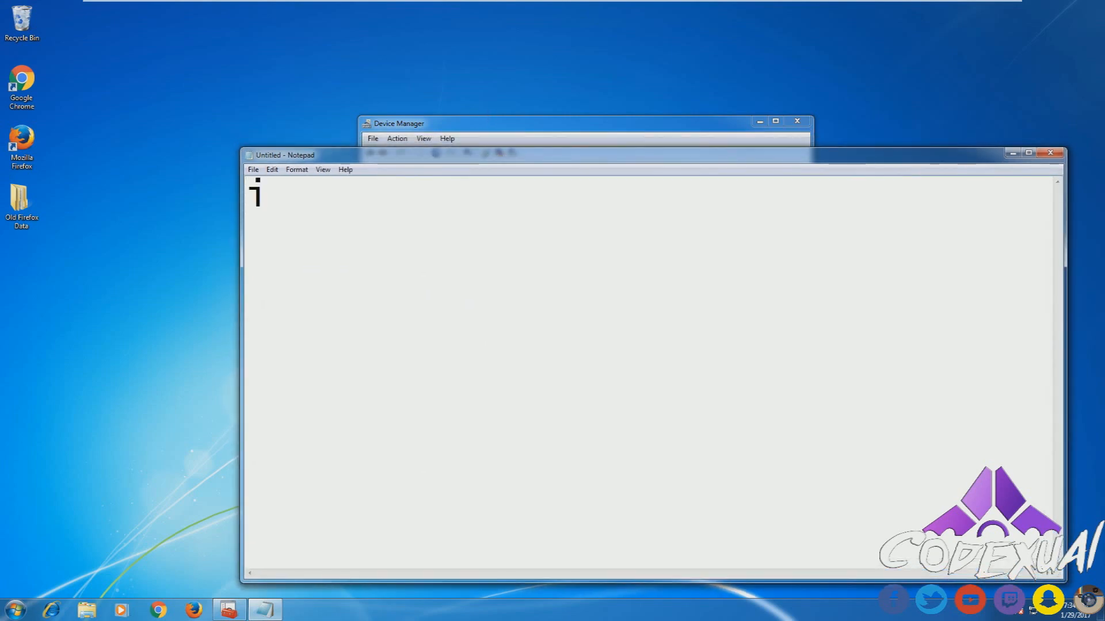
text(ntel)
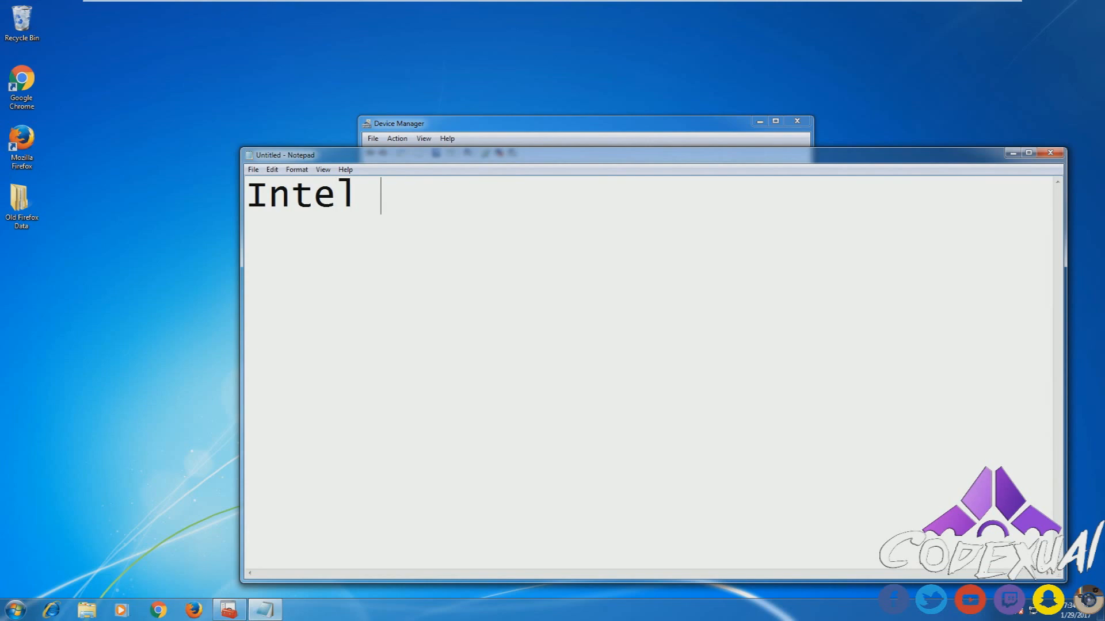
text(Ratek)
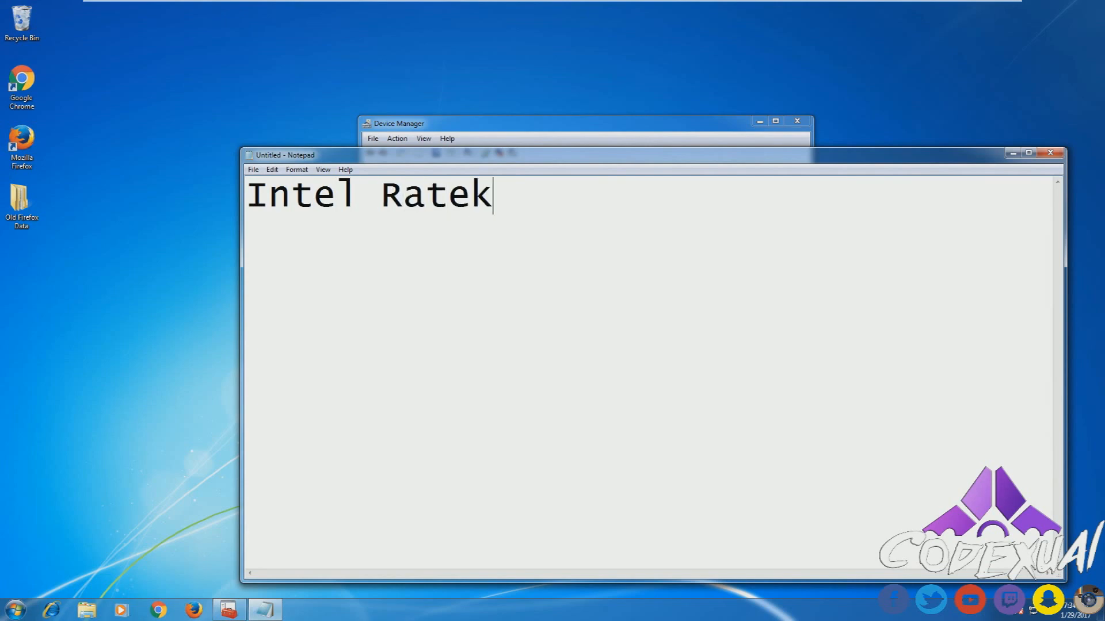
text(10)
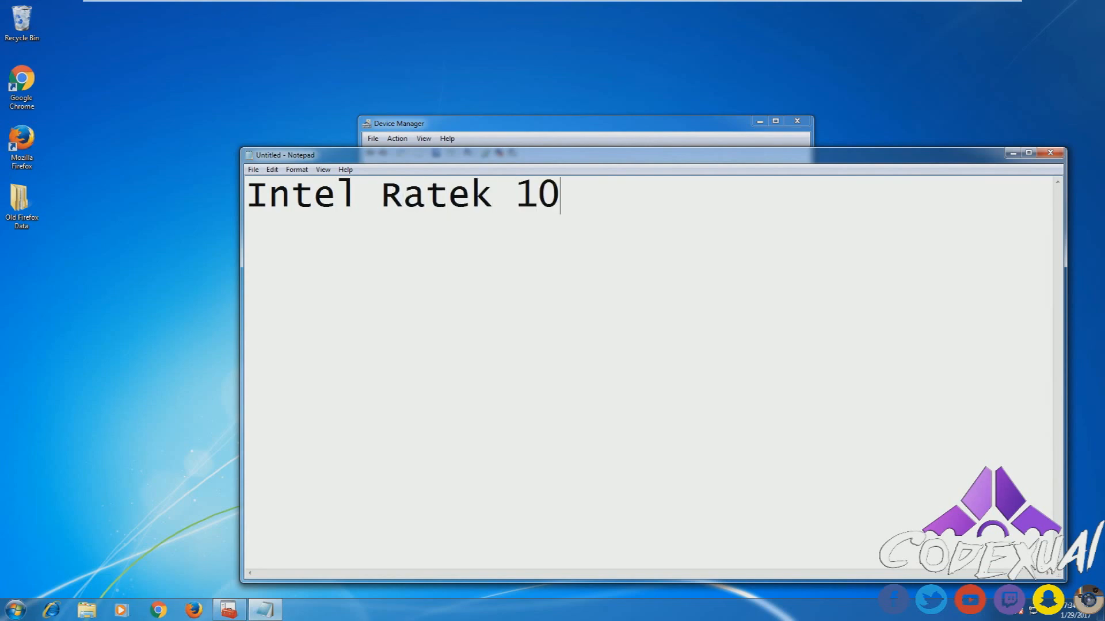
text(/100/)
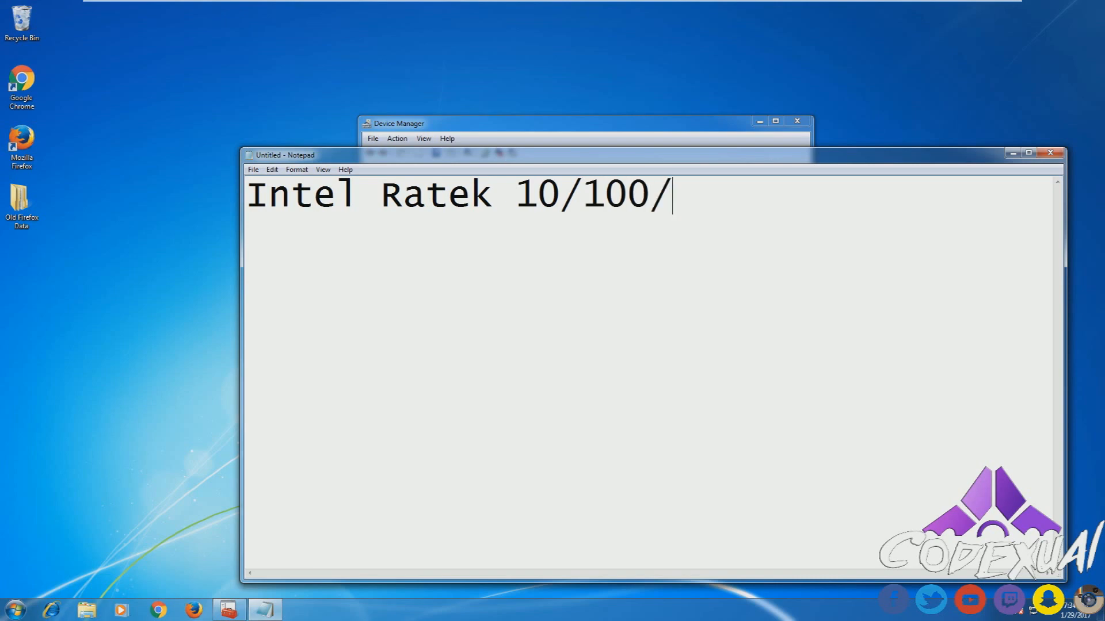
text(100)
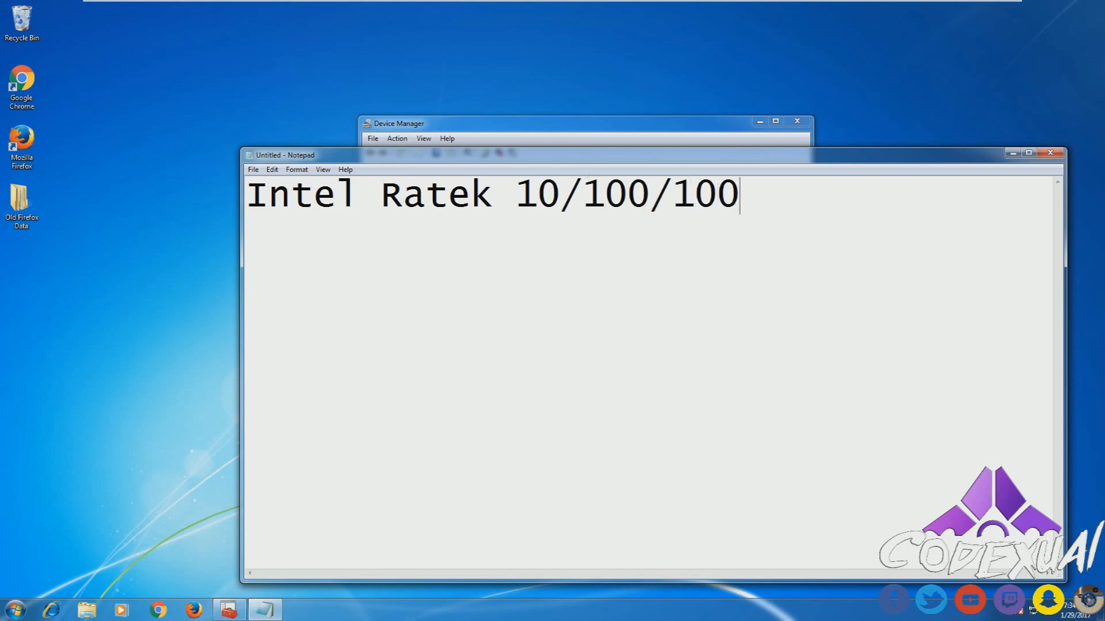
drag(515, 196, 738, 195)
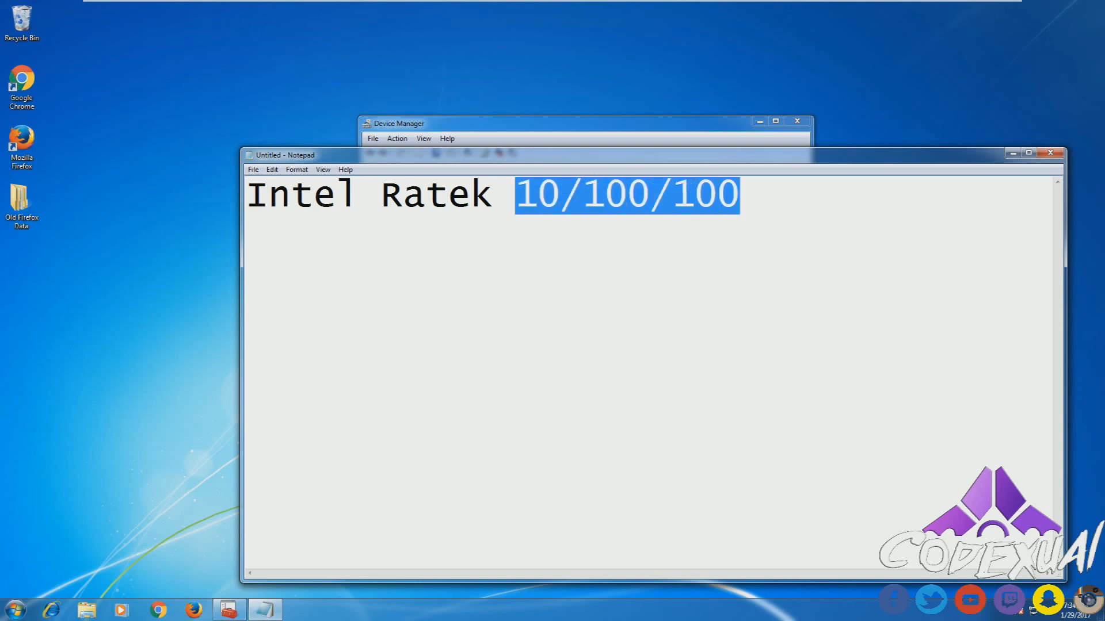
text(1)
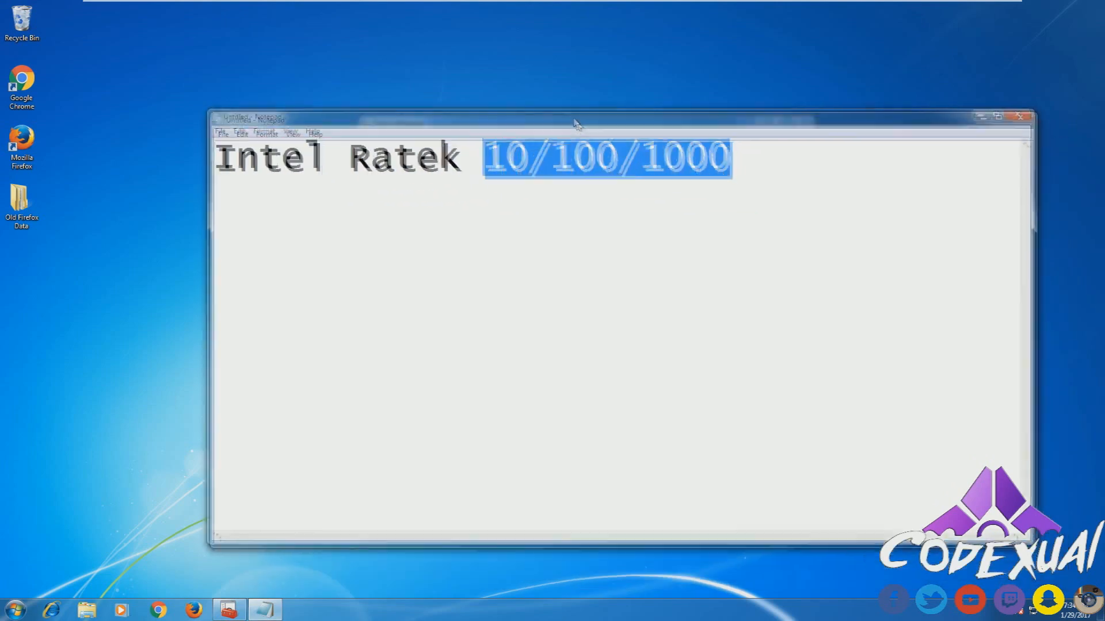
- Add 'ethernet' to the first line and a new line 'Wifi ac a/g/n/b'
drag(574, 117, 524, 90)
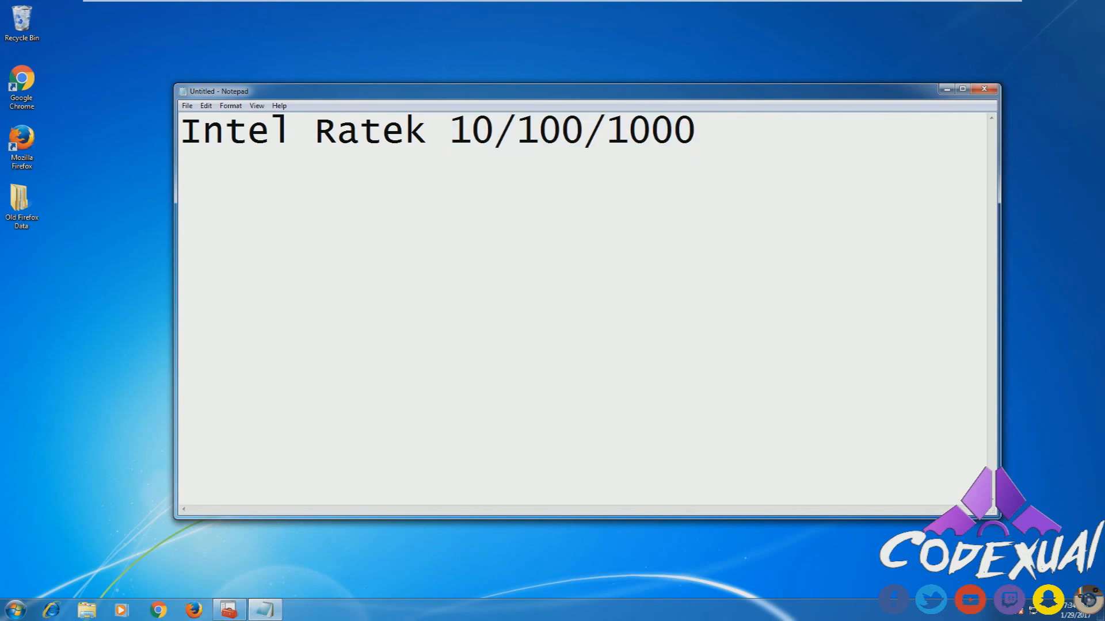
text(ethernet)
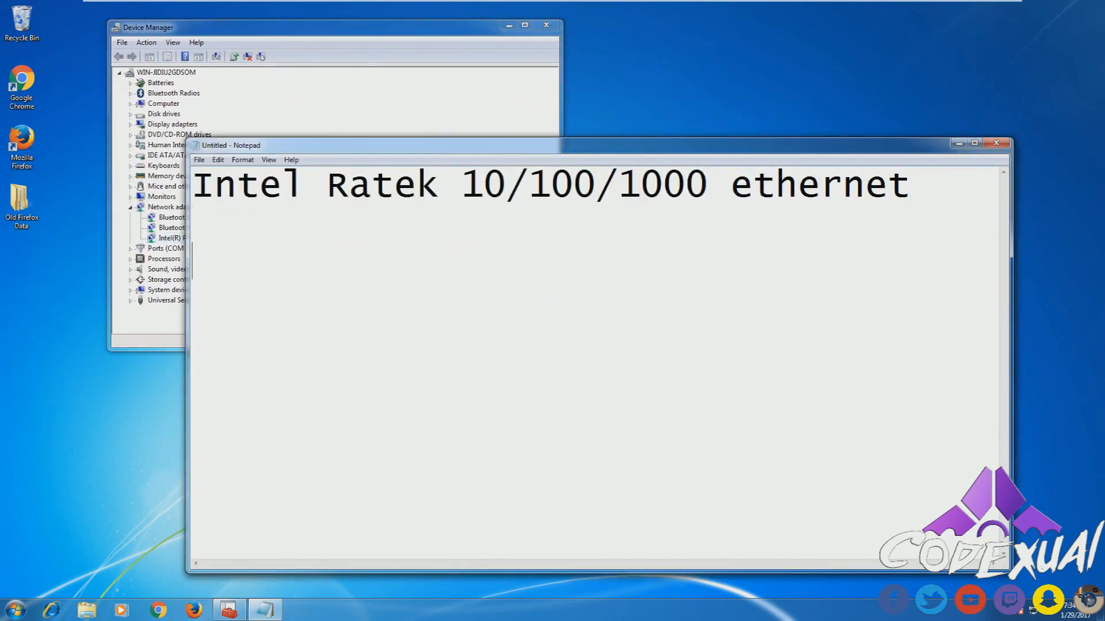
text(Wifi)
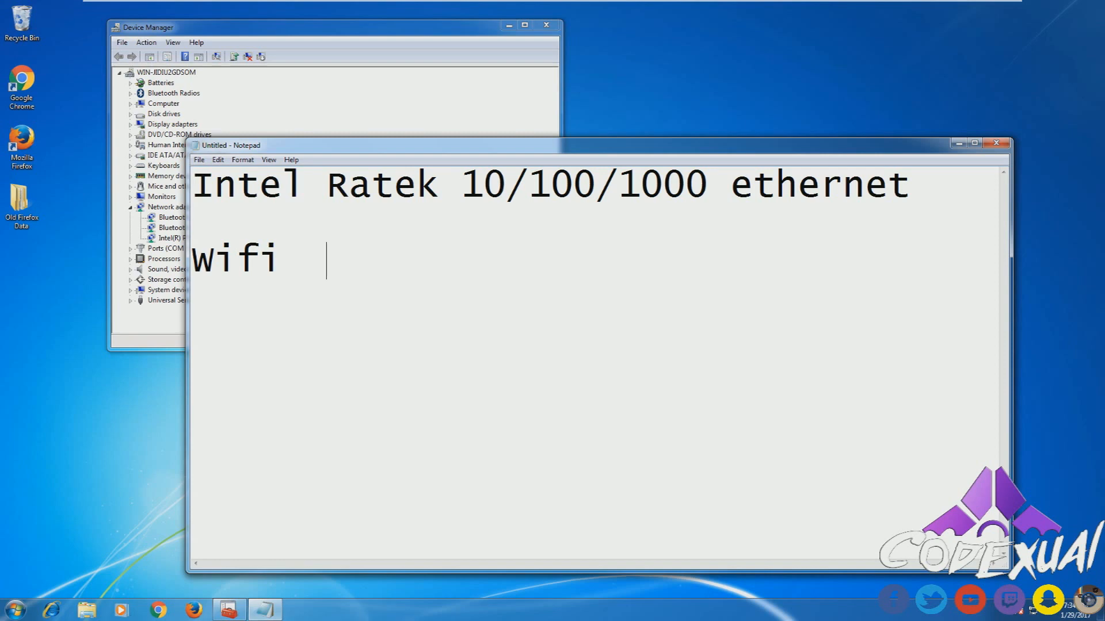
text(ac)
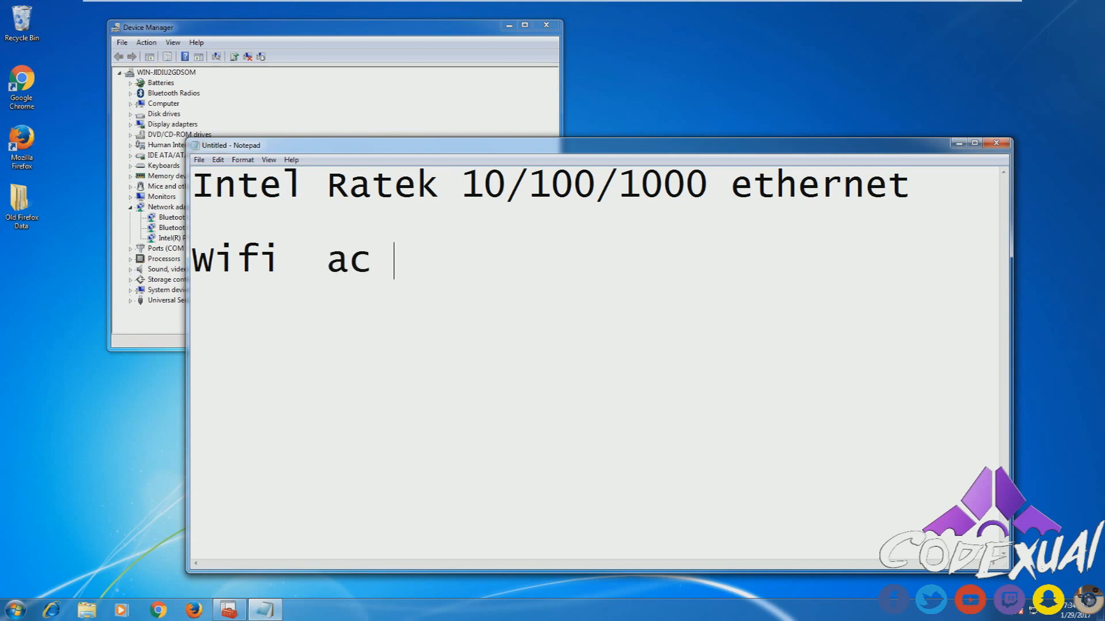
text(a/)
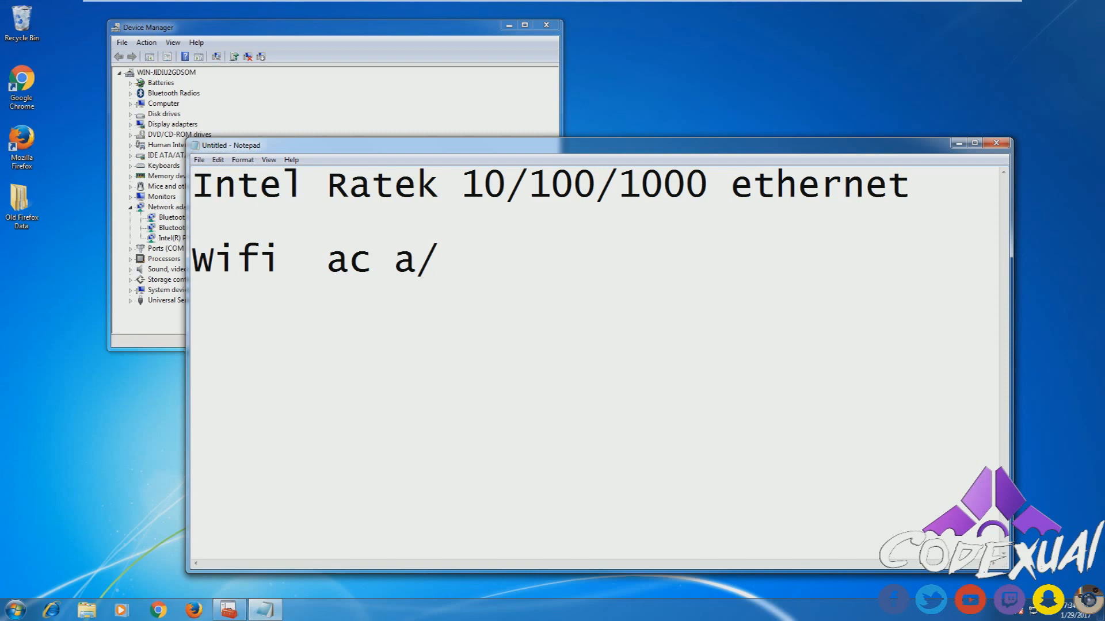
text(g/n)
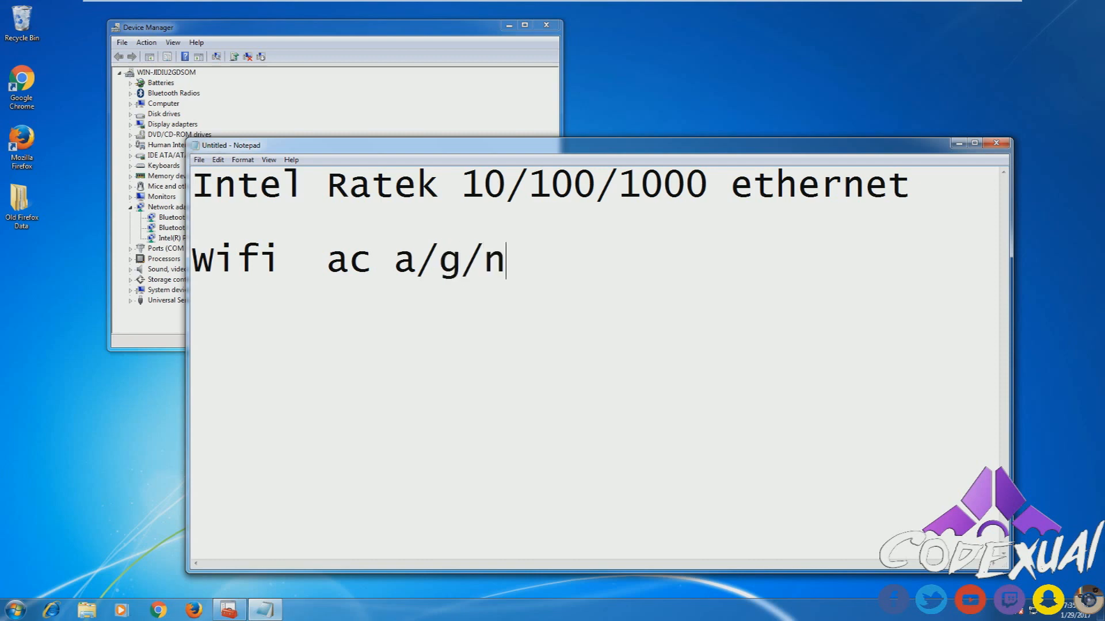
text(/b)
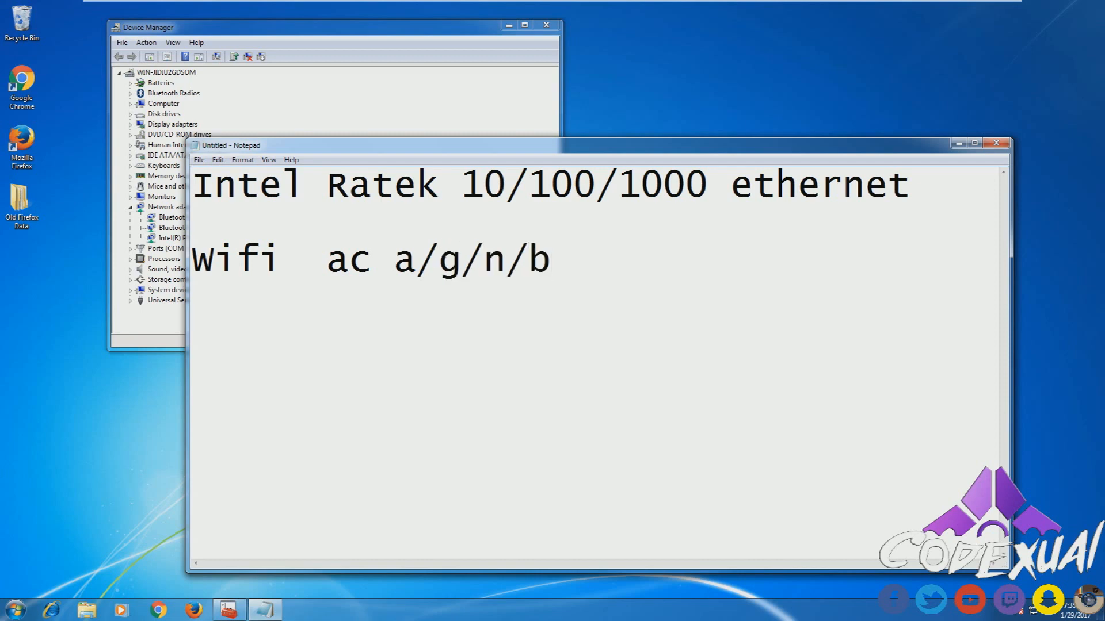
- Select the Wifi line and close Notepad, raising the save-changes prompt
drag(393, 260, 553, 260)
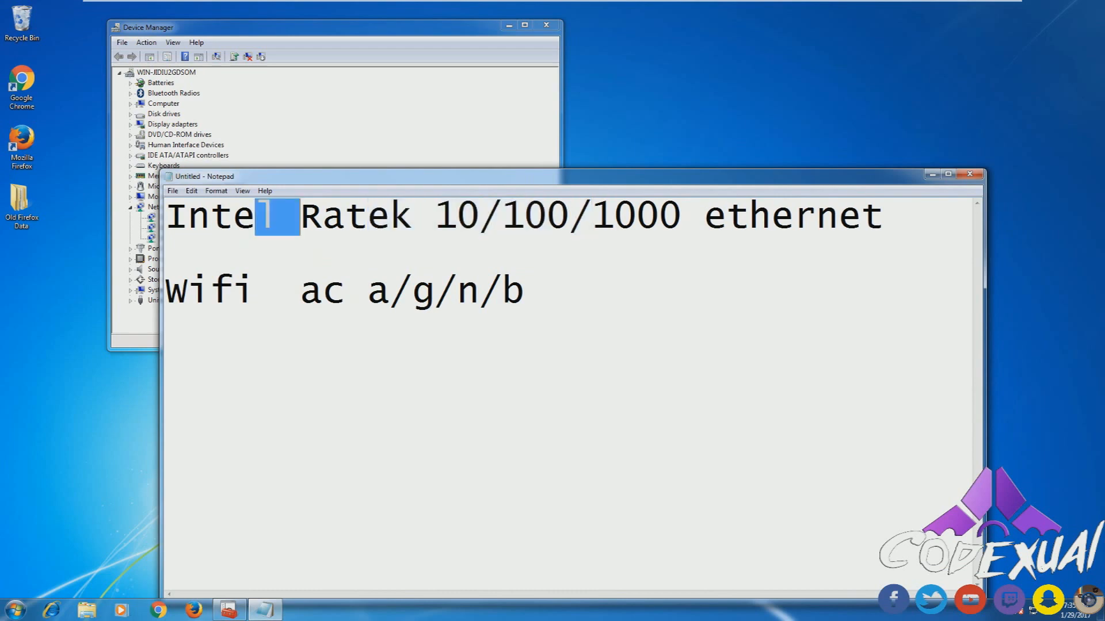
drag(282, 214, 881, 215)
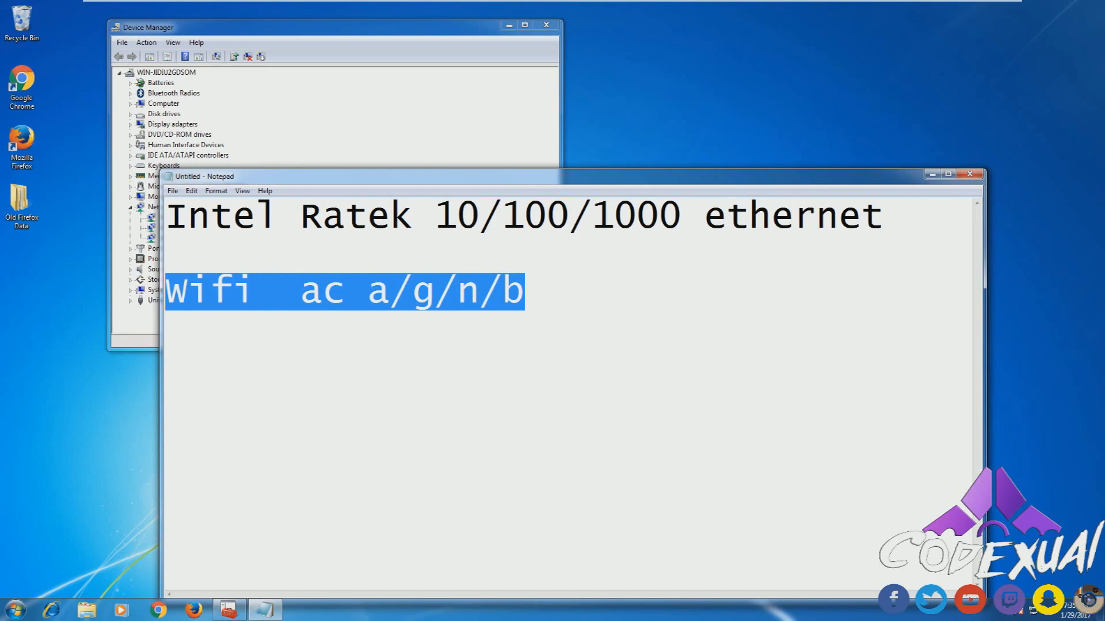
click(969, 174)
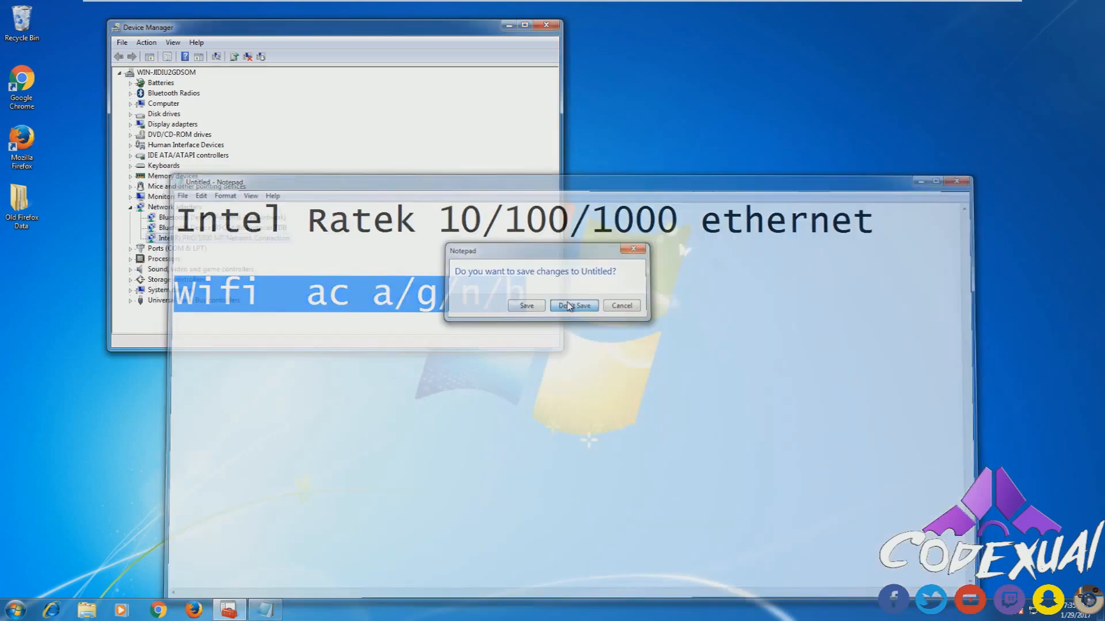
- Discard the notes, view the Intel PRO/1000 MT's Advanced and Driver tabs, and start uninstalling it
click(573, 305)
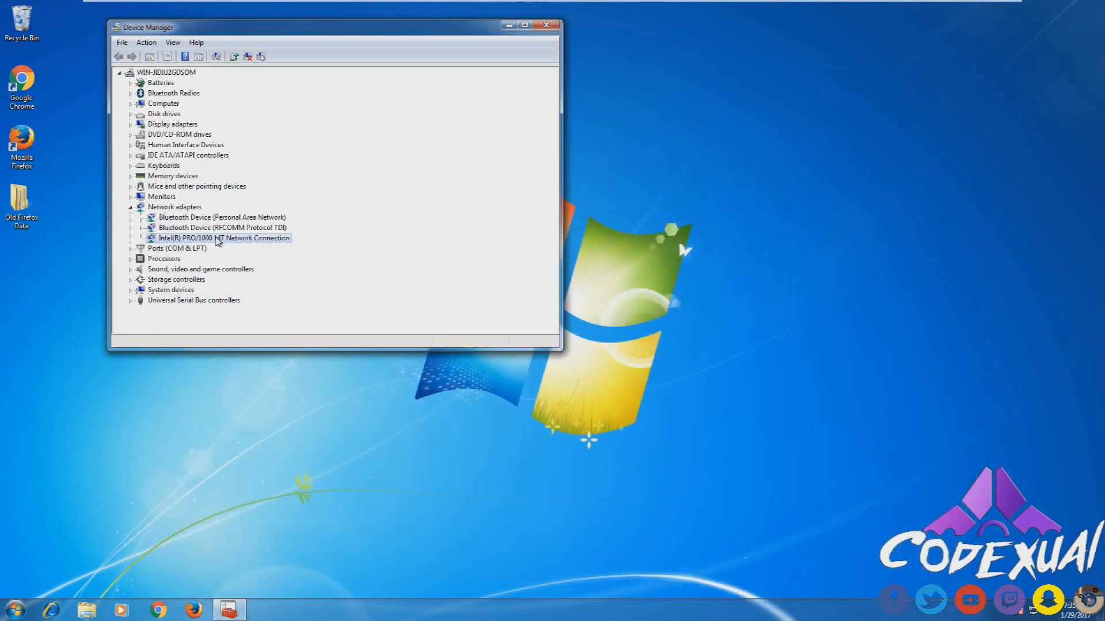
double_click(222, 237)
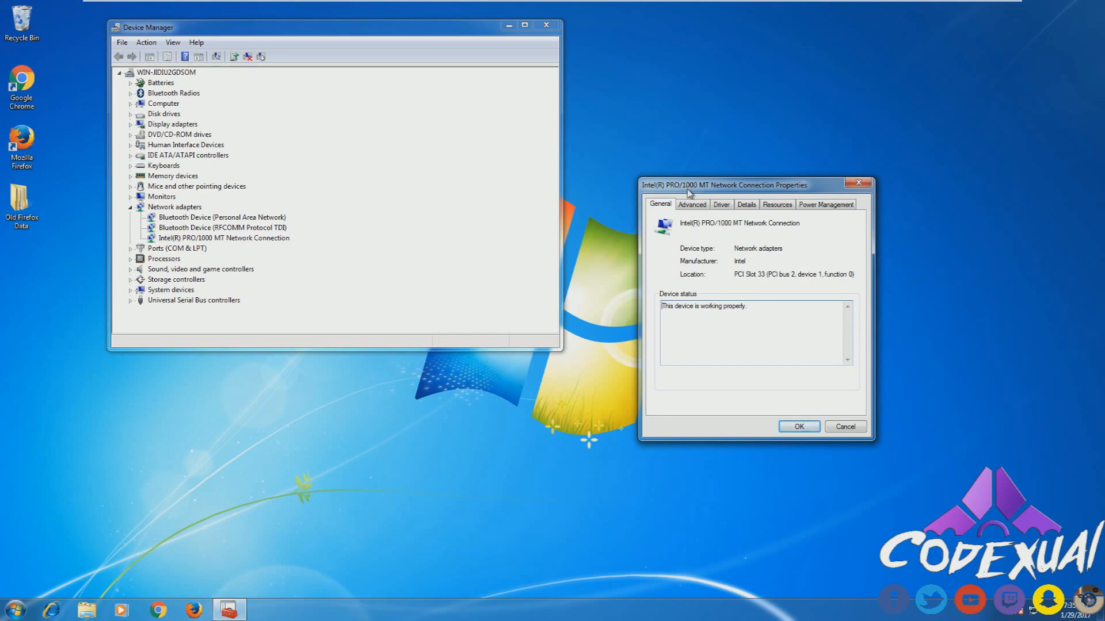
click(691, 204)
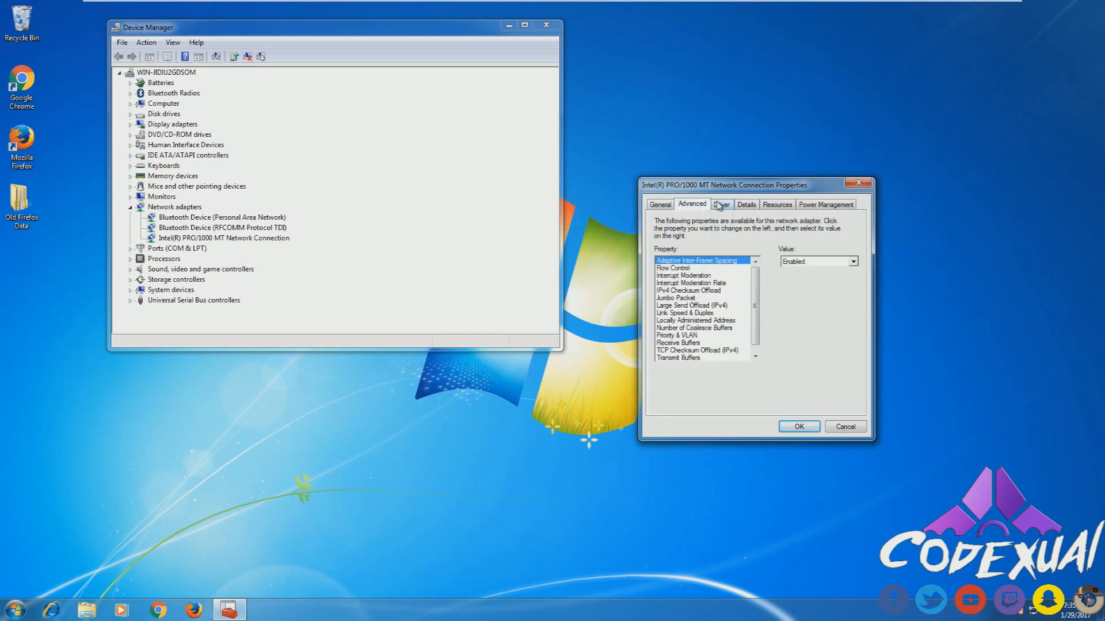
click(720, 204)
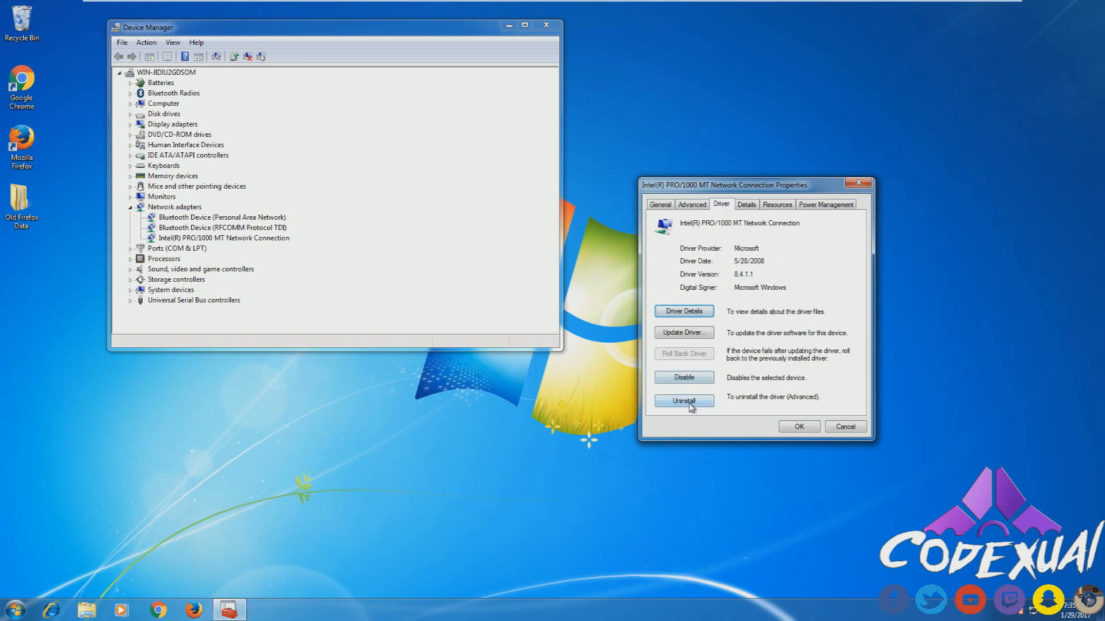
click(682, 401)
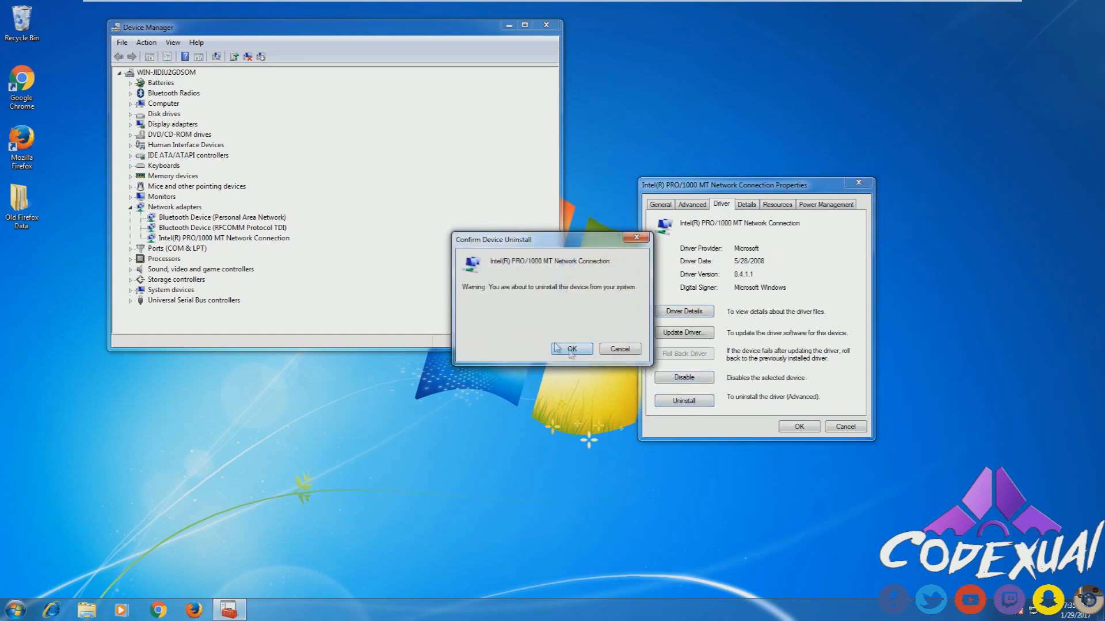
- Confirm uninstalling the Intel PRO/1000 MT adapter, then restart Windows 7 from the Start menu
click(570, 348)
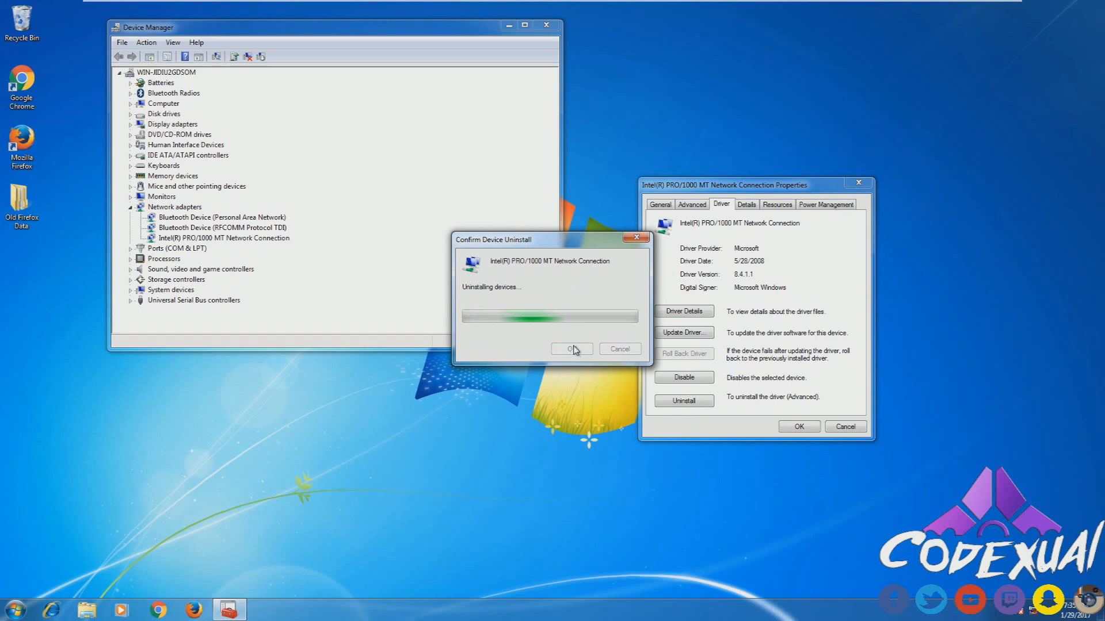
click(571, 349)
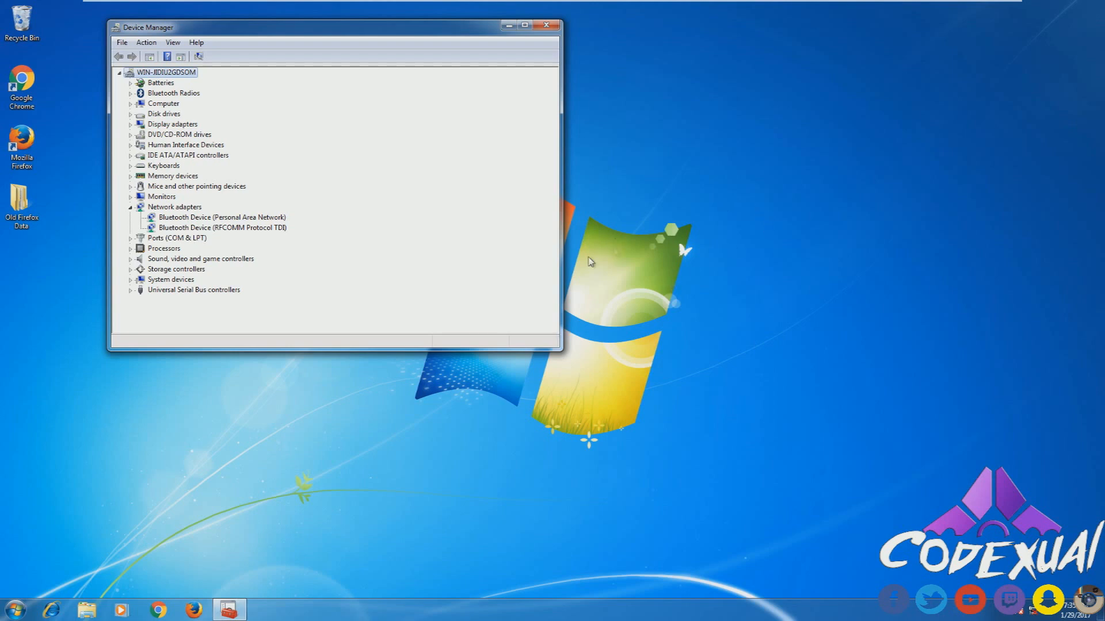
click(14, 608)
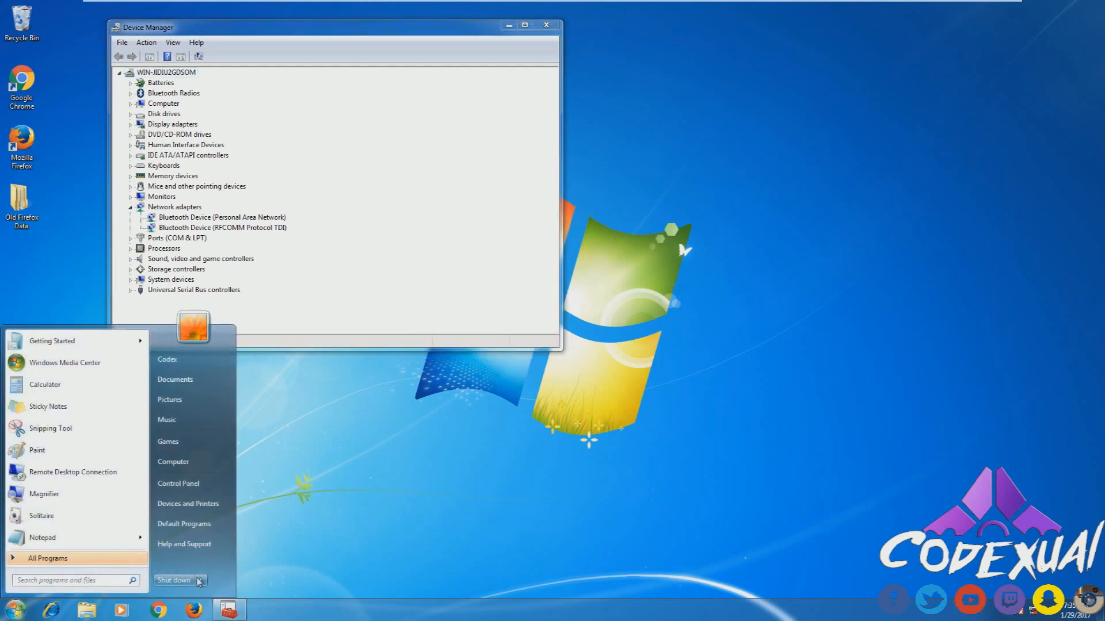
click(202, 580)
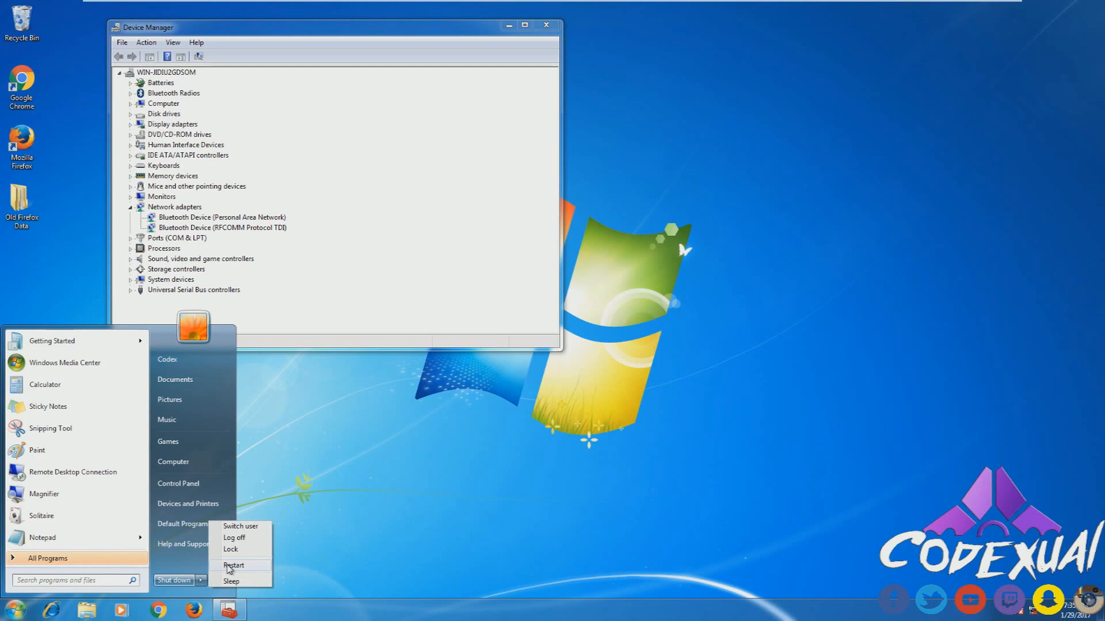
click(173, 580)
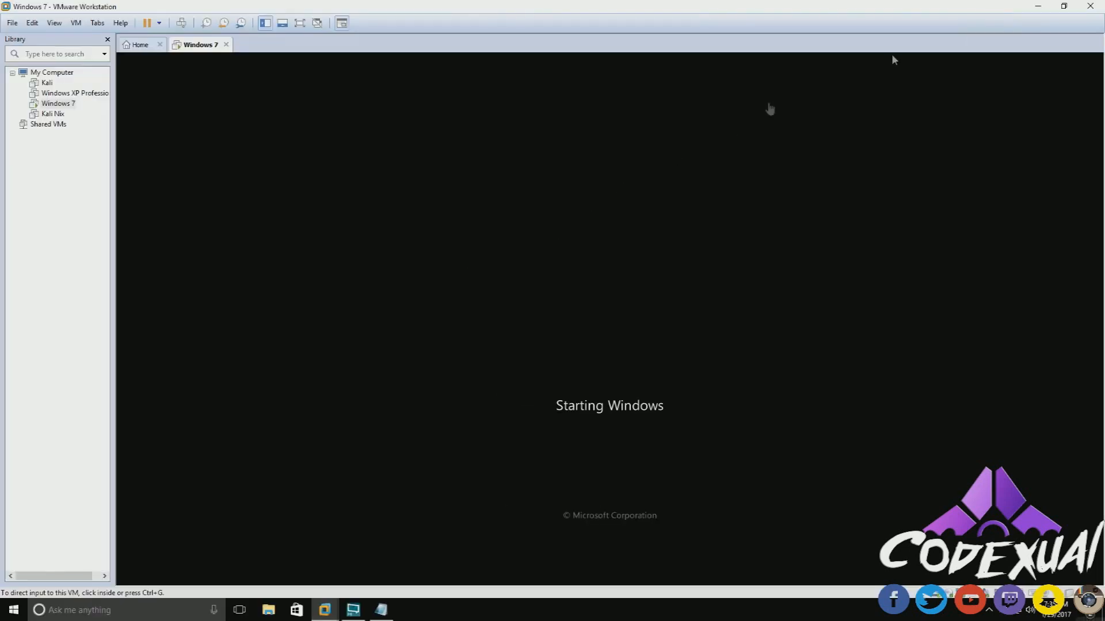
- On the host, open Device Manager, expand Network adapters and open the Broadcom 802.11ac adapter's properties
click(12, 609)
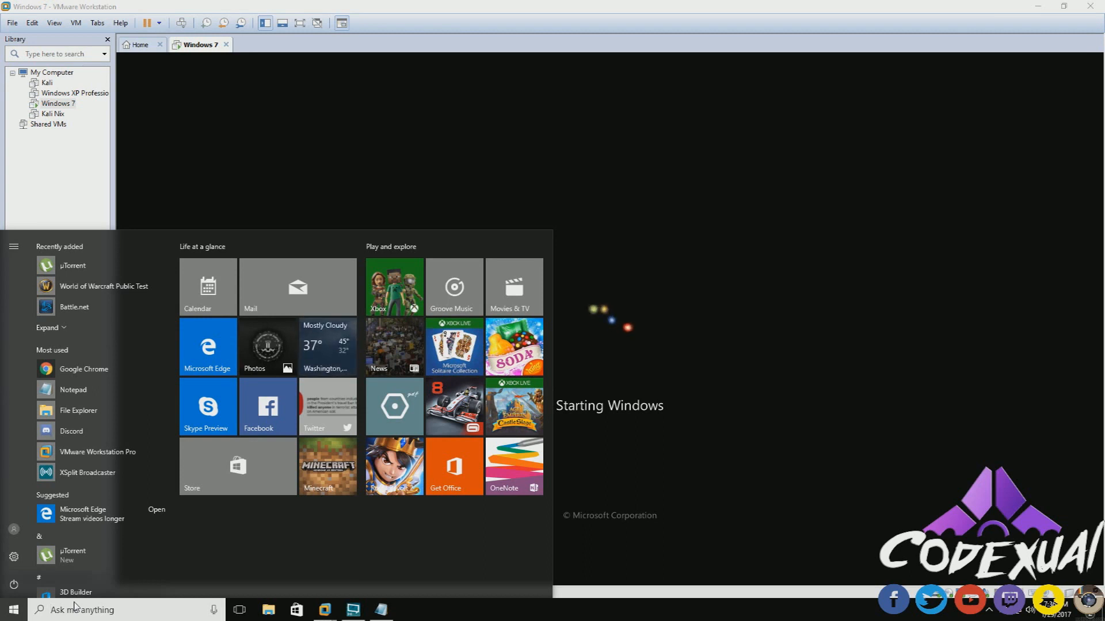
text(device)
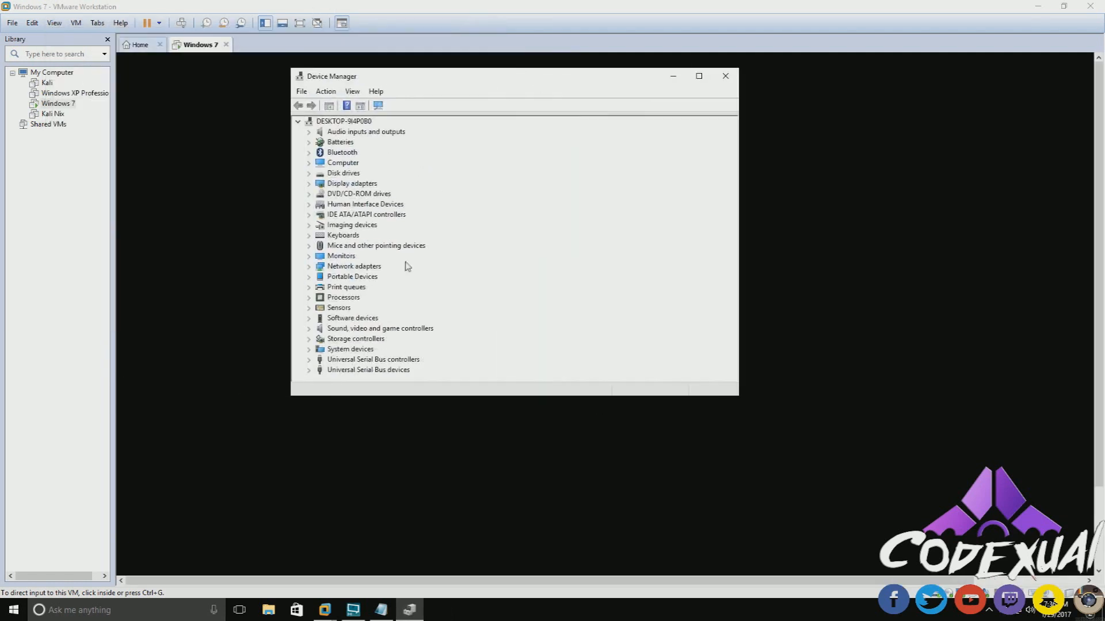
mouse_move(308, 270)
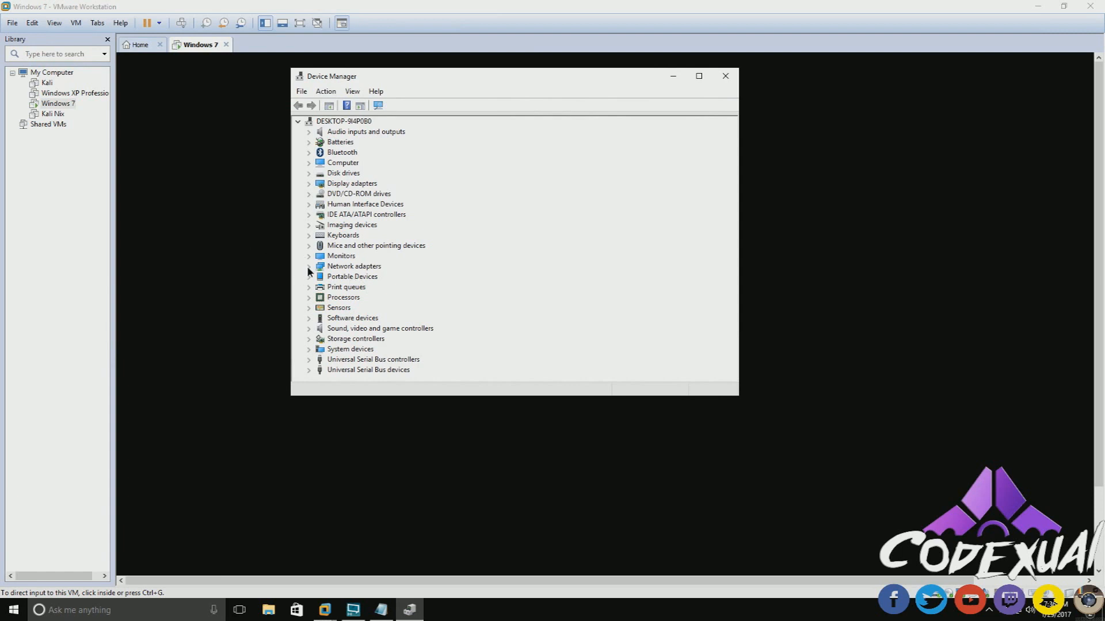
click(310, 267)
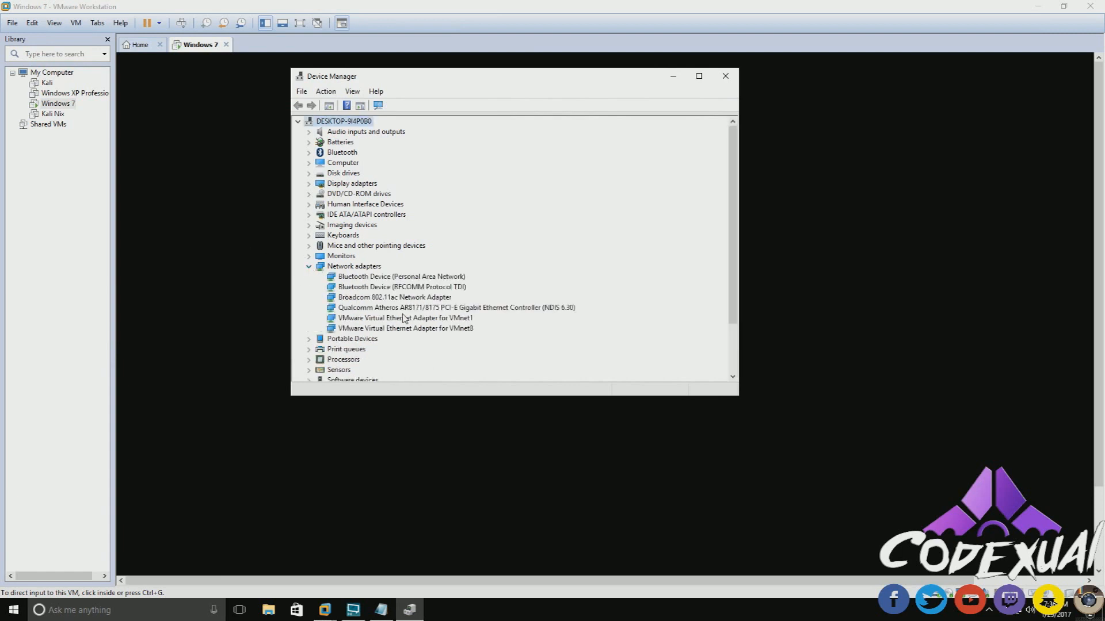
click(395, 297)
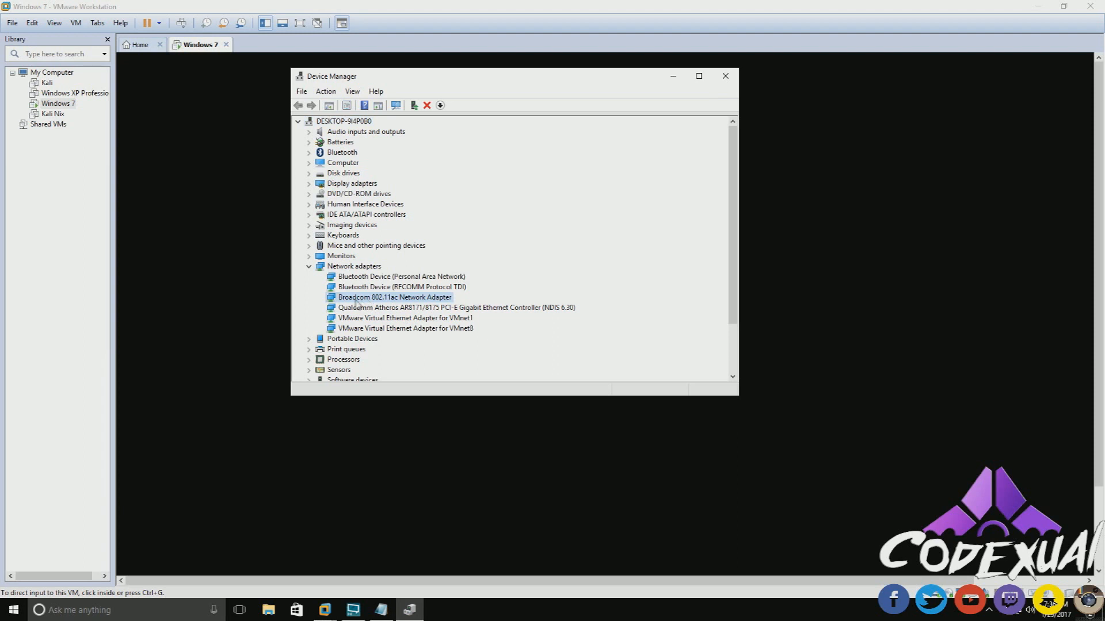
mouse_move(376, 304)
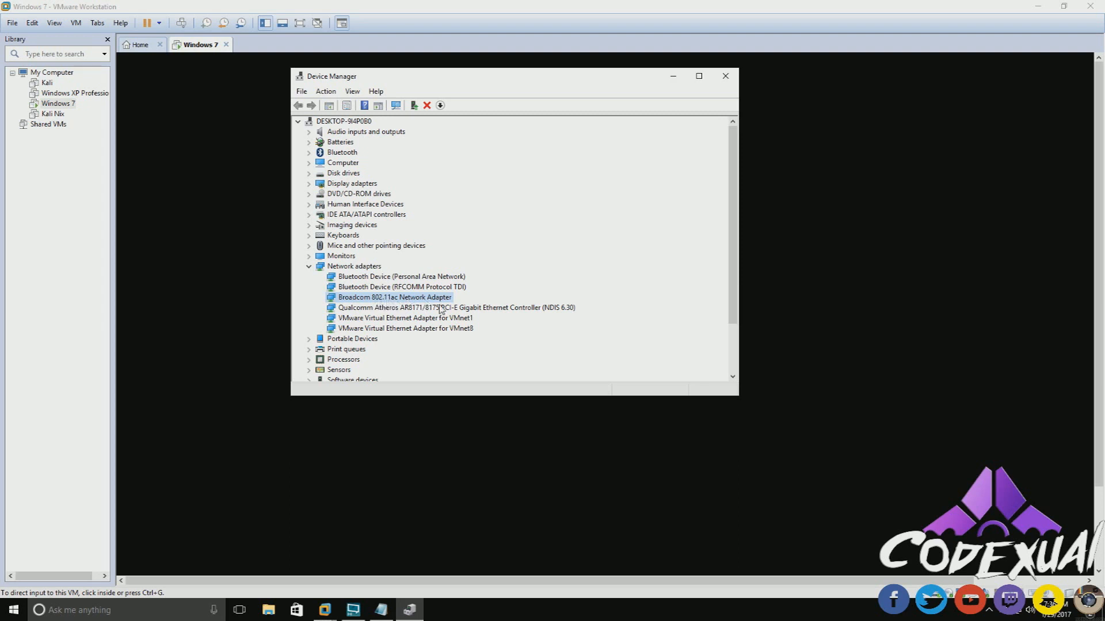
right_click(395, 297)
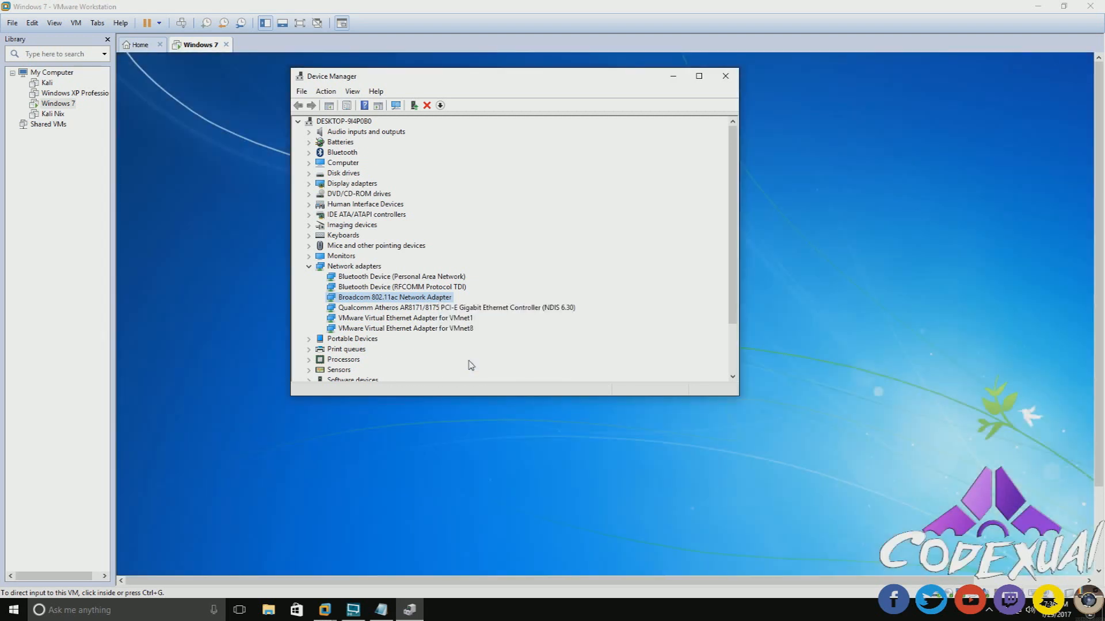
double_click(394, 297)
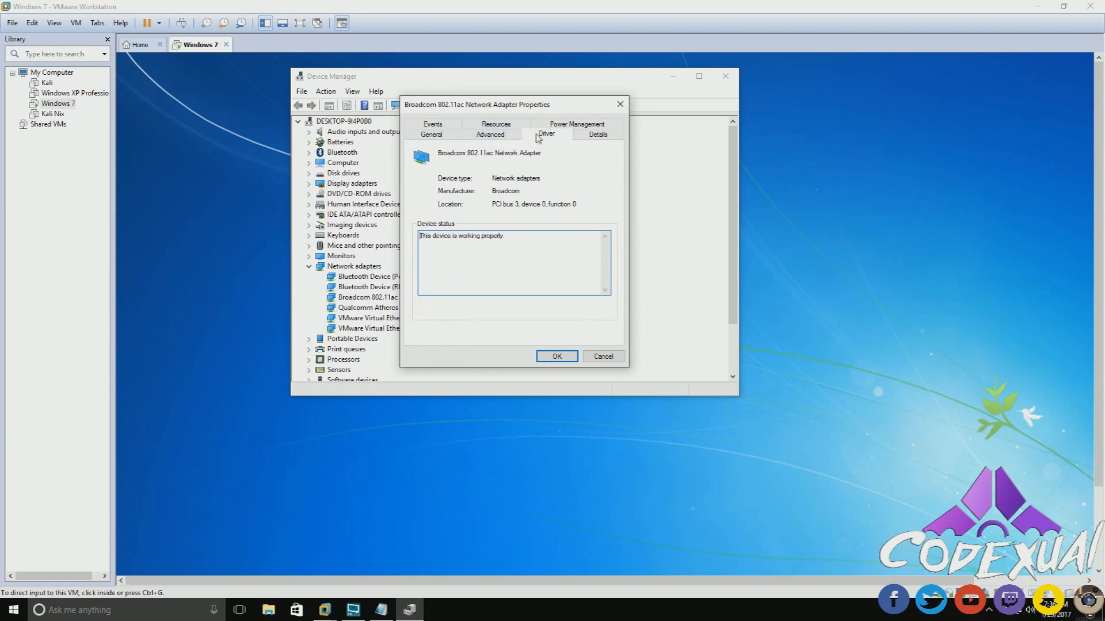
- Start the Broadcom driver uninstall, cancel the warning, and close the host's Device Manager
click(546, 134)
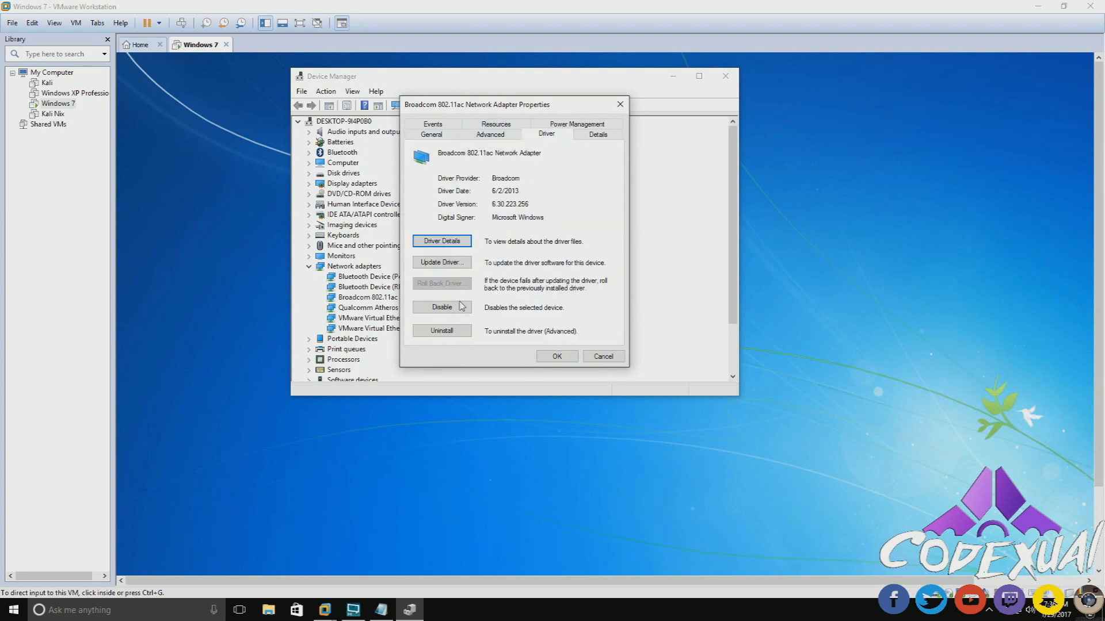
click(442, 331)
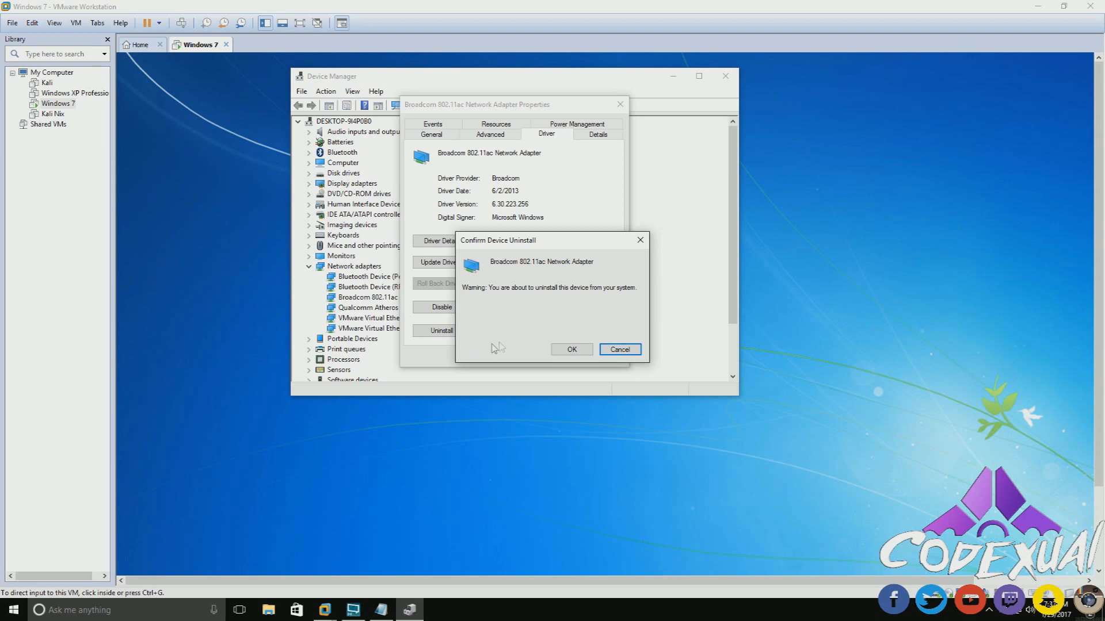
mouse_move(501, 354)
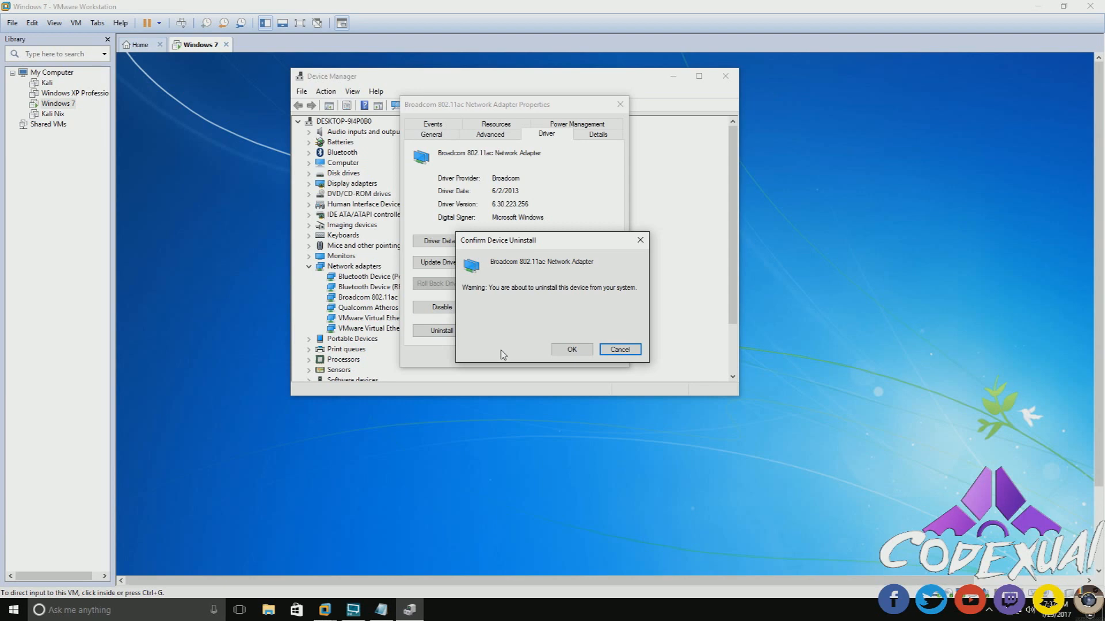
mouse_move(502, 345)
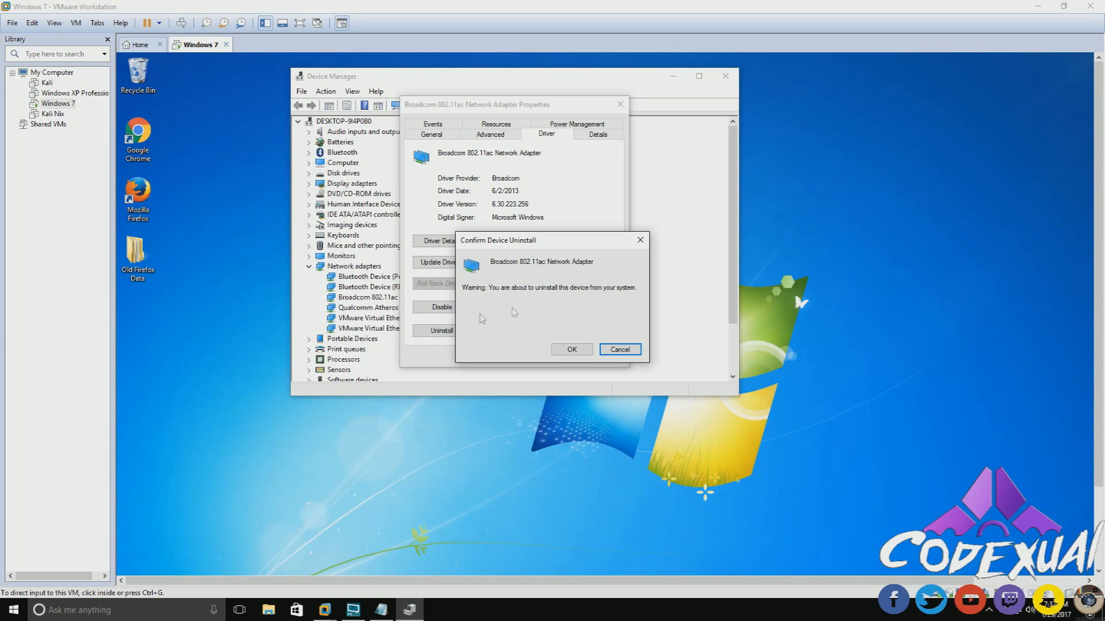
mouse_move(522, 323)
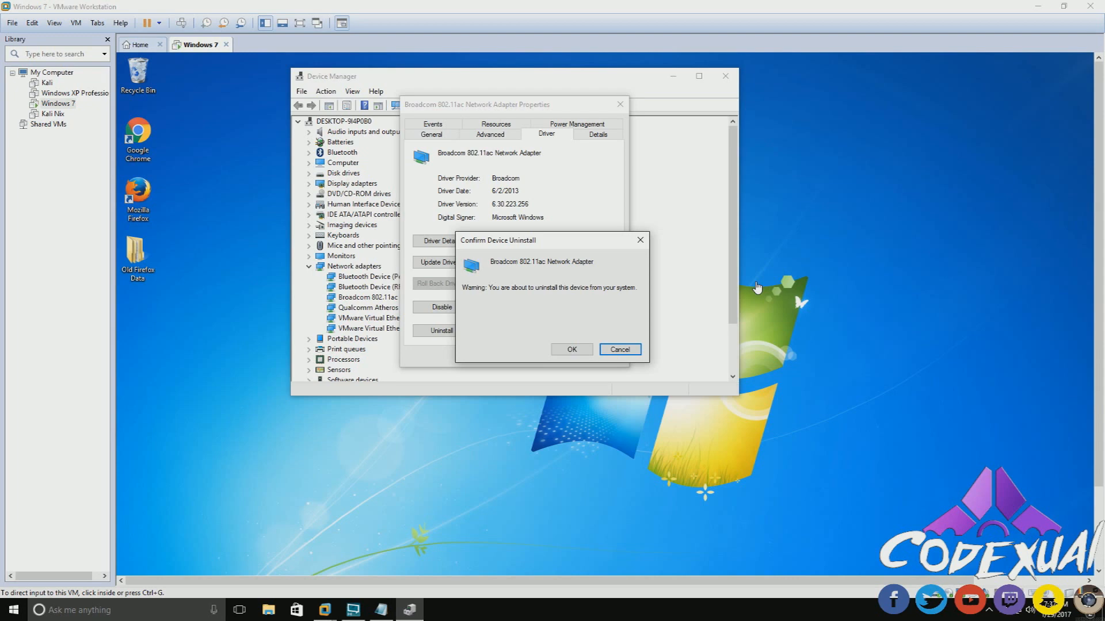
mouse_move(796, 208)
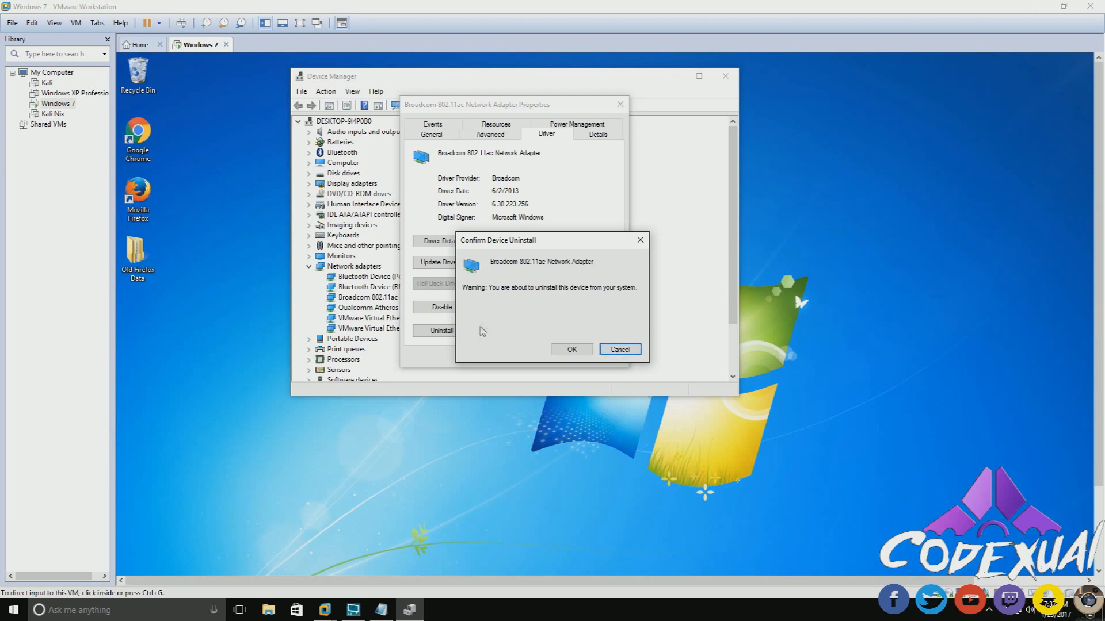
mouse_move(475, 329)
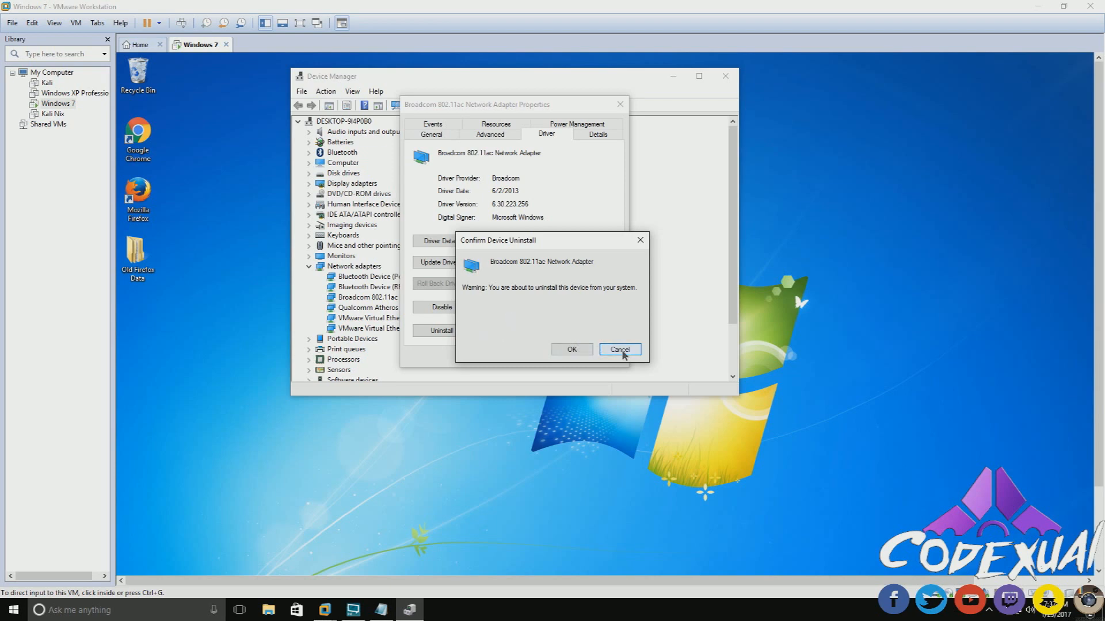
click(618, 349)
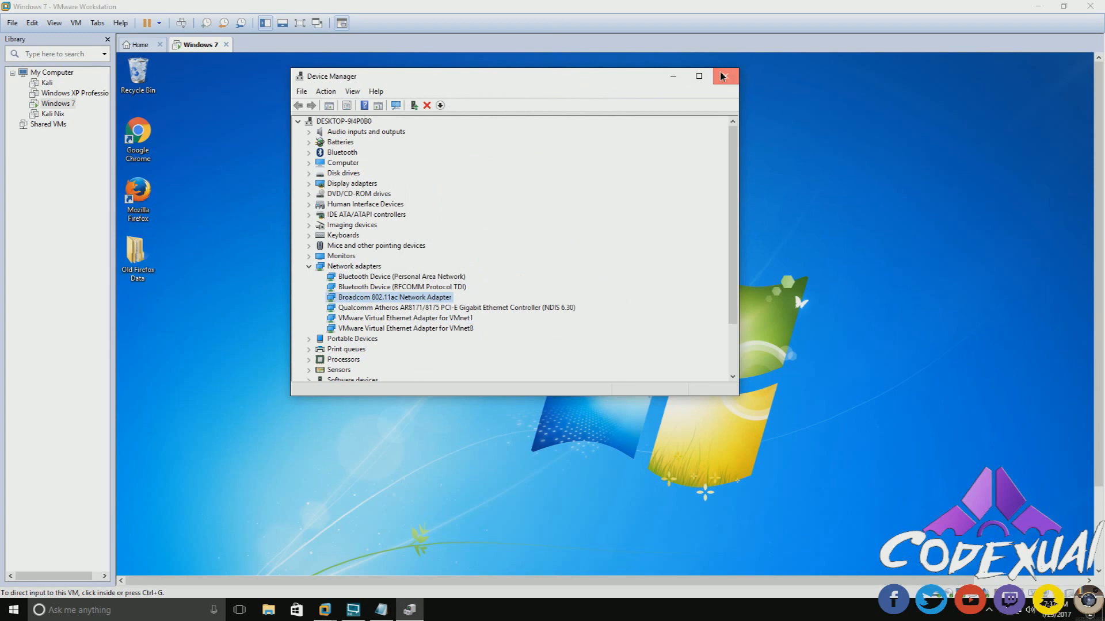
click(724, 76)
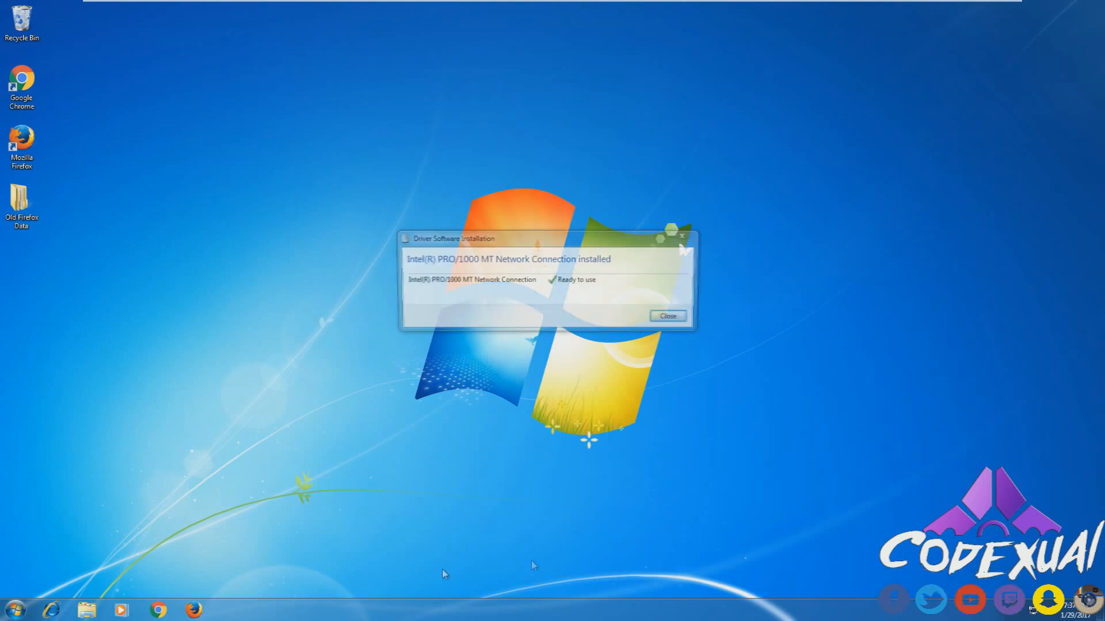
- Dismiss the driver notice and verify Device Manager lists the Intel PRO/1000 MT adapter again, then close it
click(666, 315)
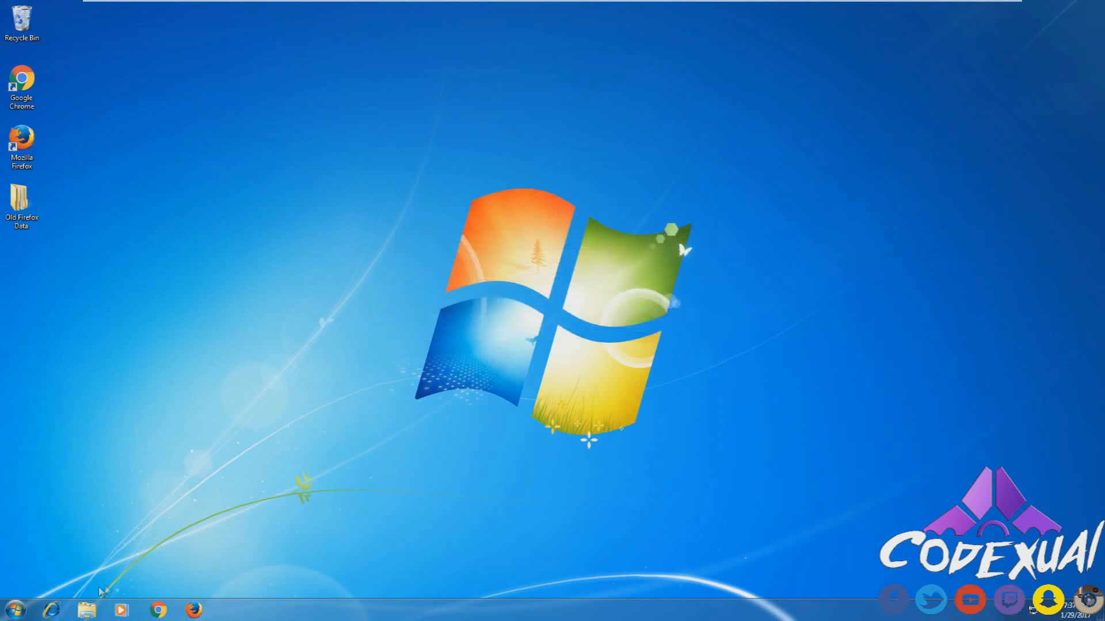
click(14, 609)
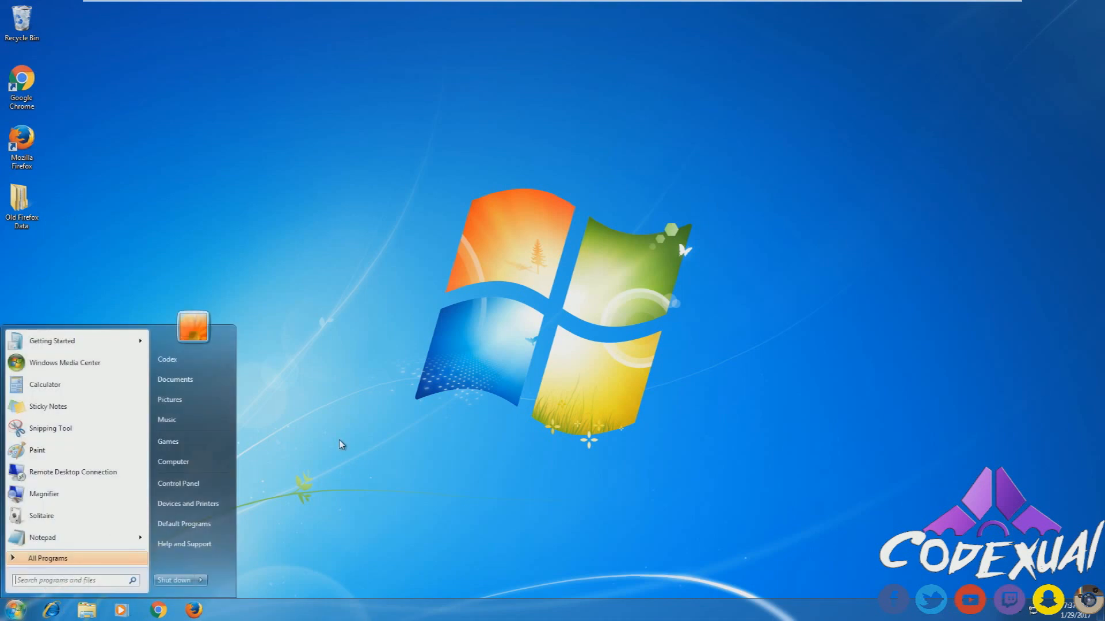
text(device manager)
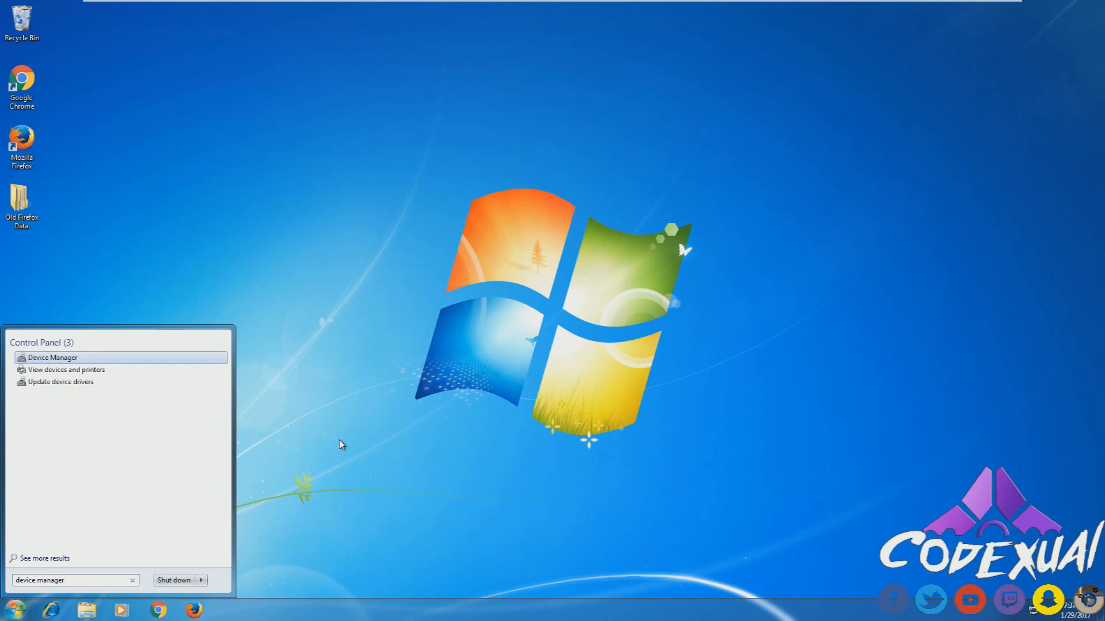
click(10, 609)
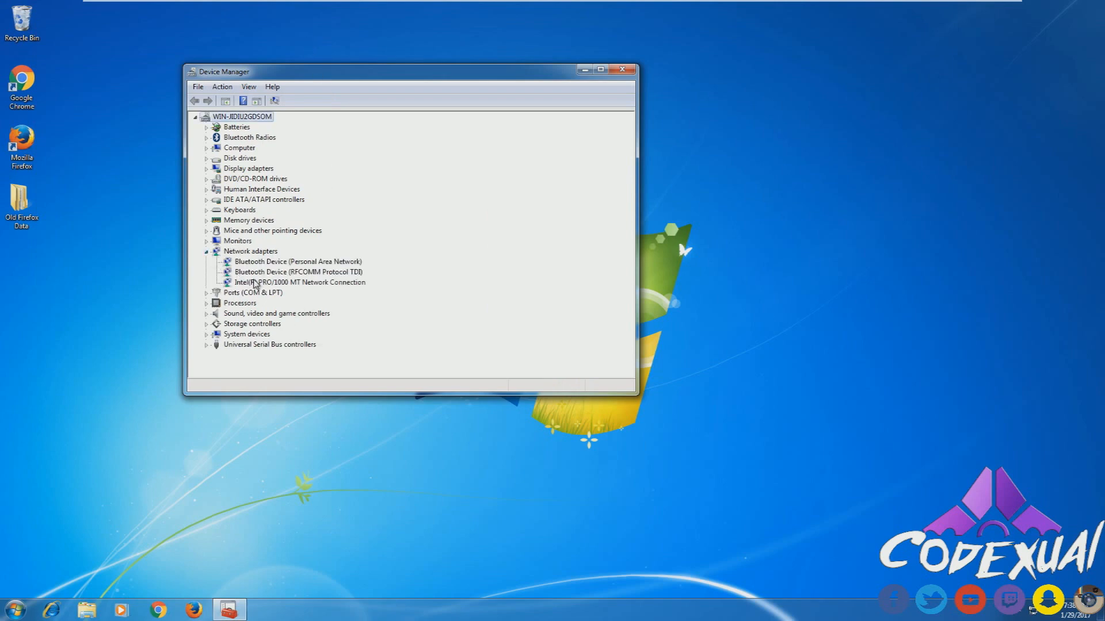
click(299, 282)
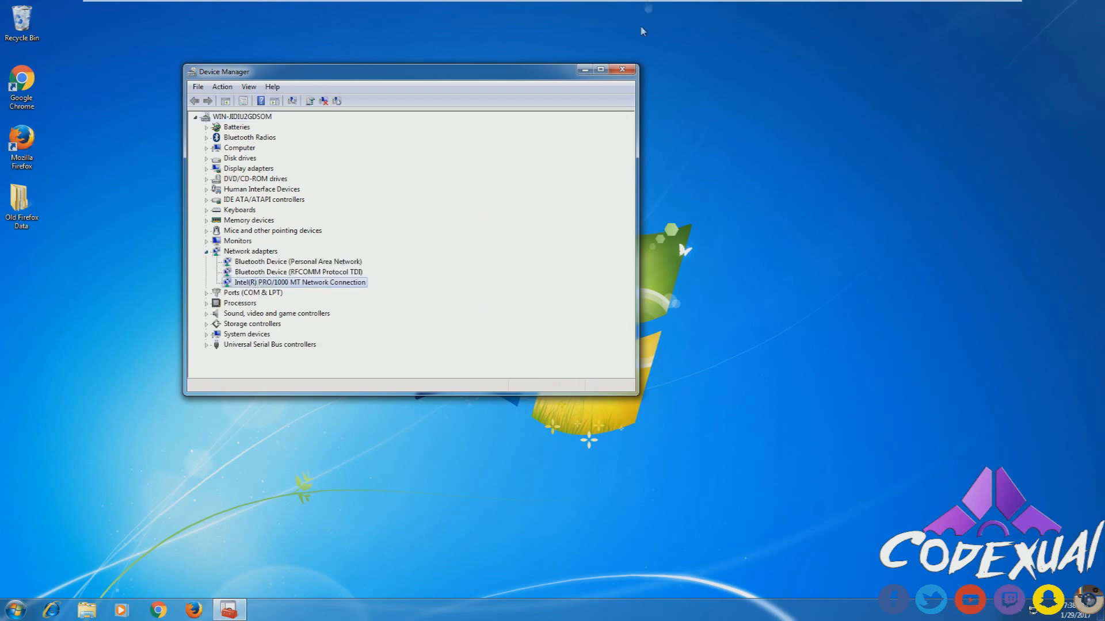
click(622, 68)
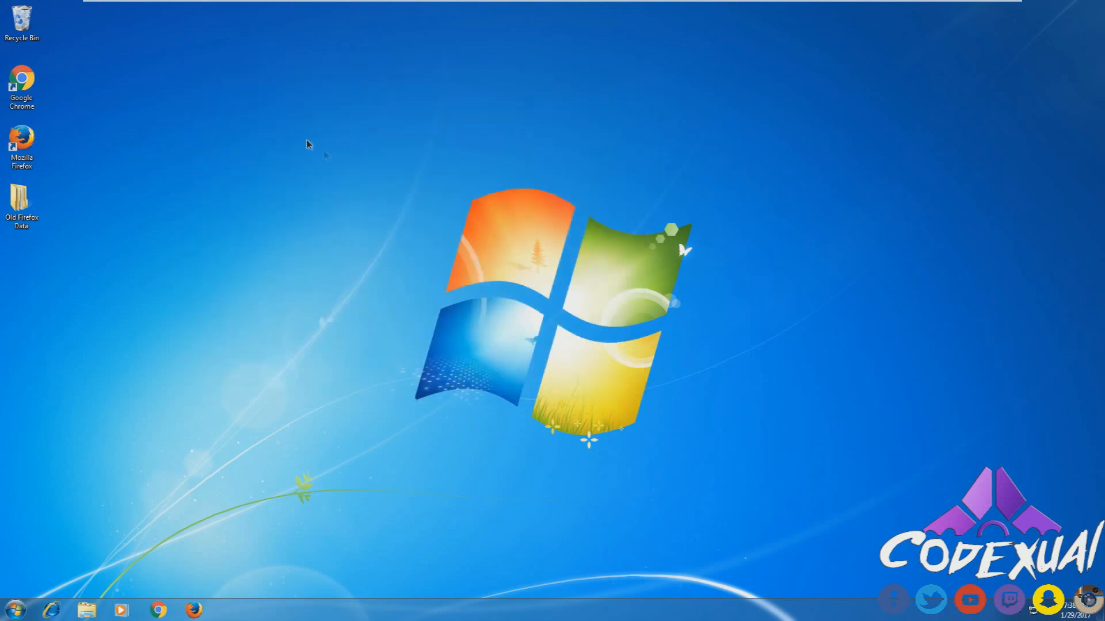
mouse_move(323, 135)
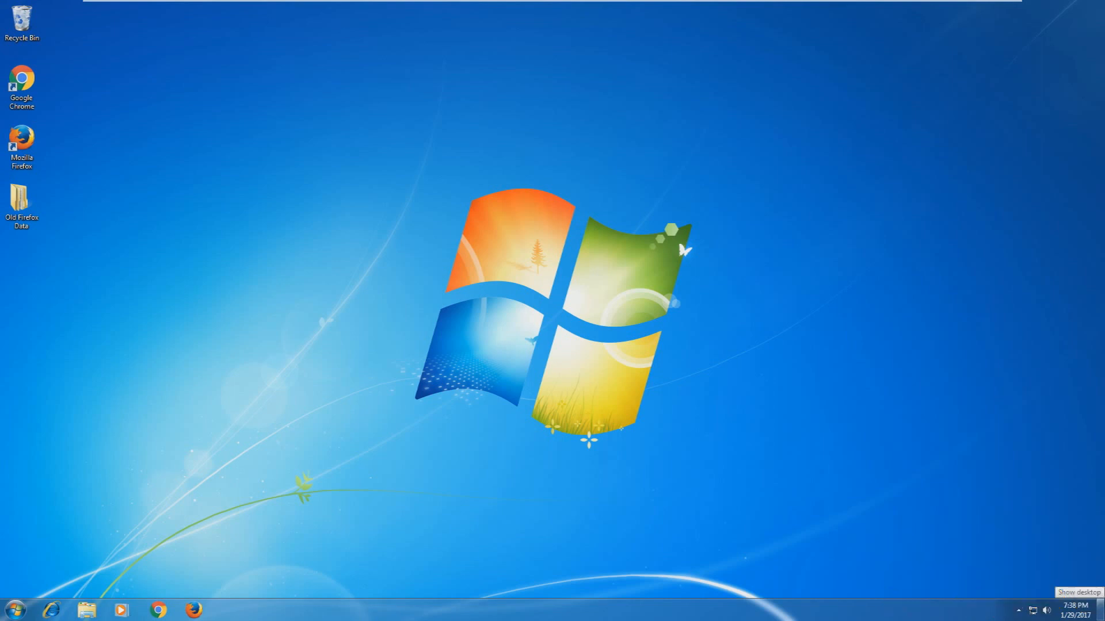
- Open the Network and Sharing Center from the system tray network icon
click(1032, 609)
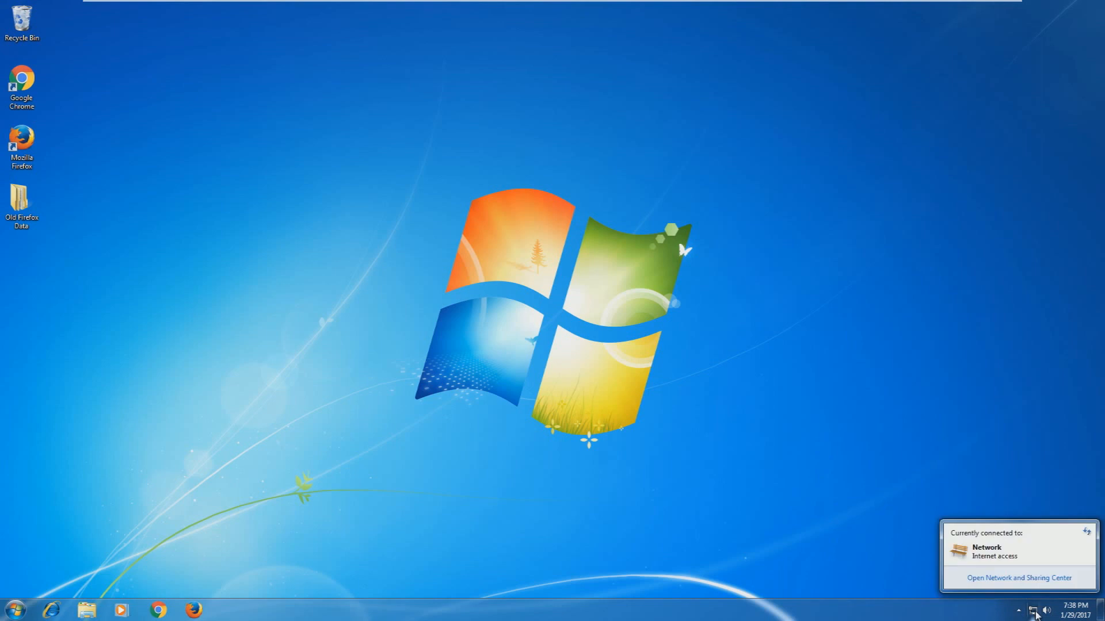
mouse_move(846, 361)
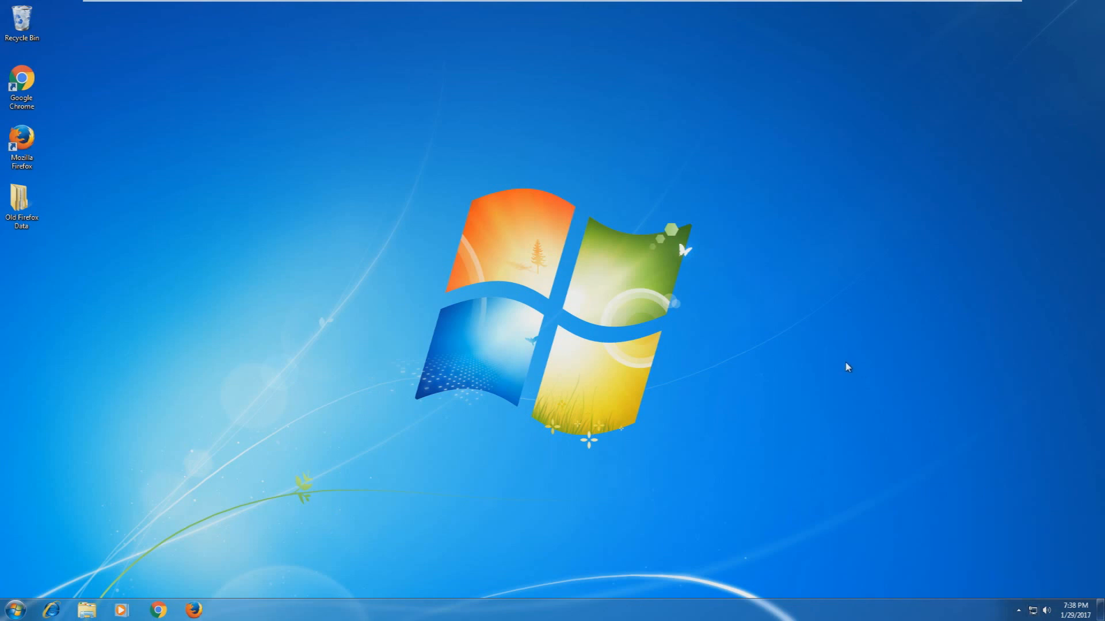
mouse_move(1035, 612)
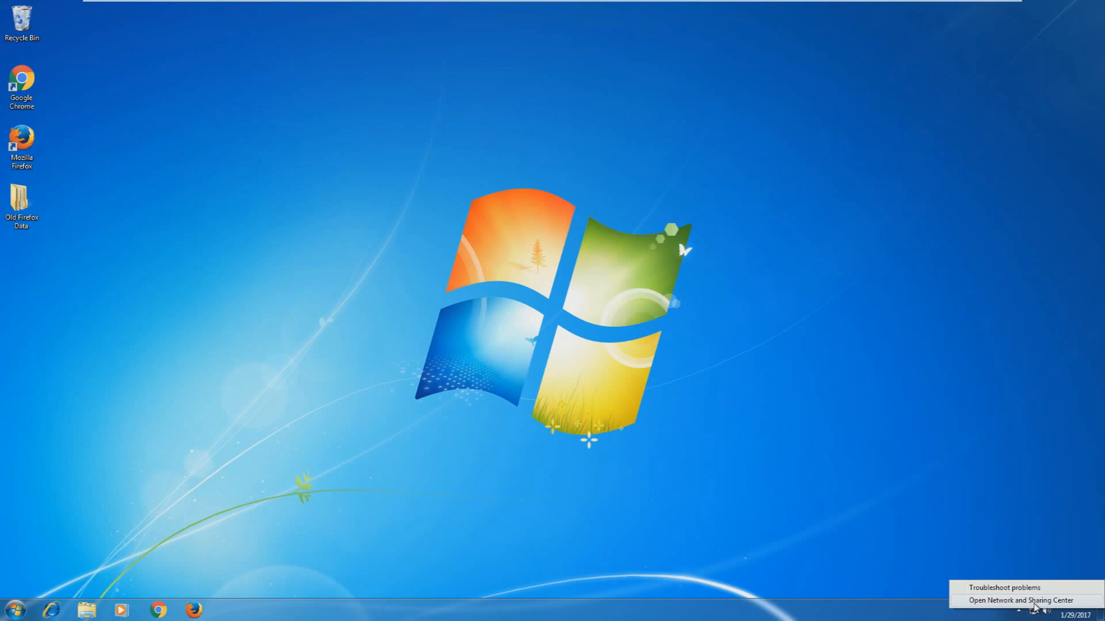
mouse_move(992, 604)
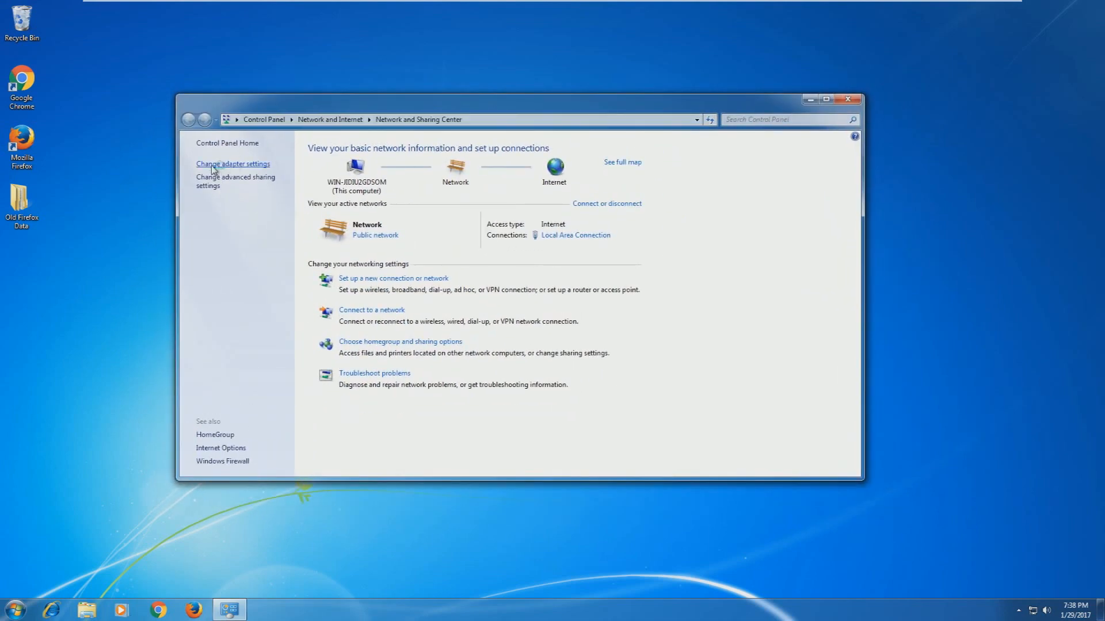
- Show the network connections and set the VM's Network Adapter to Bridged
click(232, 164)
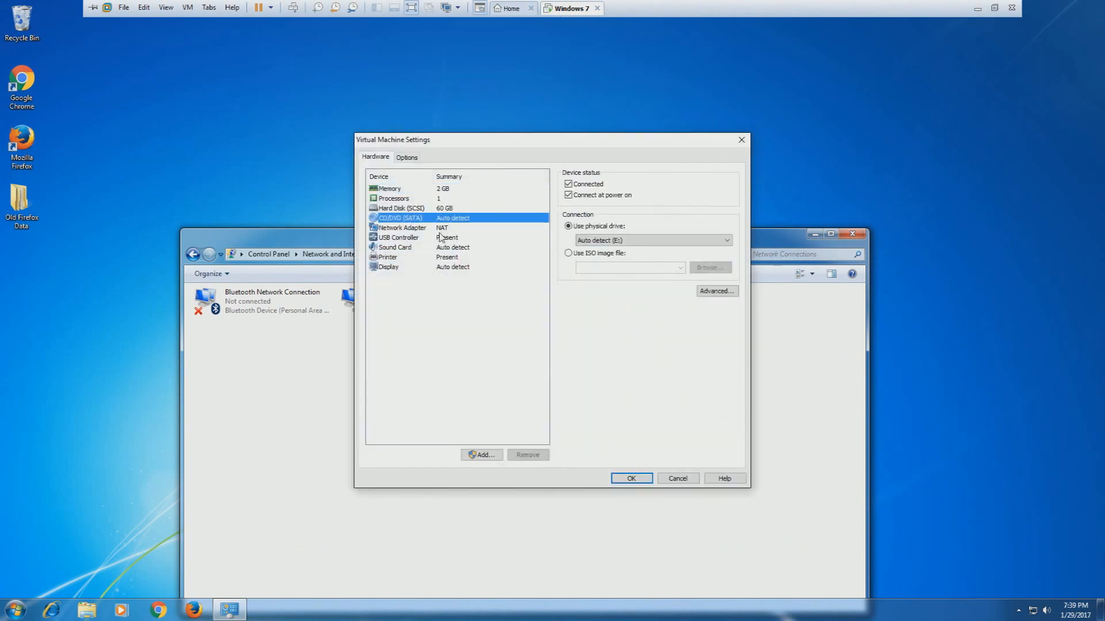
click(401, 228)
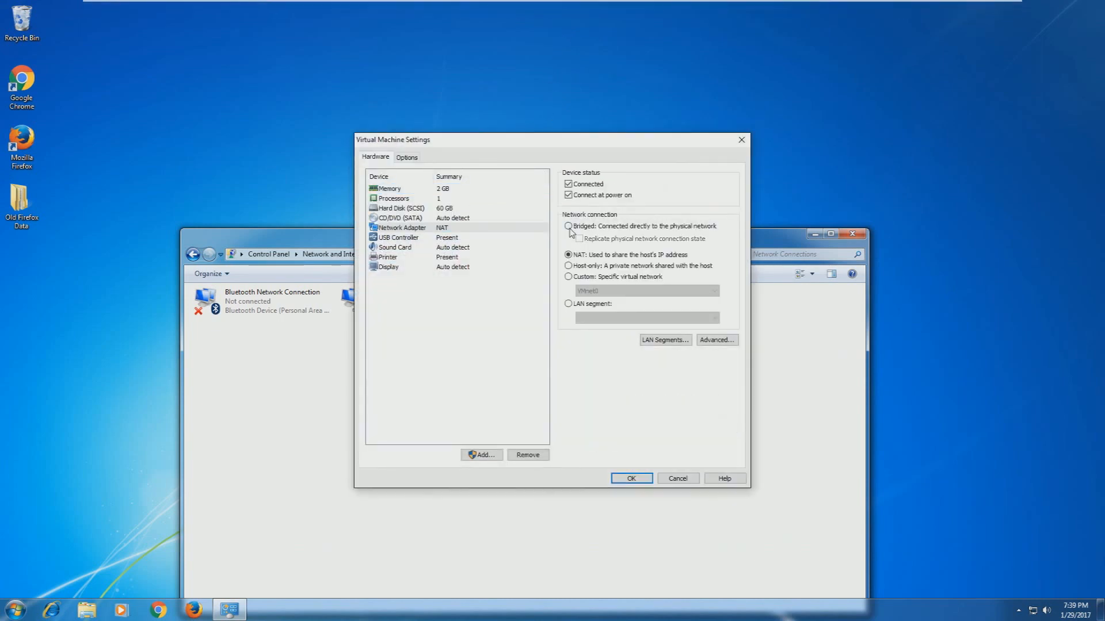
click(568, 226)
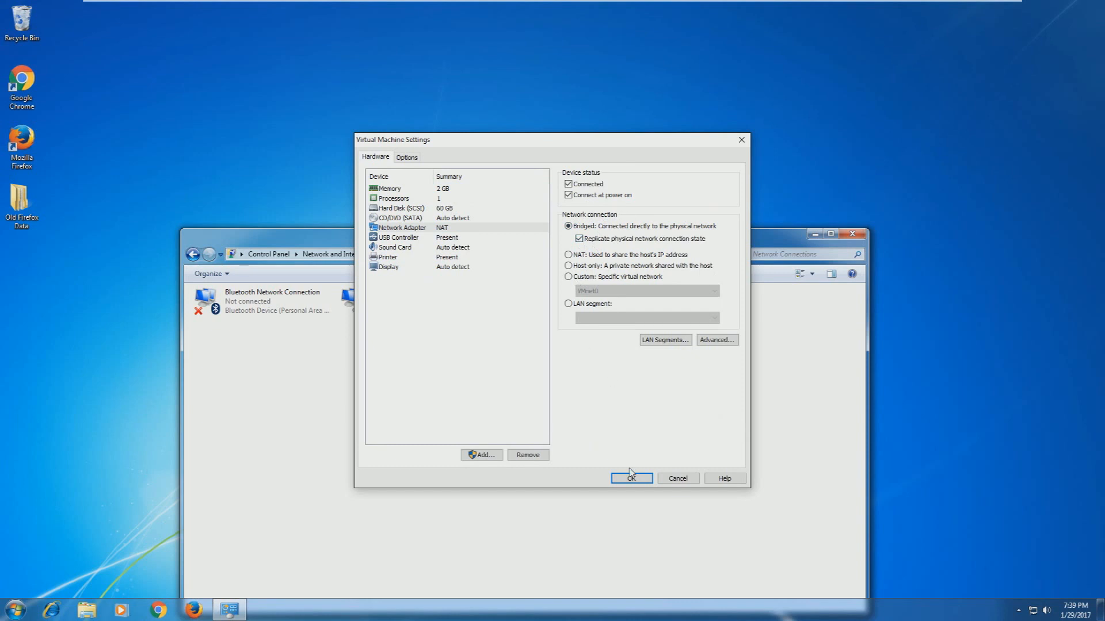
click(629, 478)
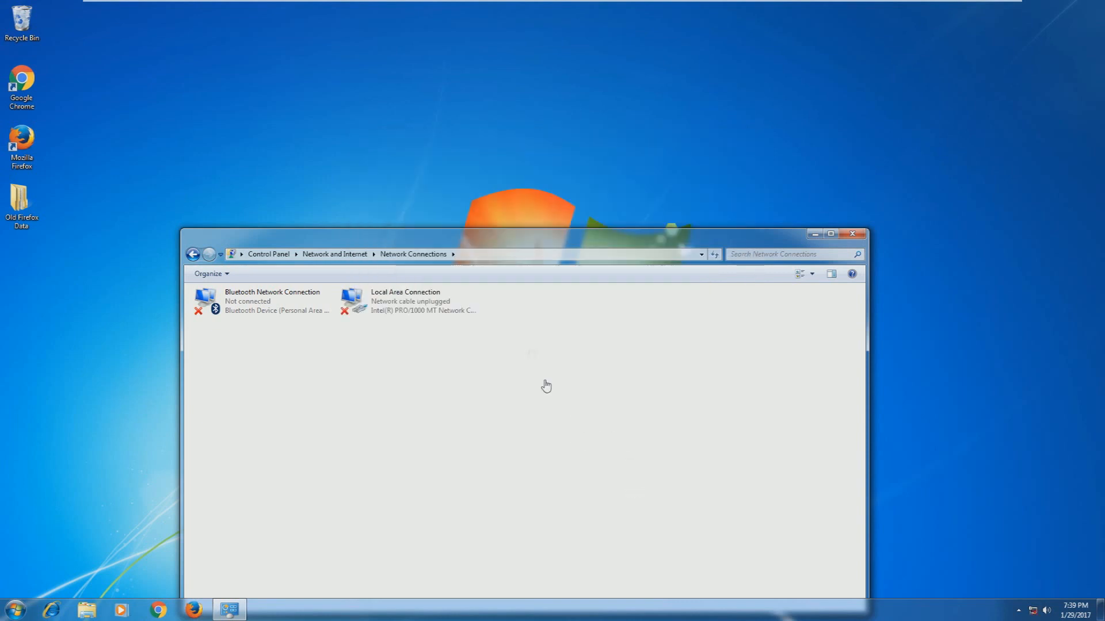
mouse_move(551, 207)
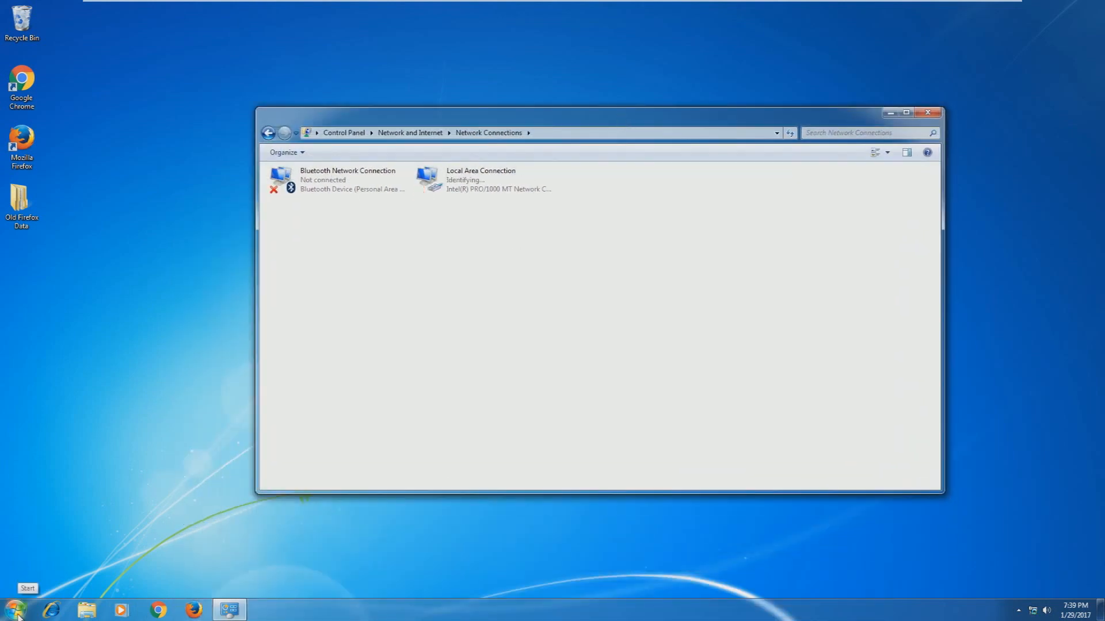
- Launch cmd, move its window to the desktop's top-left corner and type ipconfig
click(11, 608)
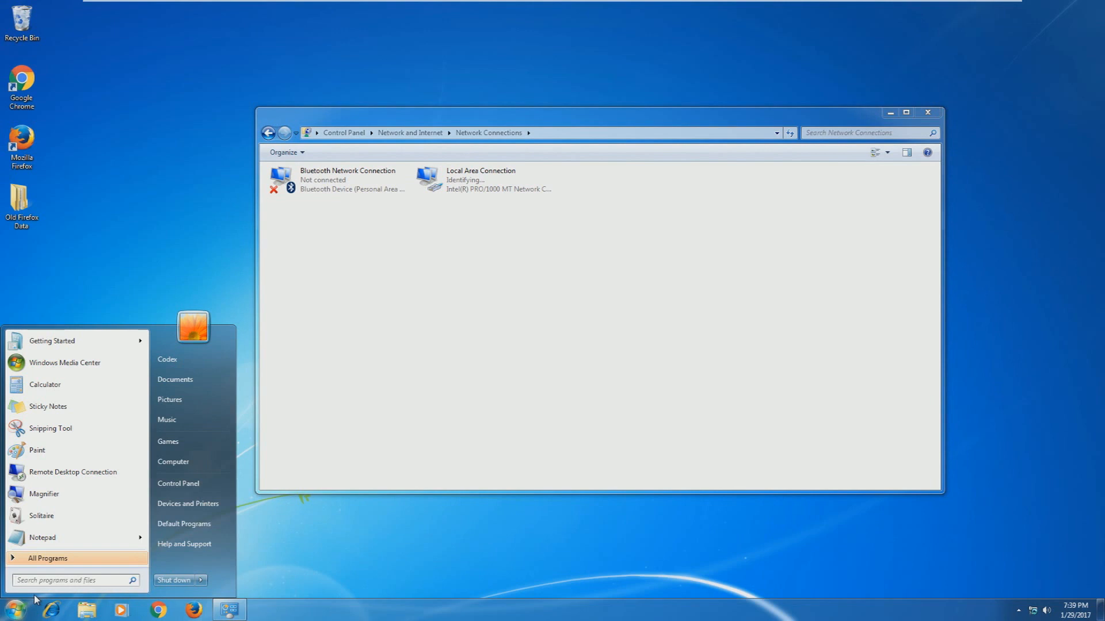
text(cmd)
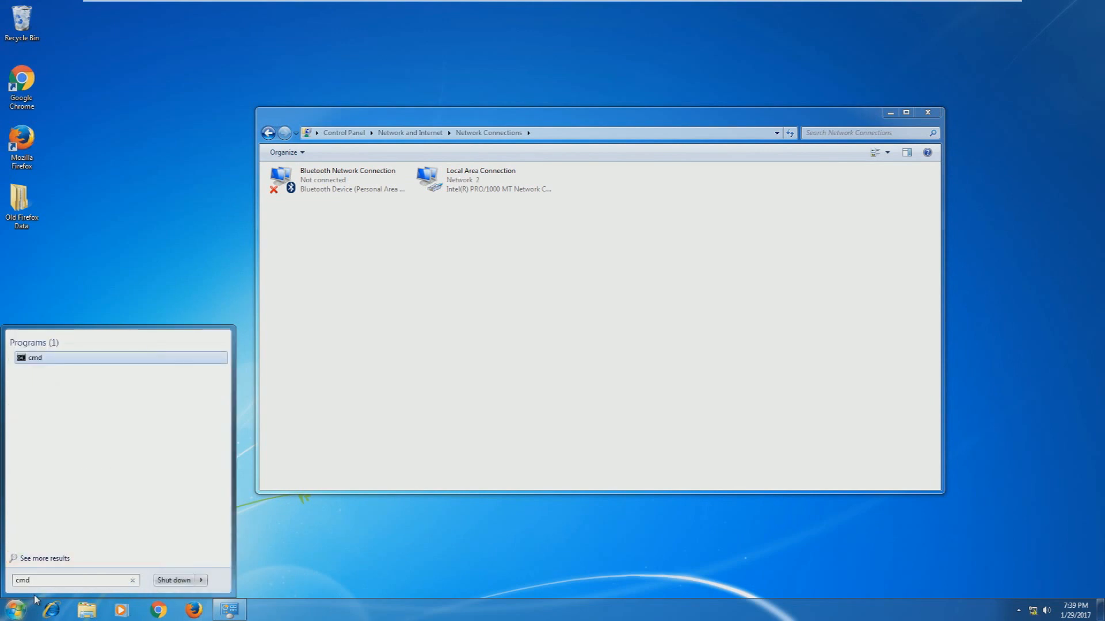
click(35, 358)
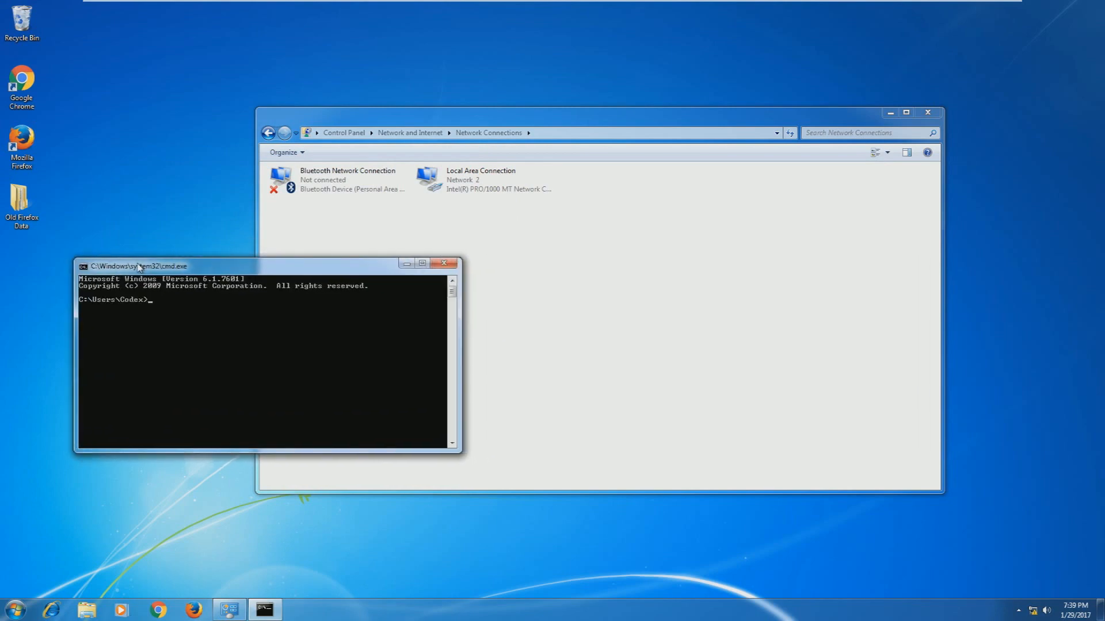
drag(141, 266, 102, 19)
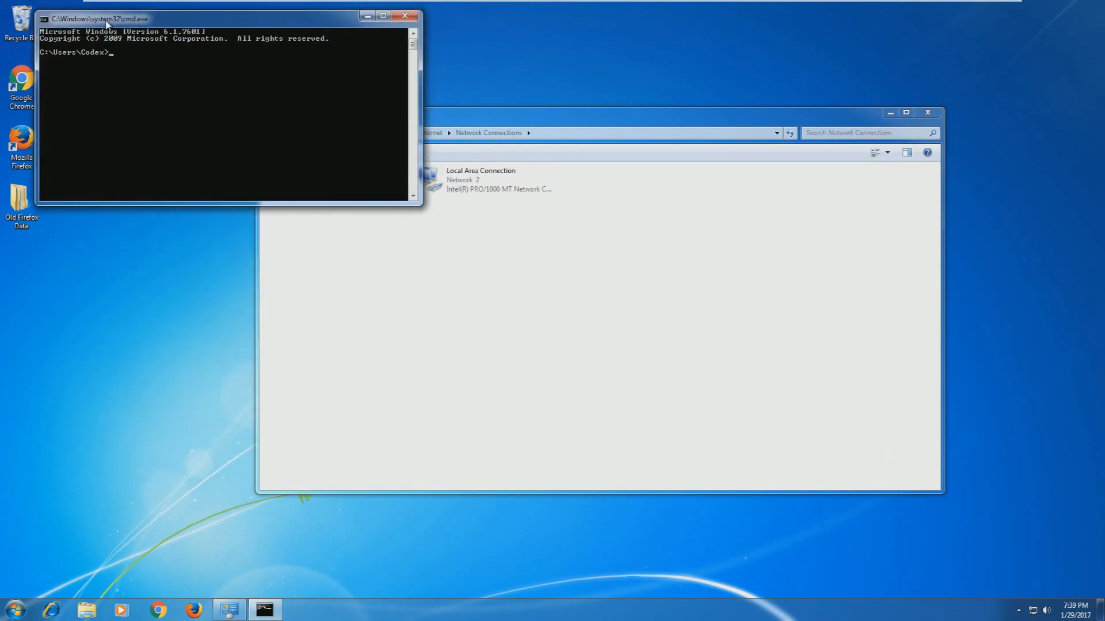
drag(106, 18, 99, 18)
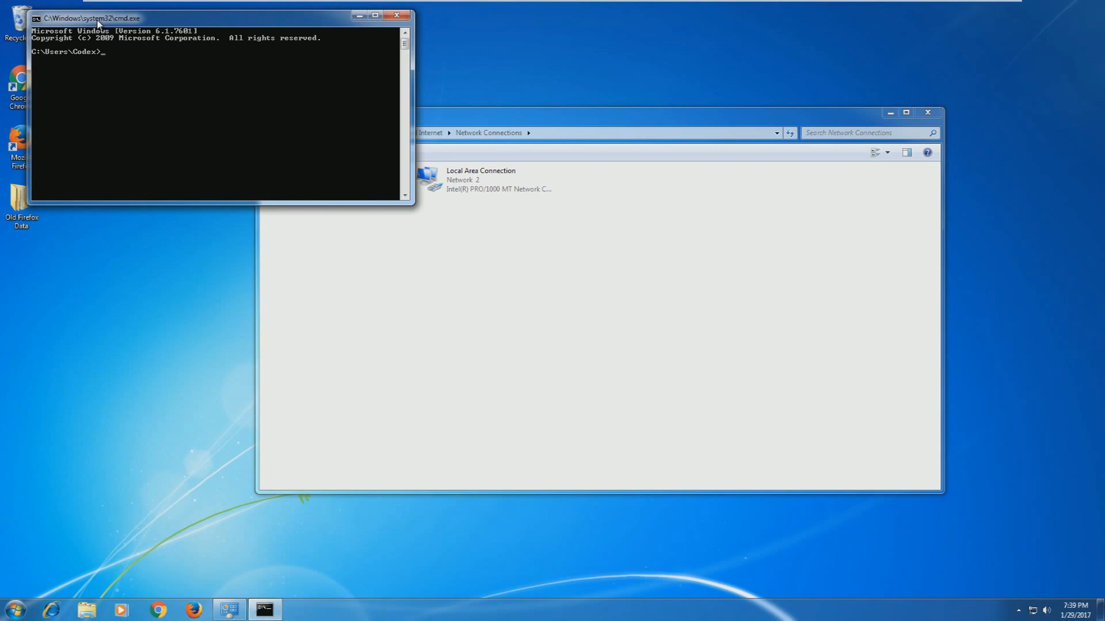
text(i)
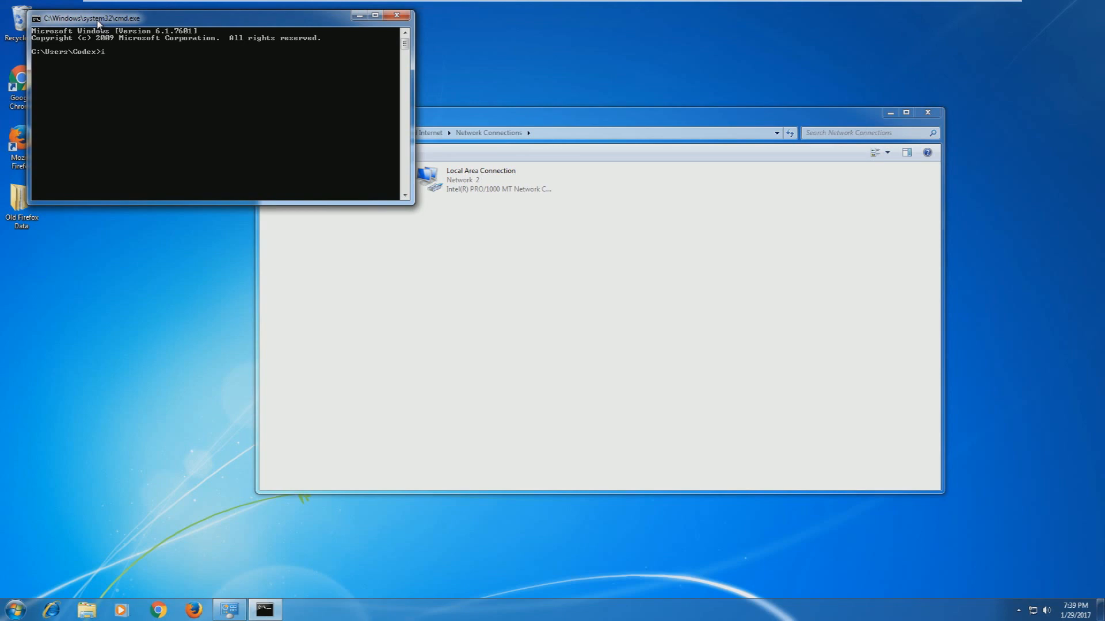
text(pconfig)
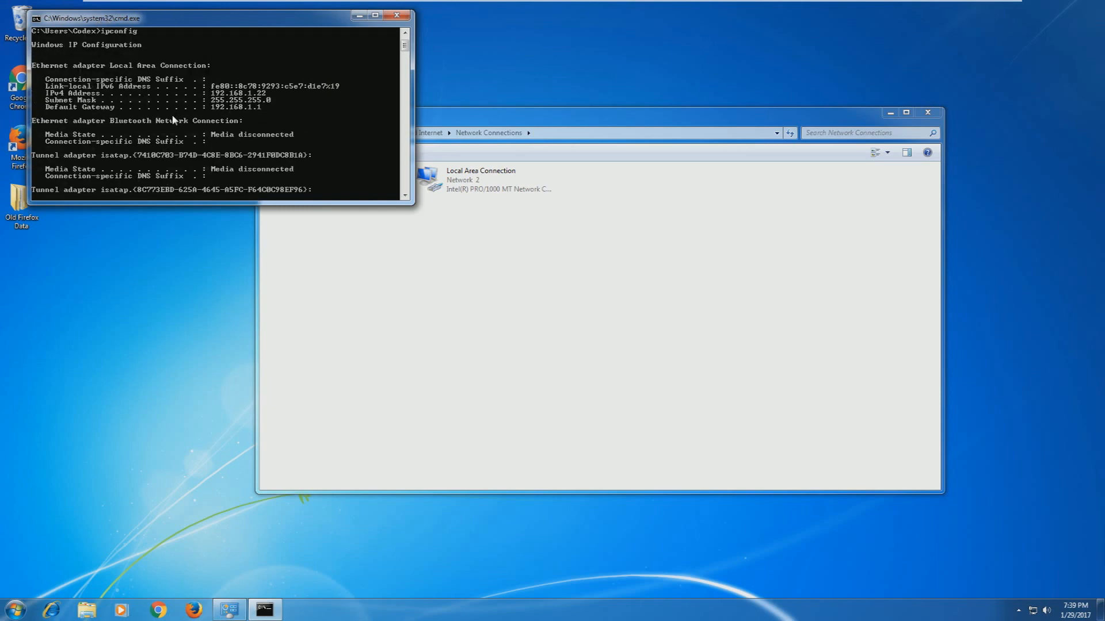
mouse_move(252, 117)
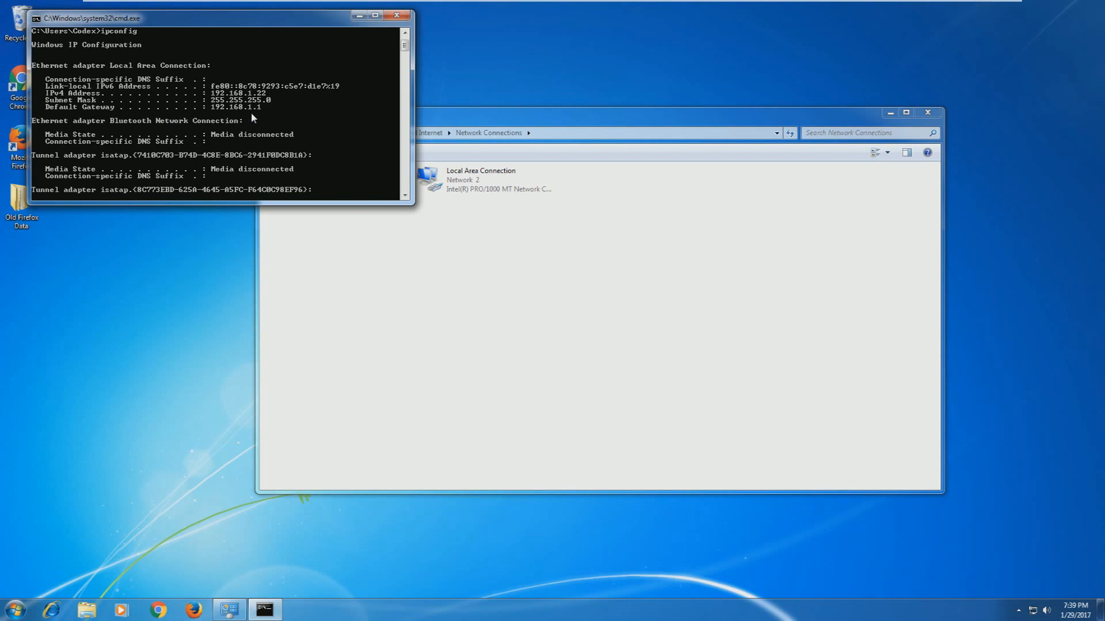
mouse_move(129, 100)
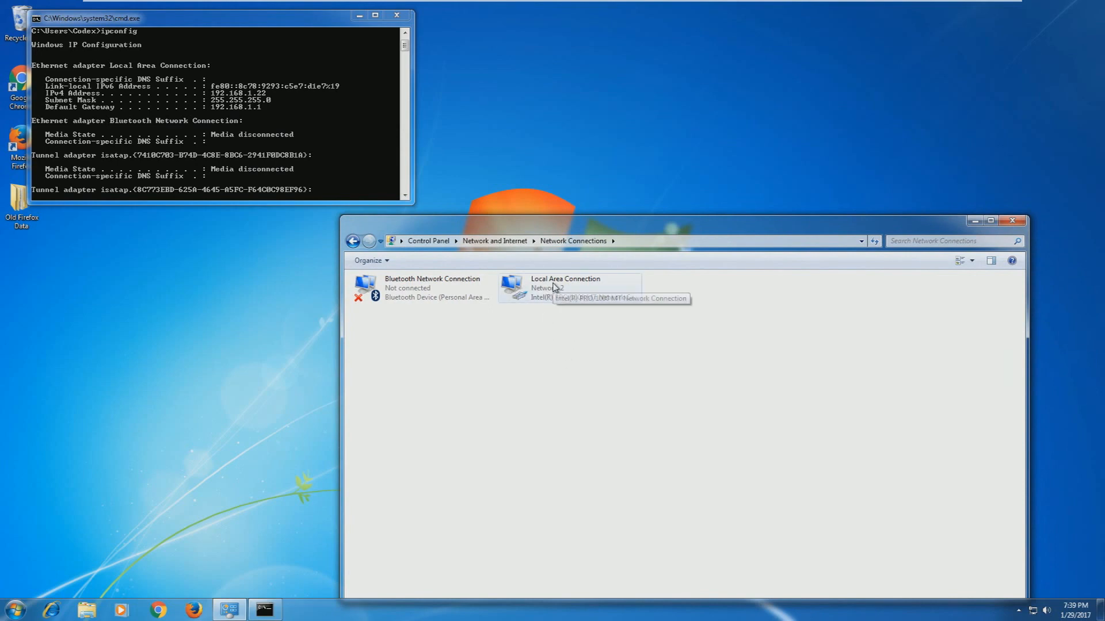
- Right-click Local Area Connection in Network Connections to show its options
right_click(565, 288)
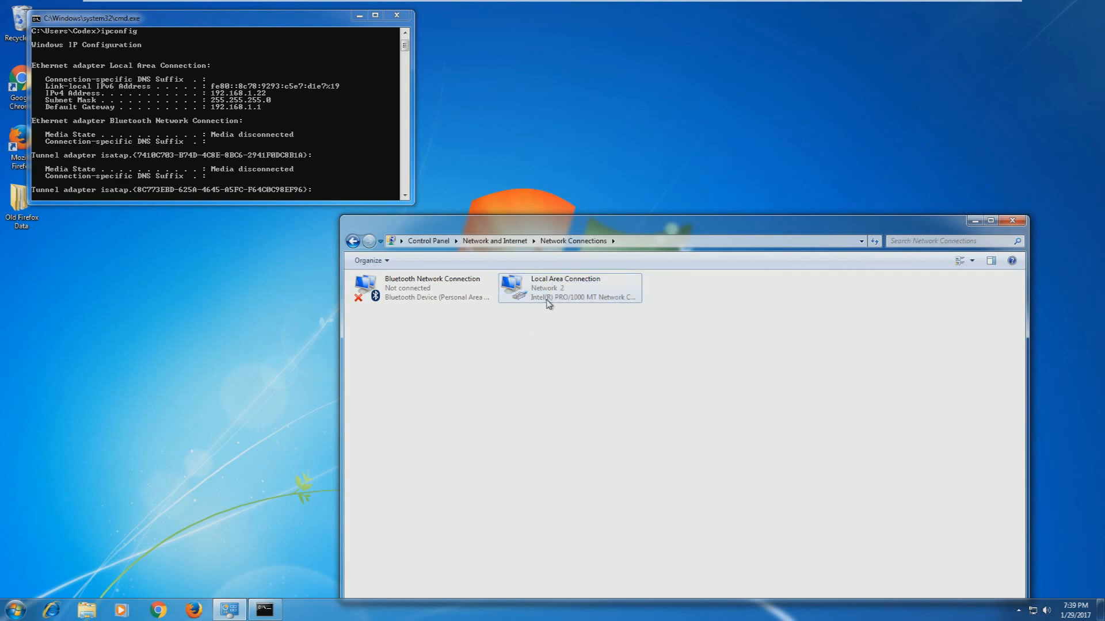
click(569, 288)
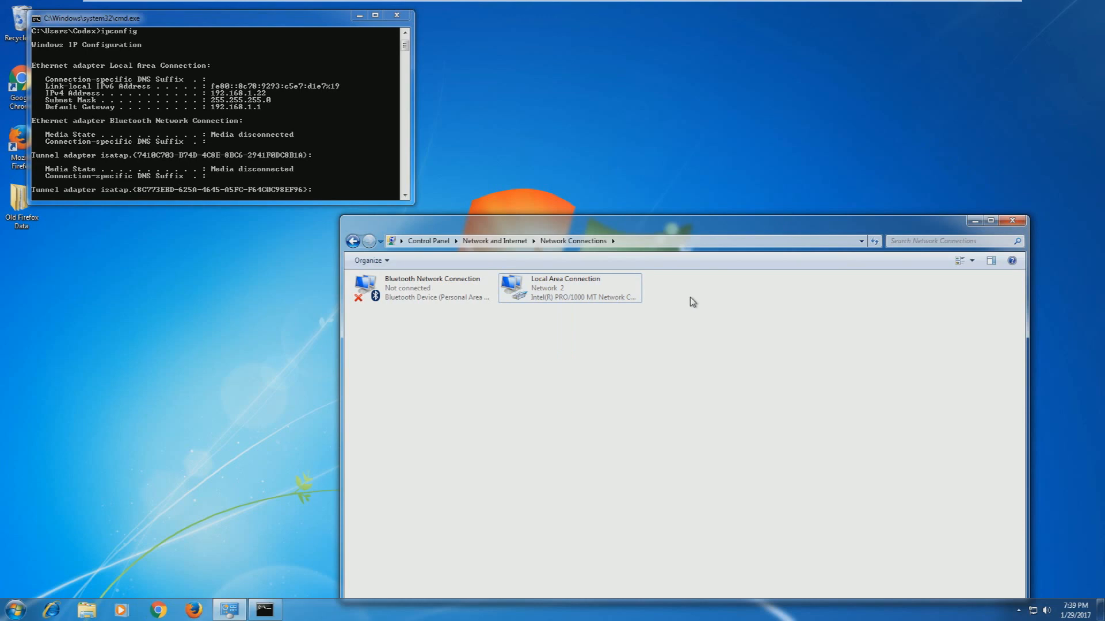
mouse_move(672, 301)
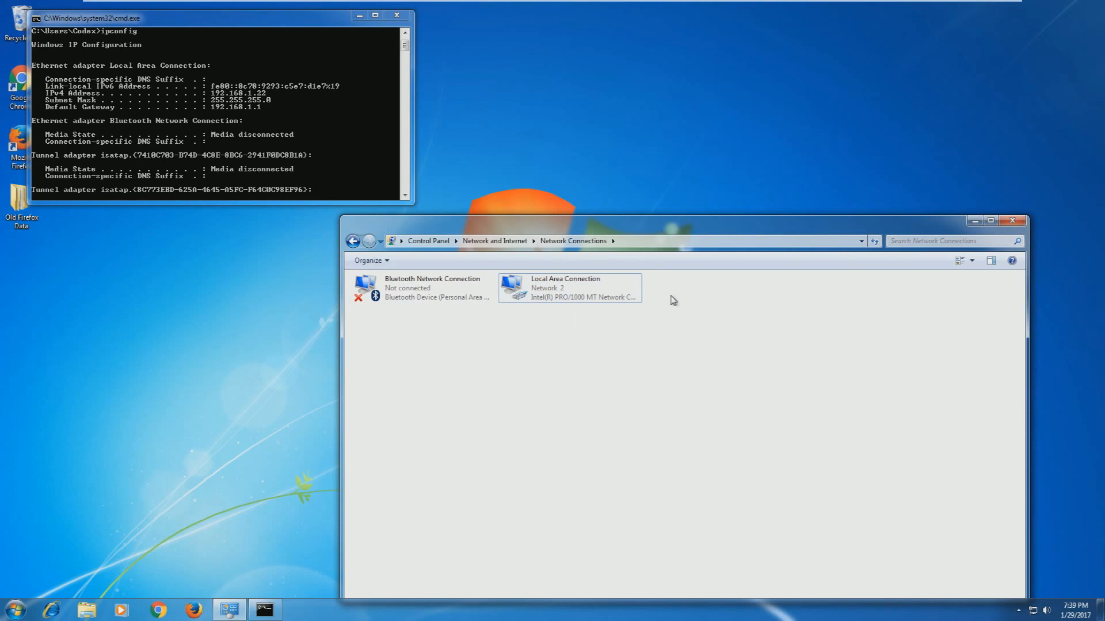
right_click(569, 287)
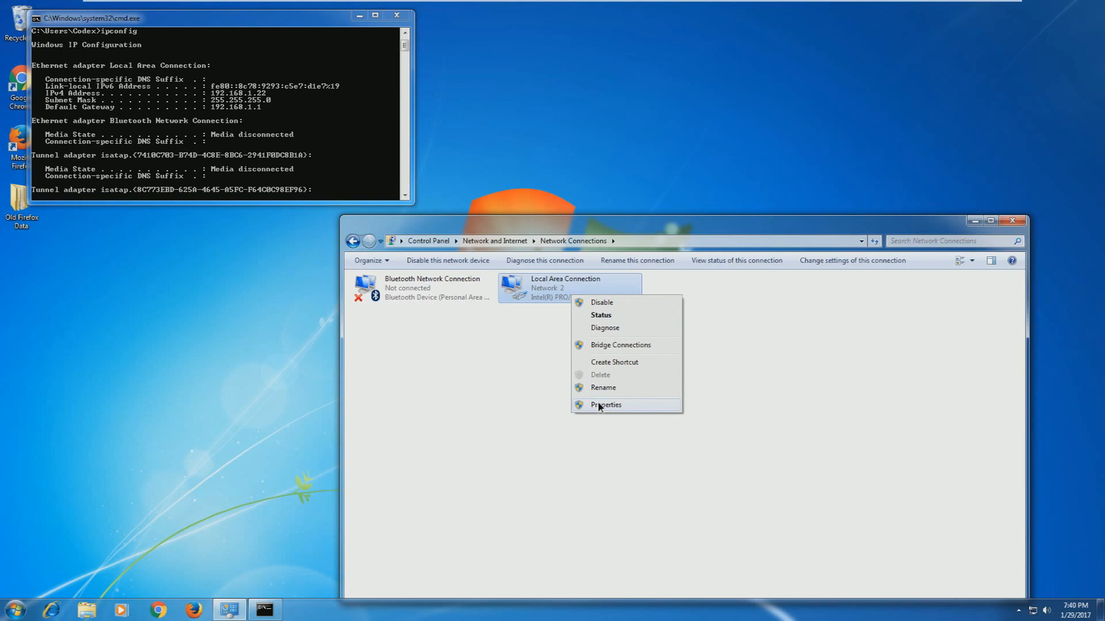
- Open Local Area Connection properties and then its Internet Protocol Version 4 (TCP/IPv4) settings
click(606, 404)
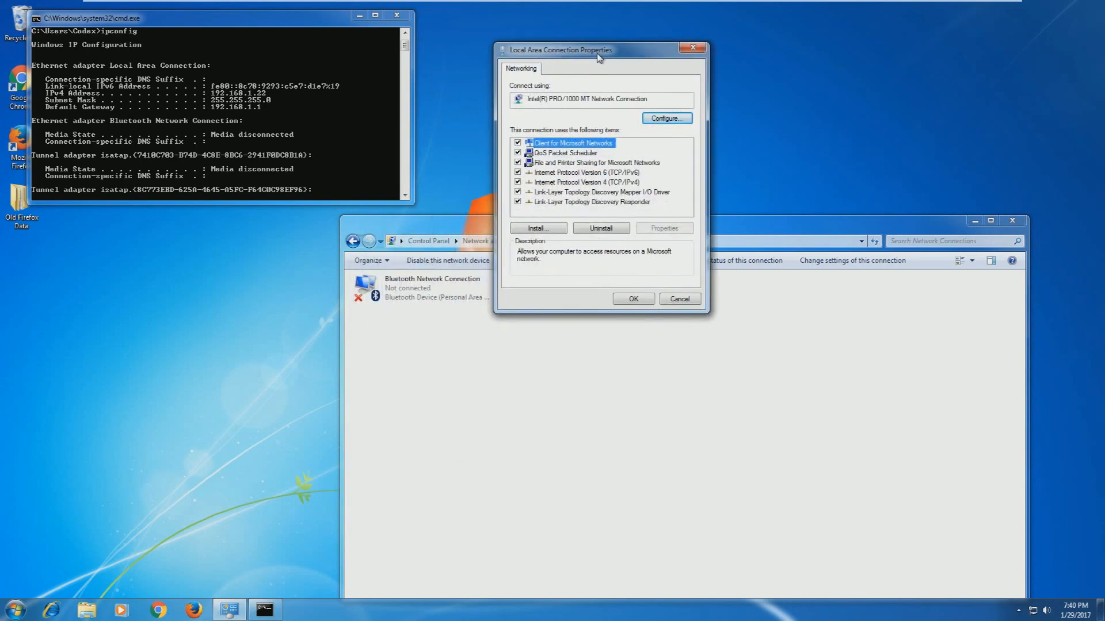
click(584, 184)
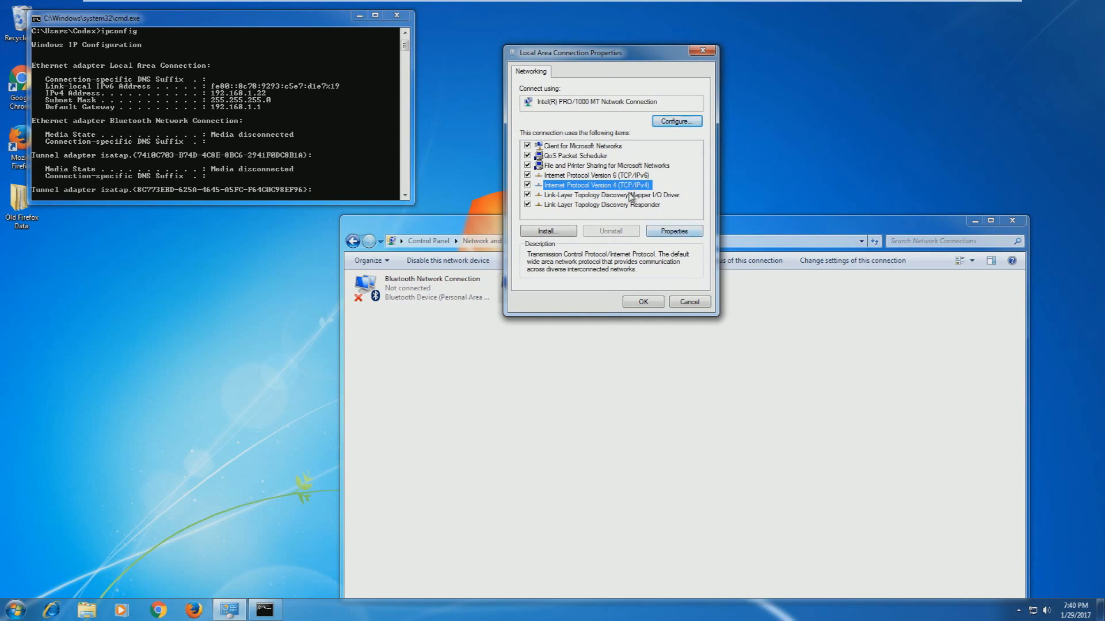
click(672, 230)
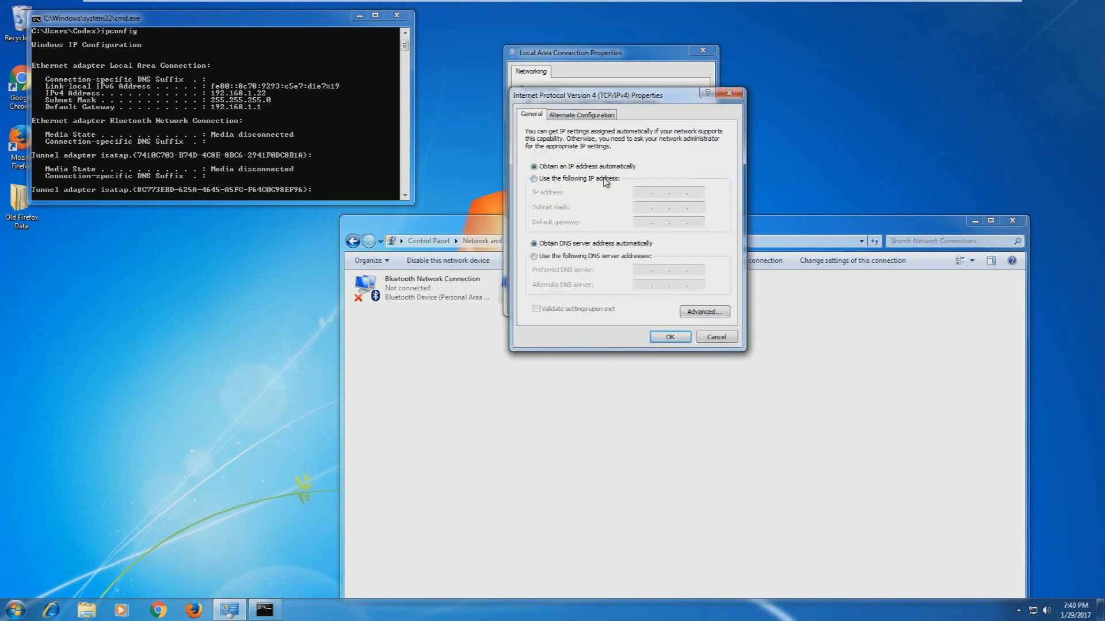
- Choose 'Use the following IP address' and enter 192.168.1.150 with subnet mask 255.255.255.0
click(533, 179)
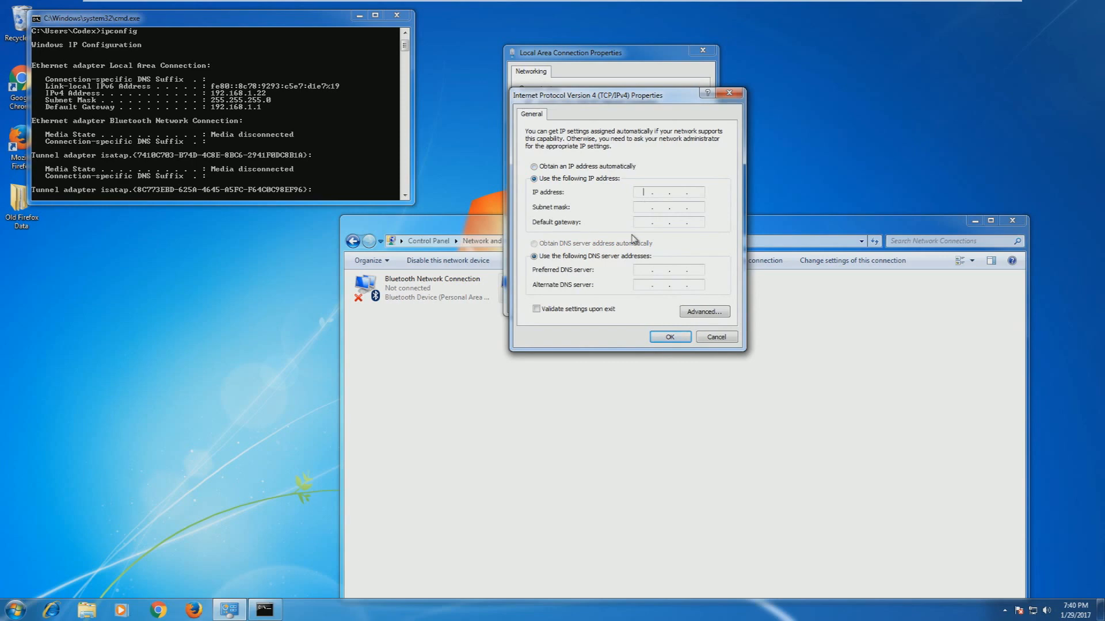
text(192 . . .)
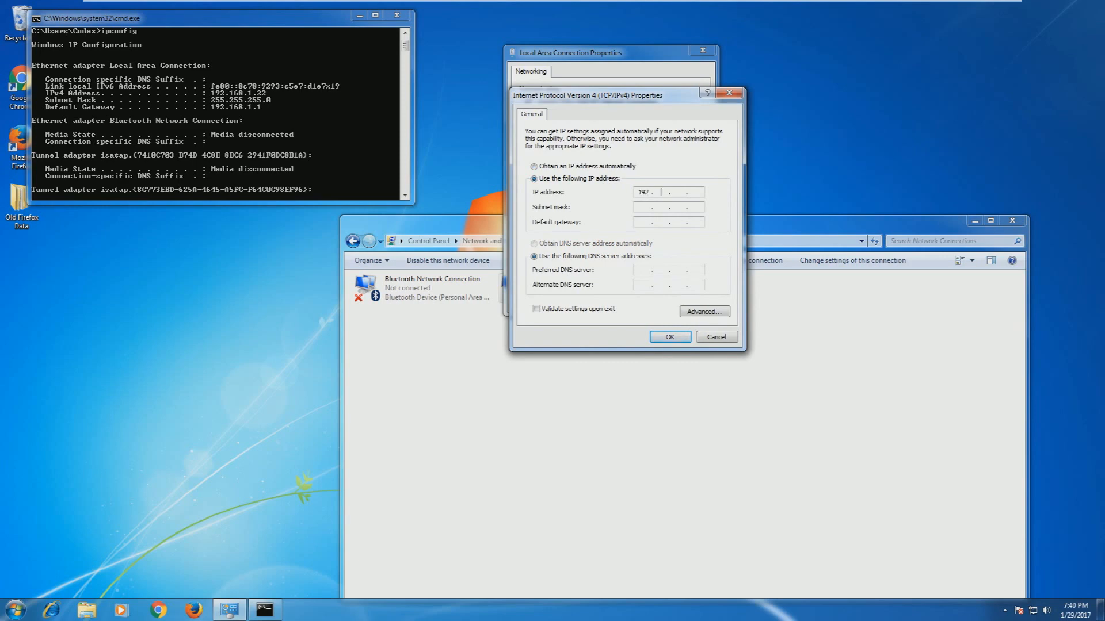
text(168.1)
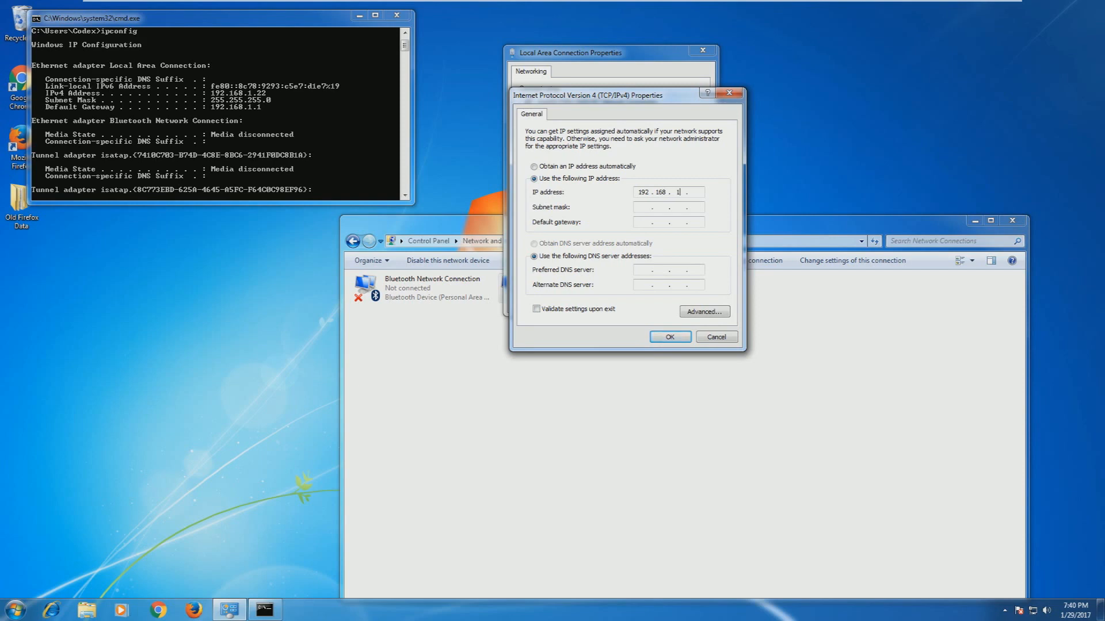
text(150)
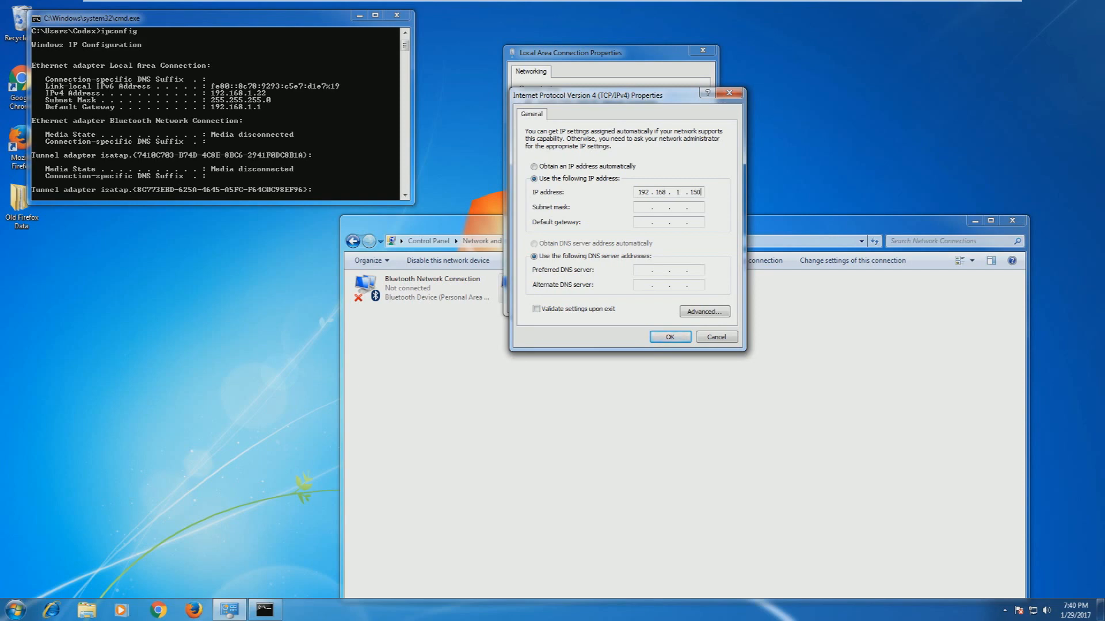
mouse_move(333, 50)
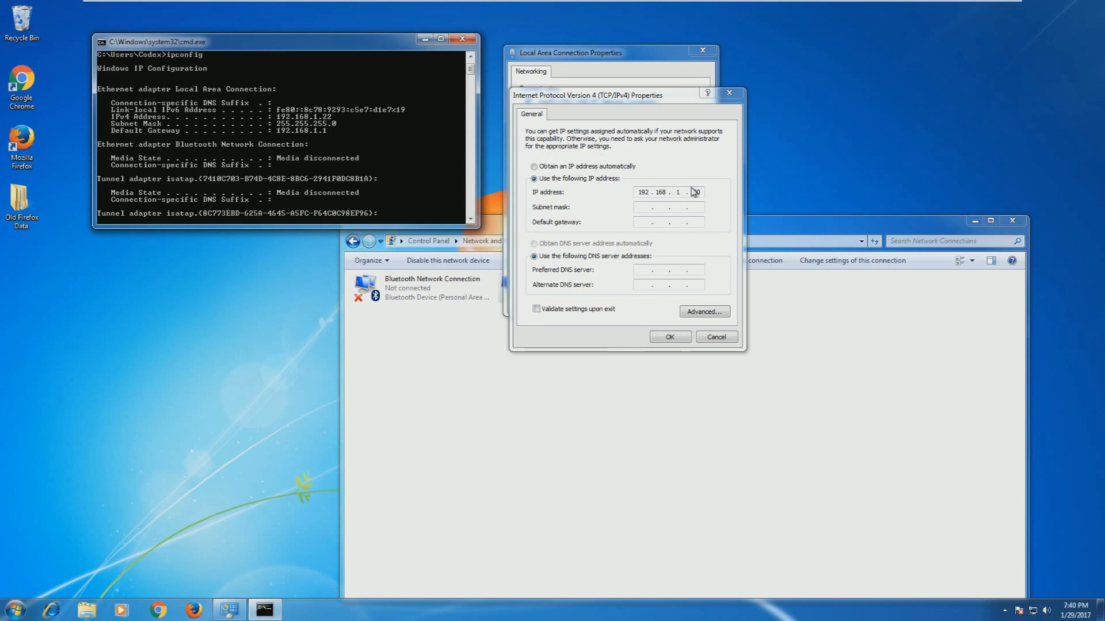
text(150)
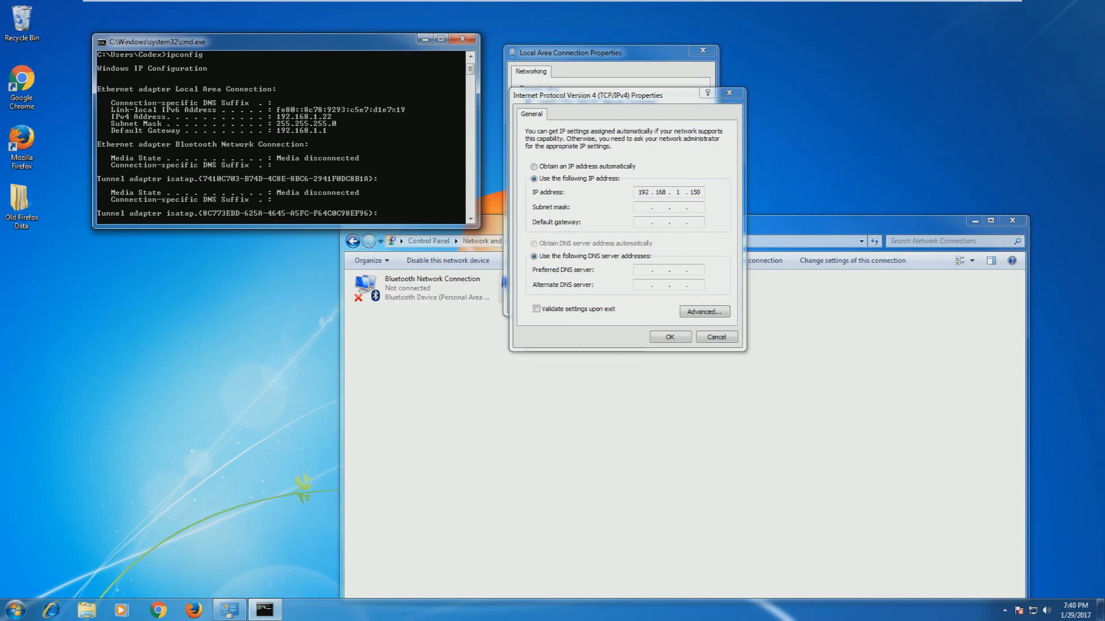
click(695, 191)
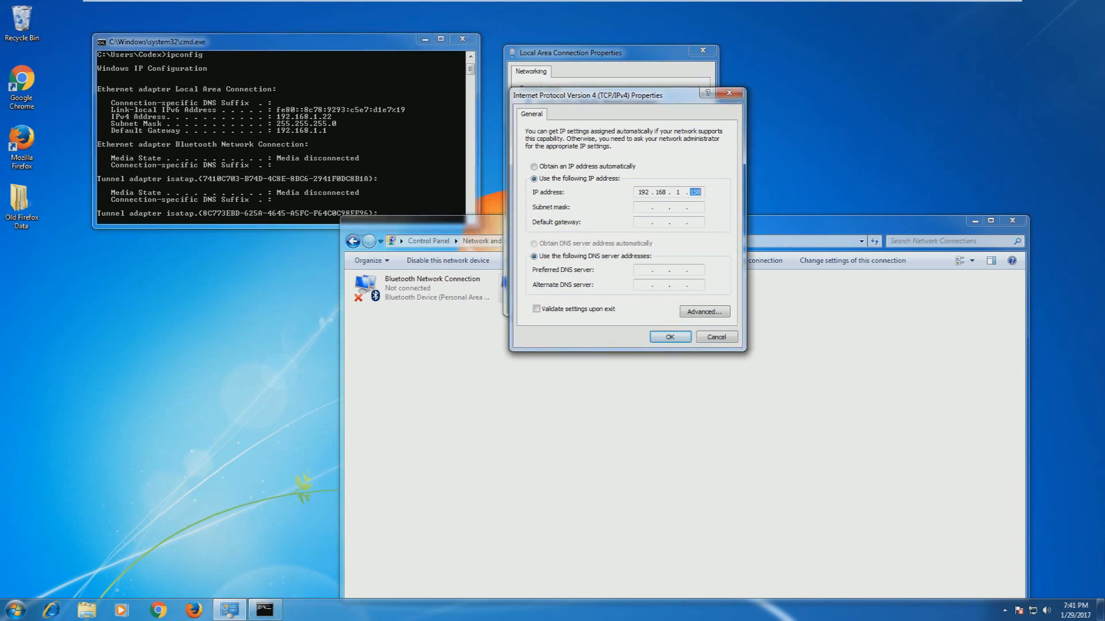
text(200)
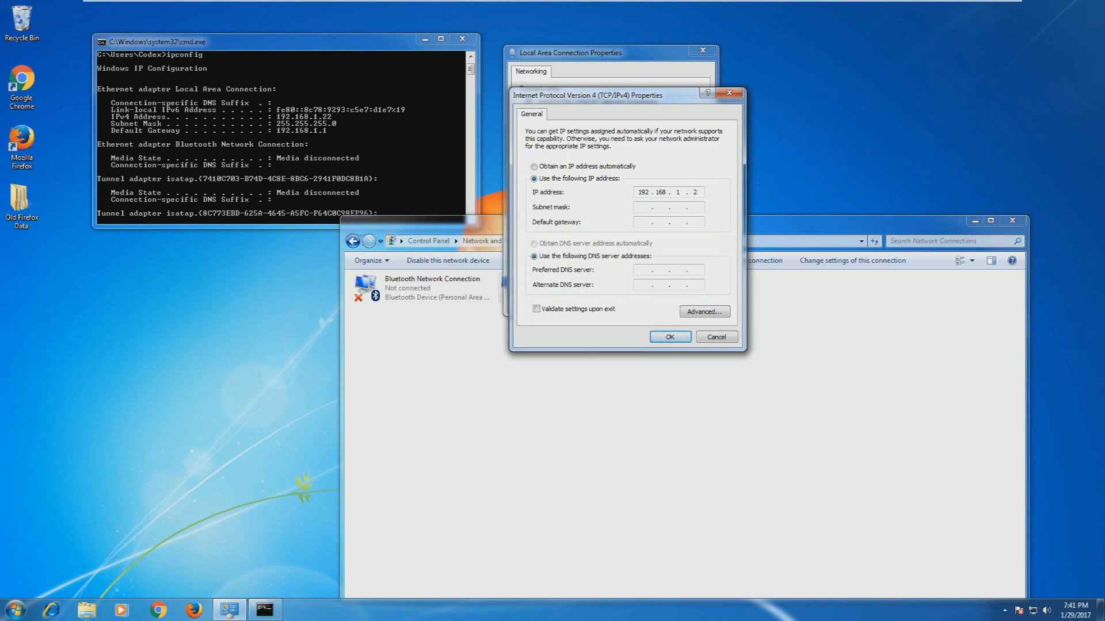
text(254)
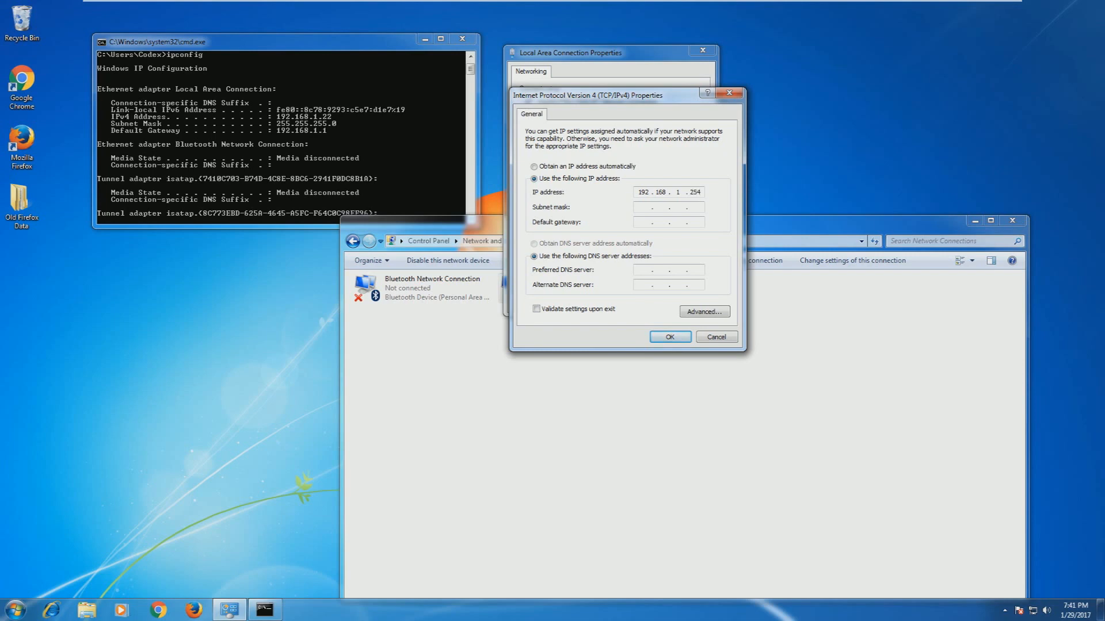
text(253)
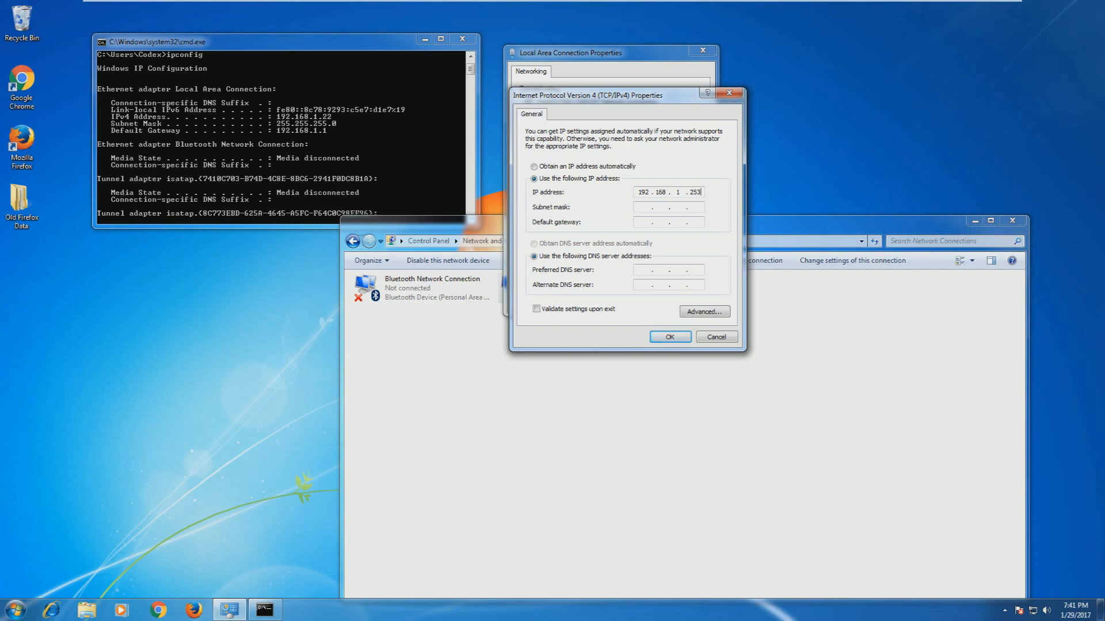
mouse_move(333, 110)
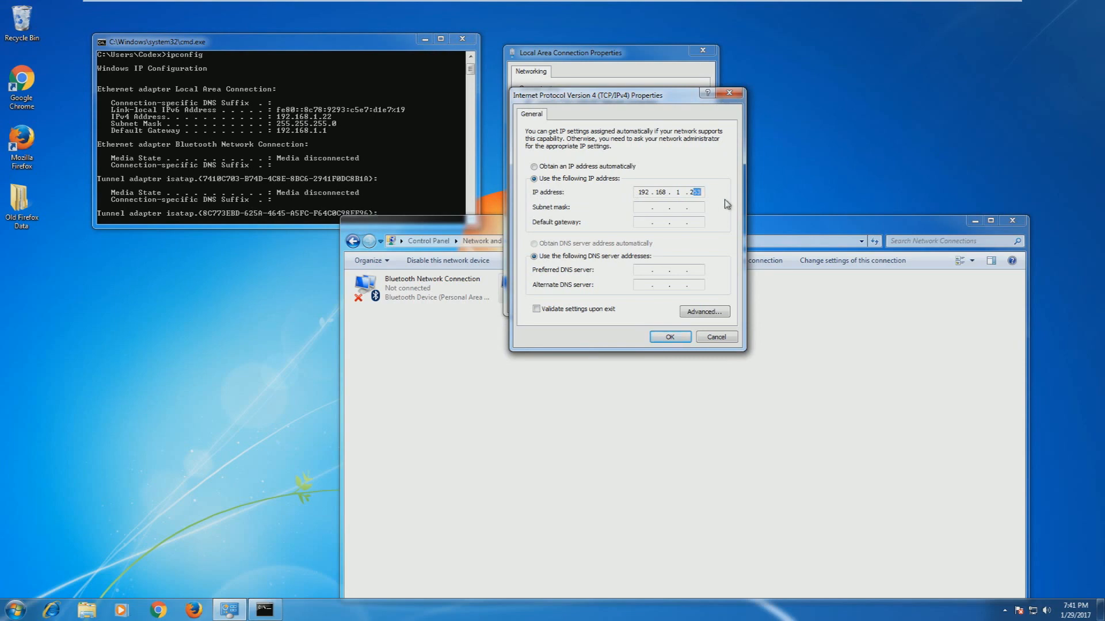
text(255 . 255 . 255 .)
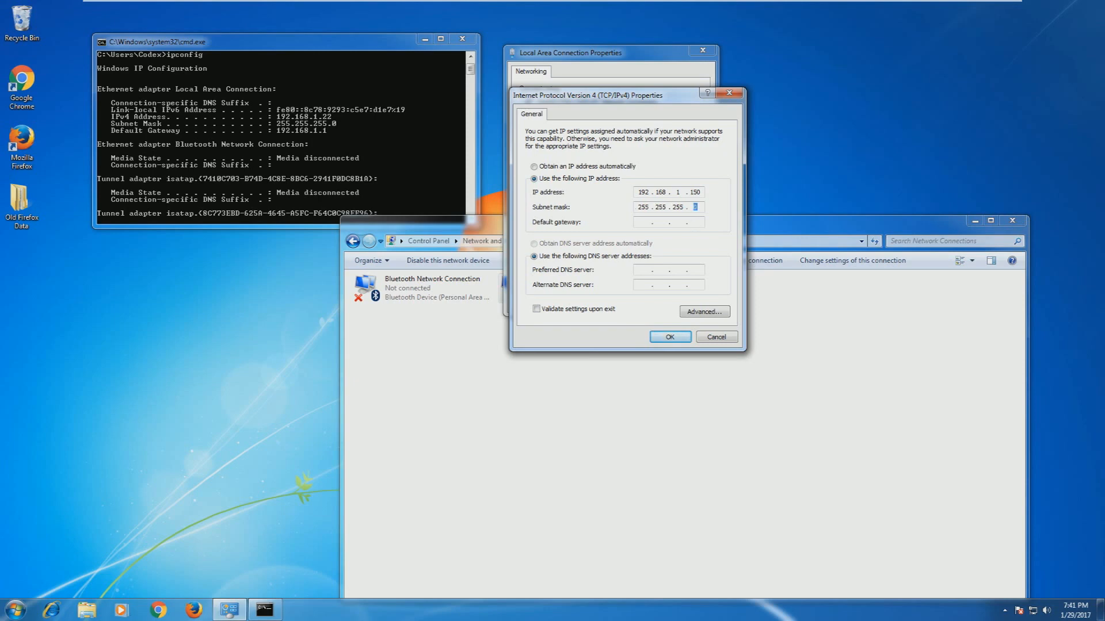
- Enter 192.168.1.1 as the default gateway in the IPv4 properties
text(0)
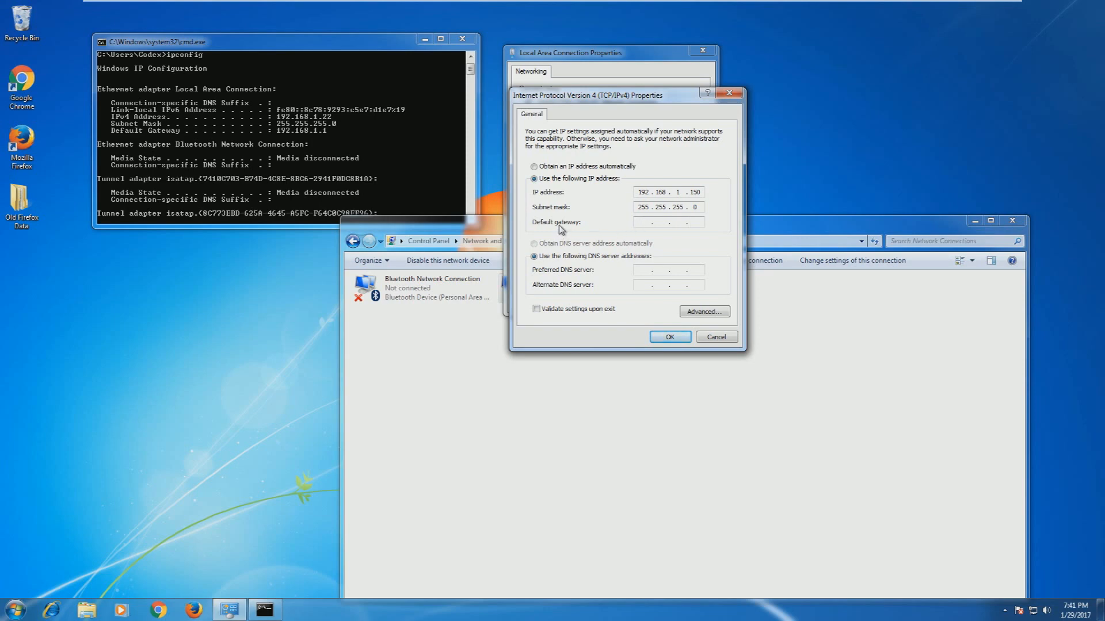
click(666, 222)
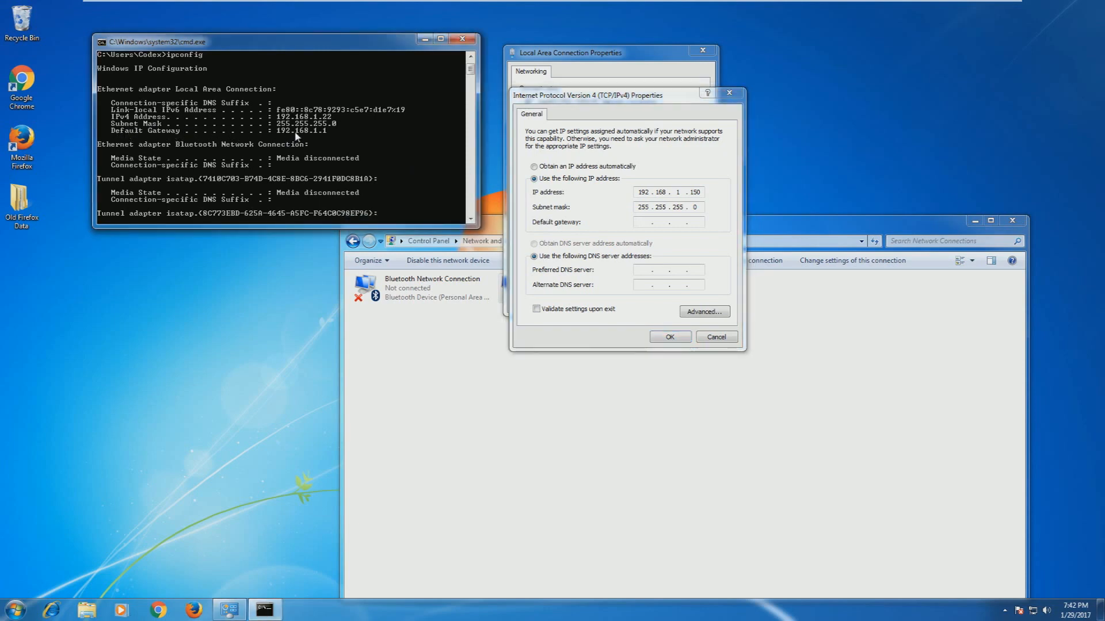
mouse_move(323, 138)
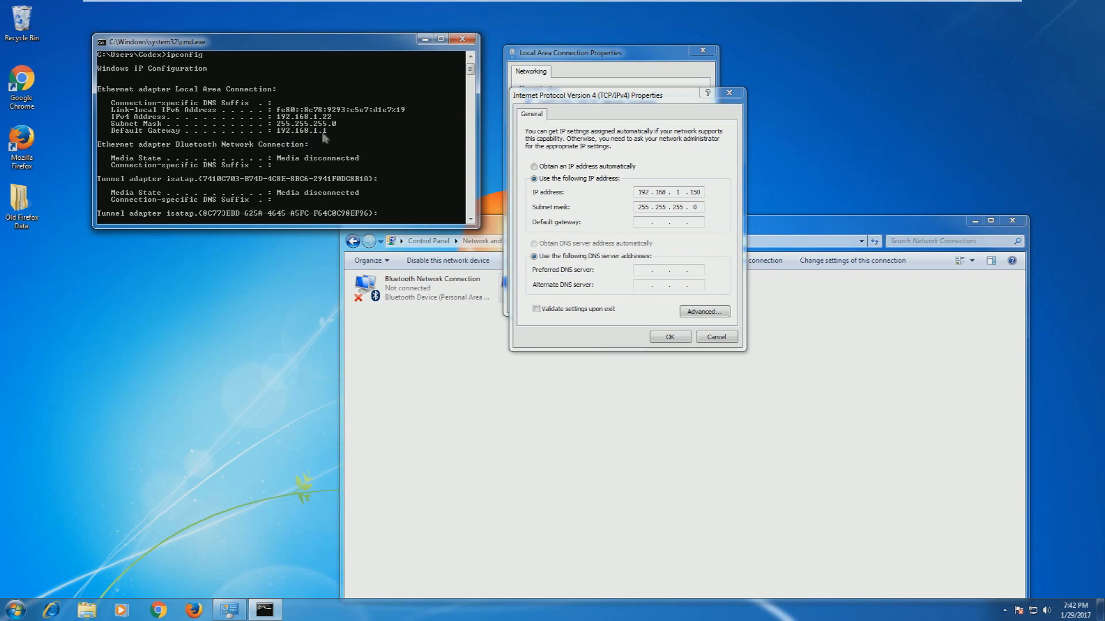
mouse_move(348, 147)
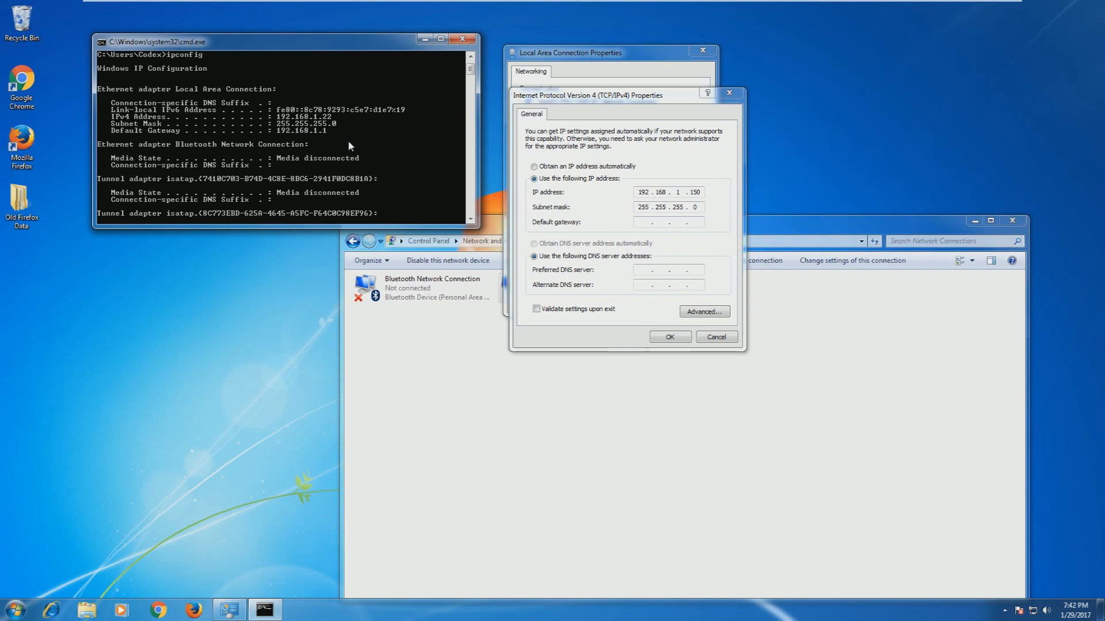
mouse_move(327, 137)
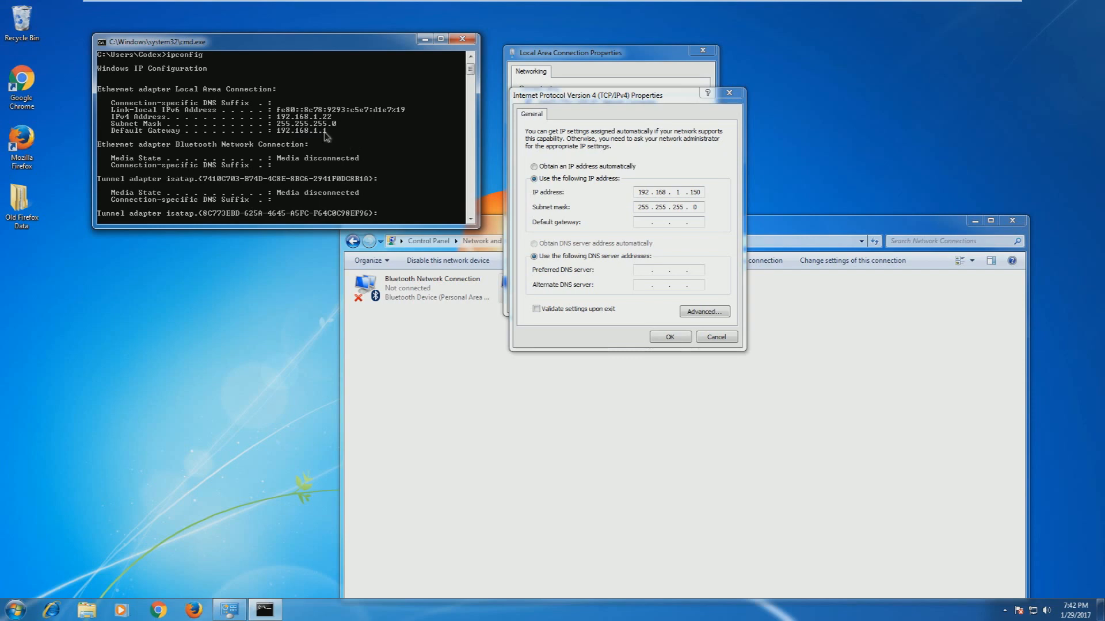
mouse_move(317, 139)
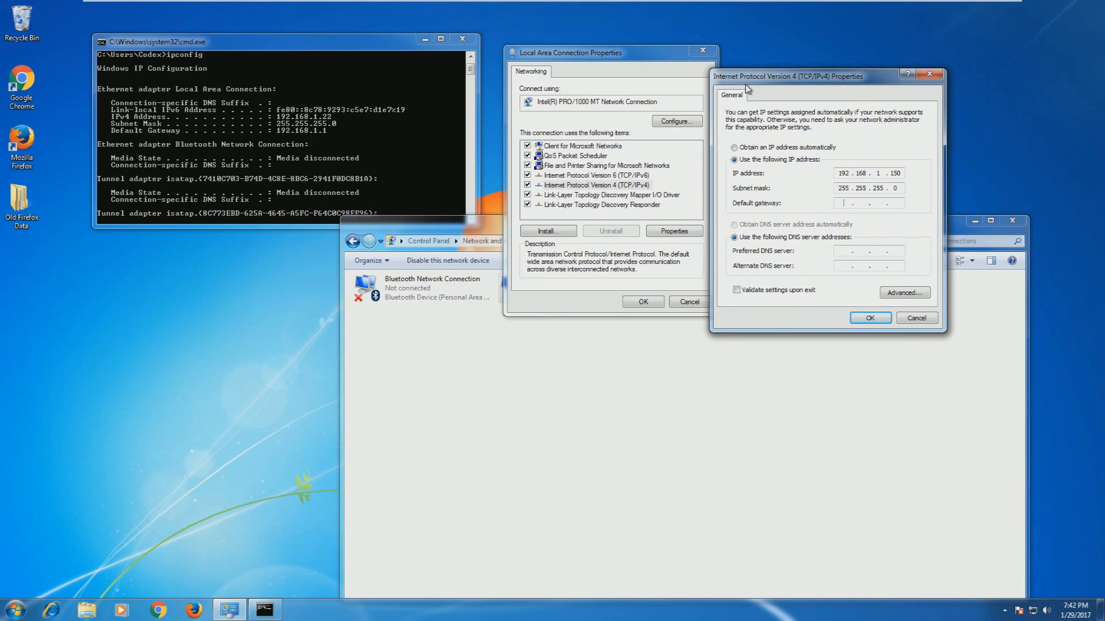
text(192.168)
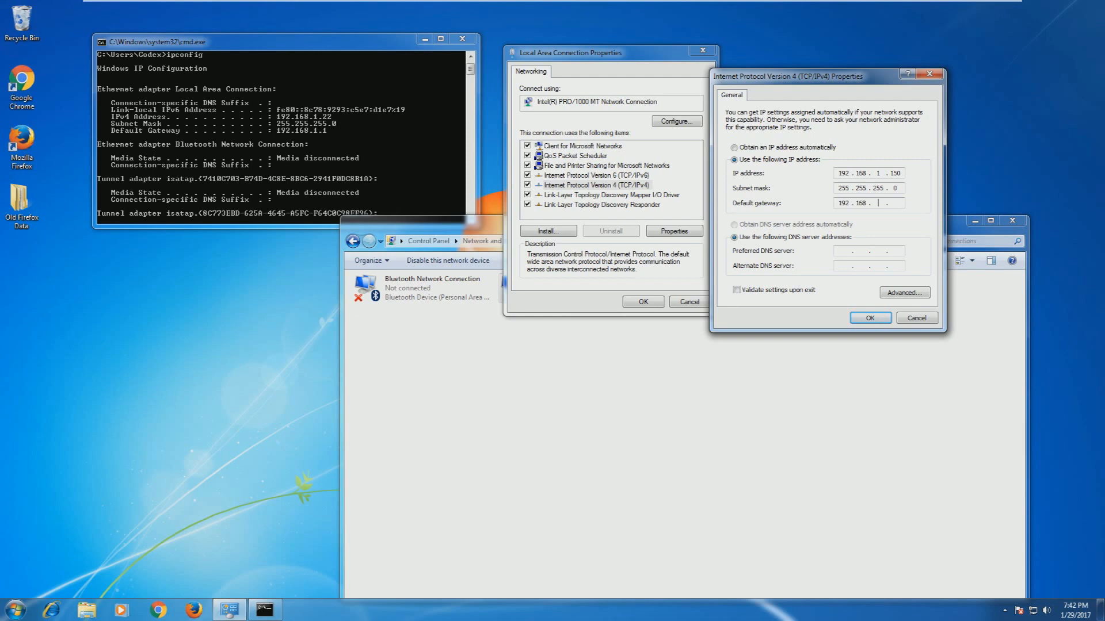
text(1)
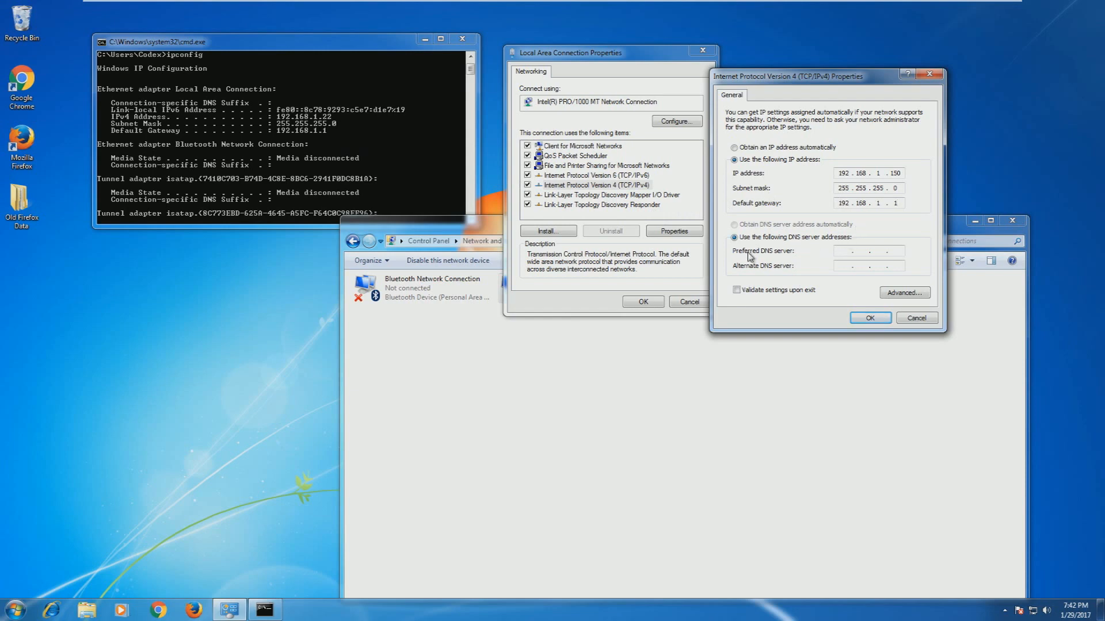
mouse_move(822, 252)
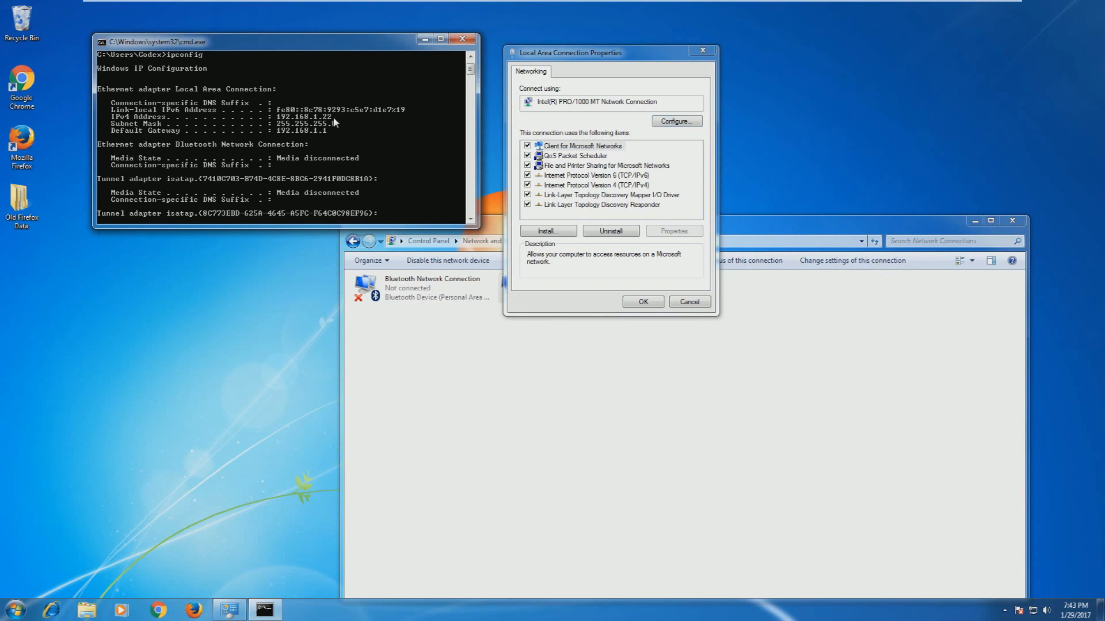
mouse_move(332, 123)
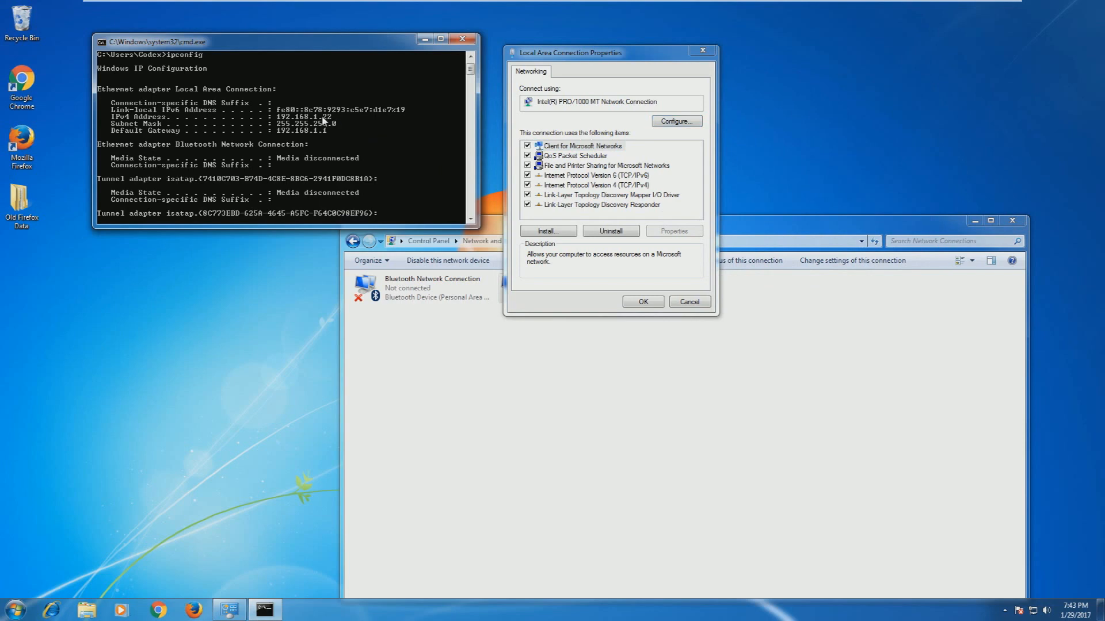
mouse_move(324, 122)
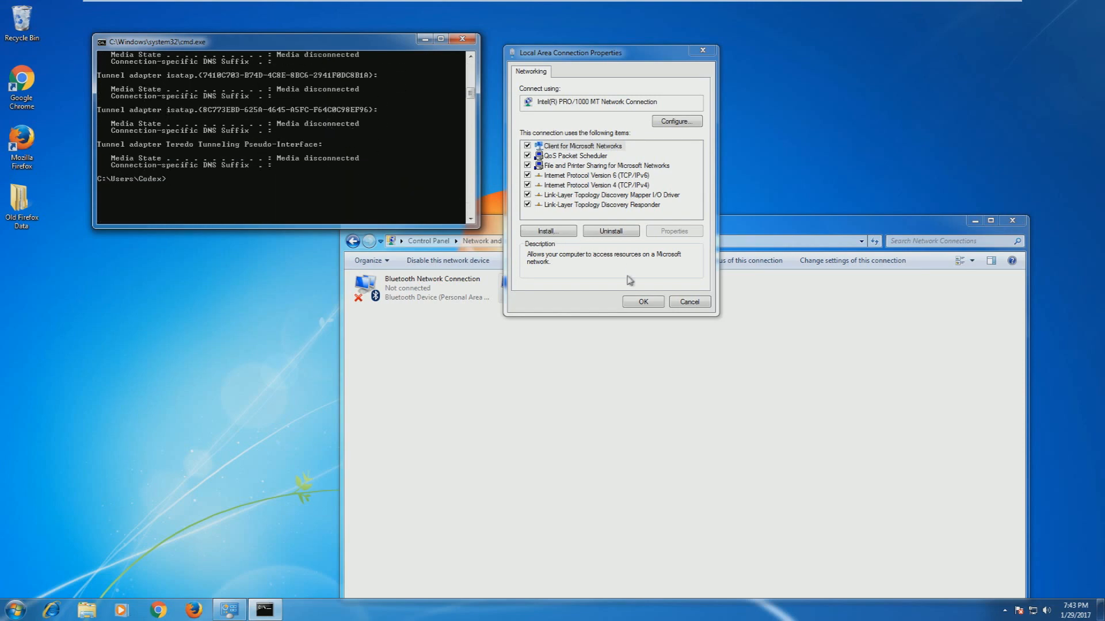
- Apply and close Local Area Connection Properties to put the static address in effect
click(641, 302)
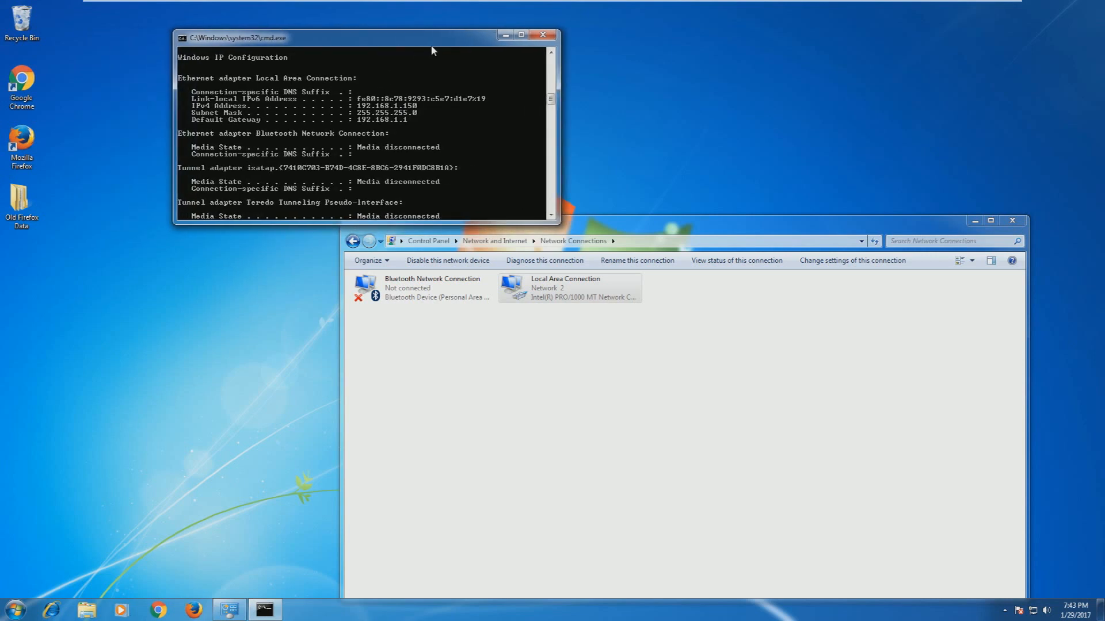
- Review ipconfig showing 192.168.1.150, then right-click Local Area Connection for its options
drag(366, 37, 427, 49)
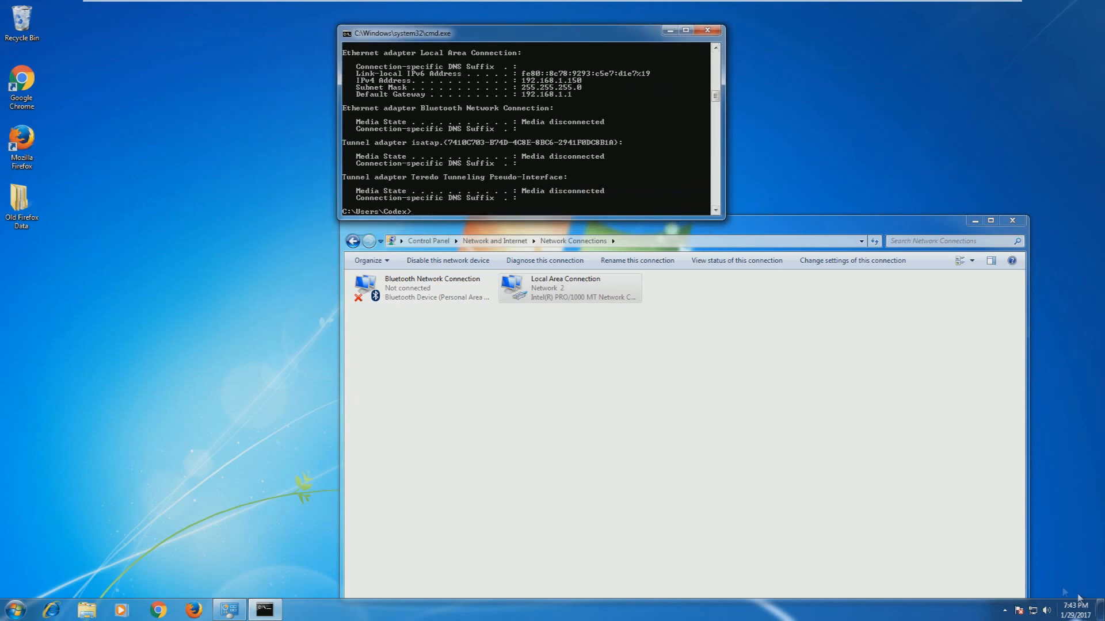
click(1019, 610)
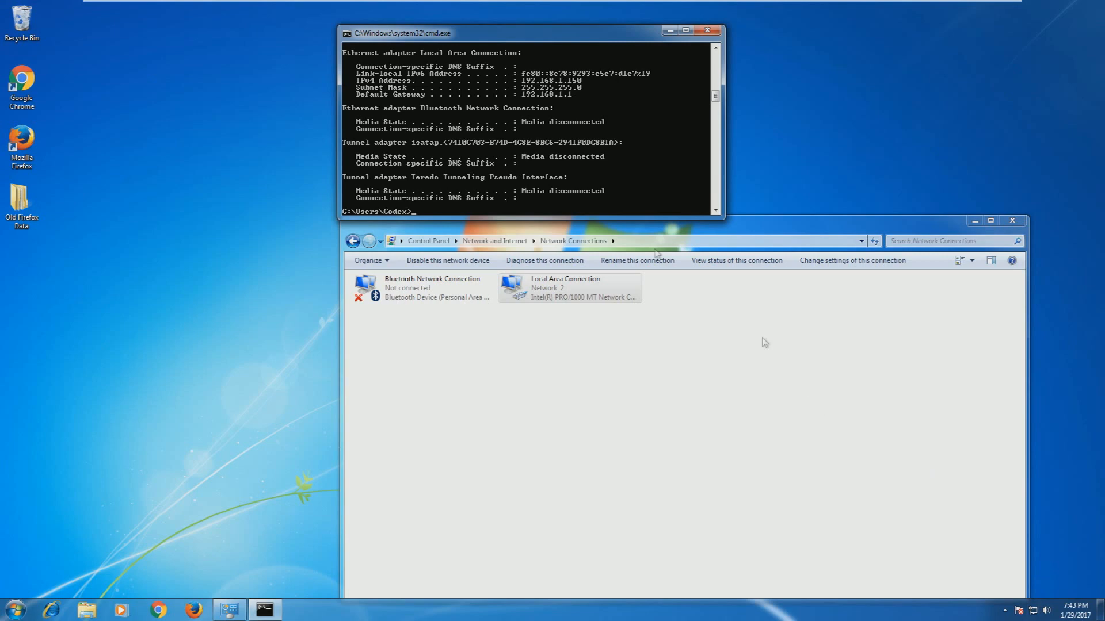
mouse_move(634, 92)
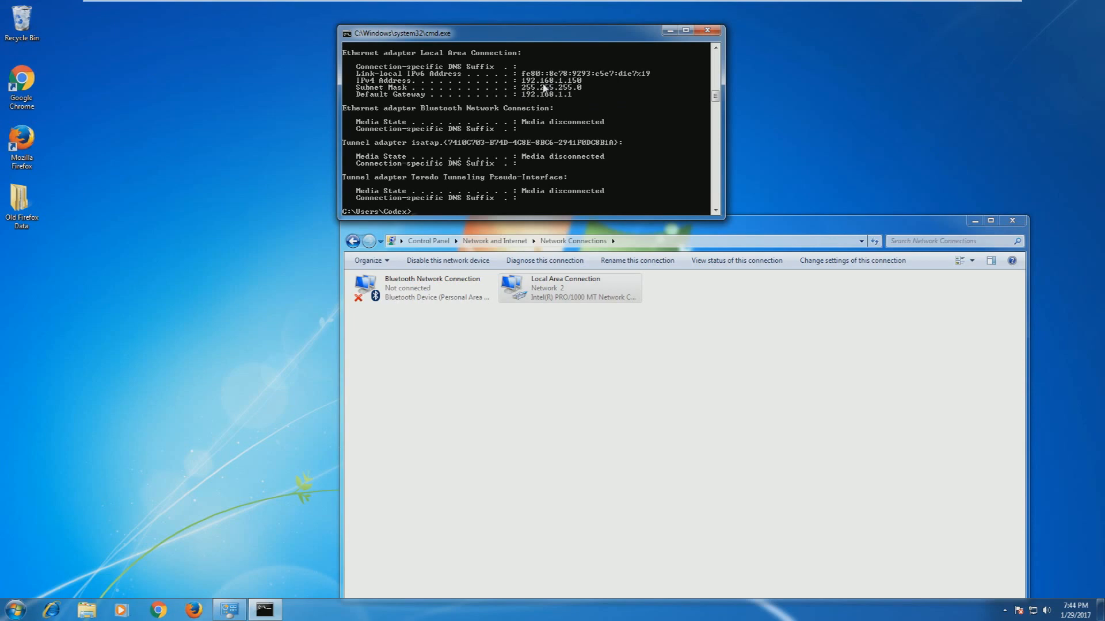
click(568, 288)
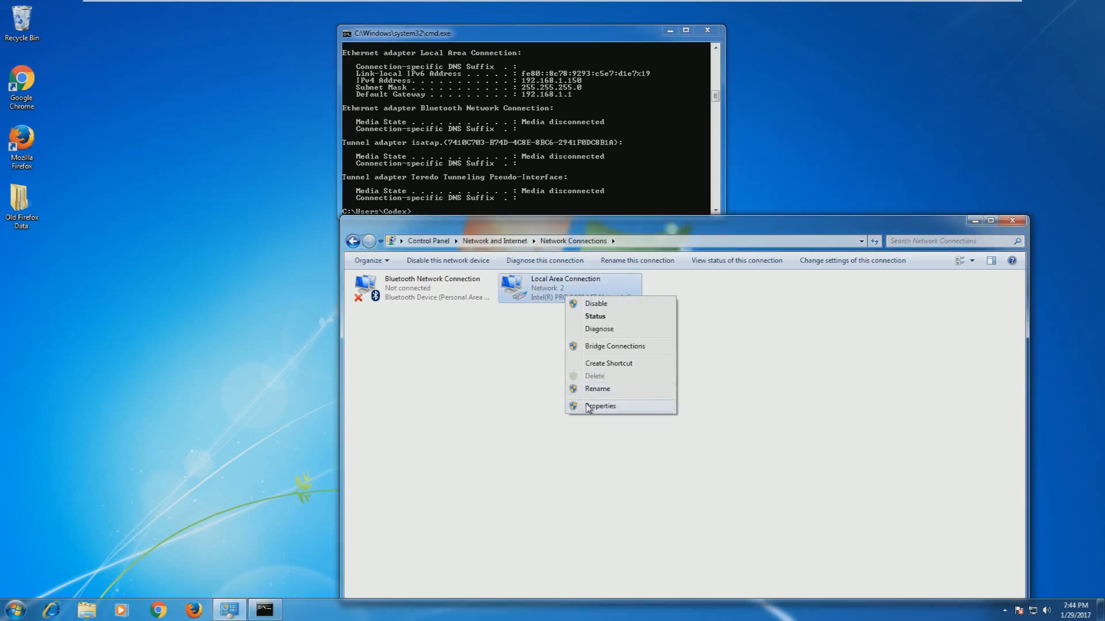
- Set IPv4 to obtain IP address and DNS server automatically, and close properties
click(599, 406)
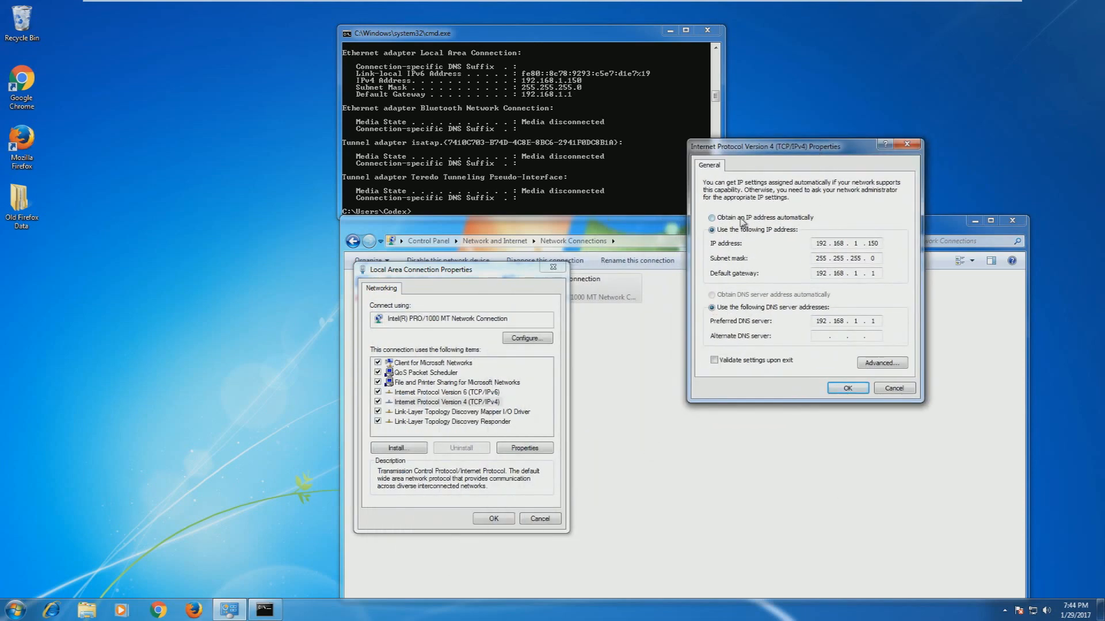
click(712, 217)
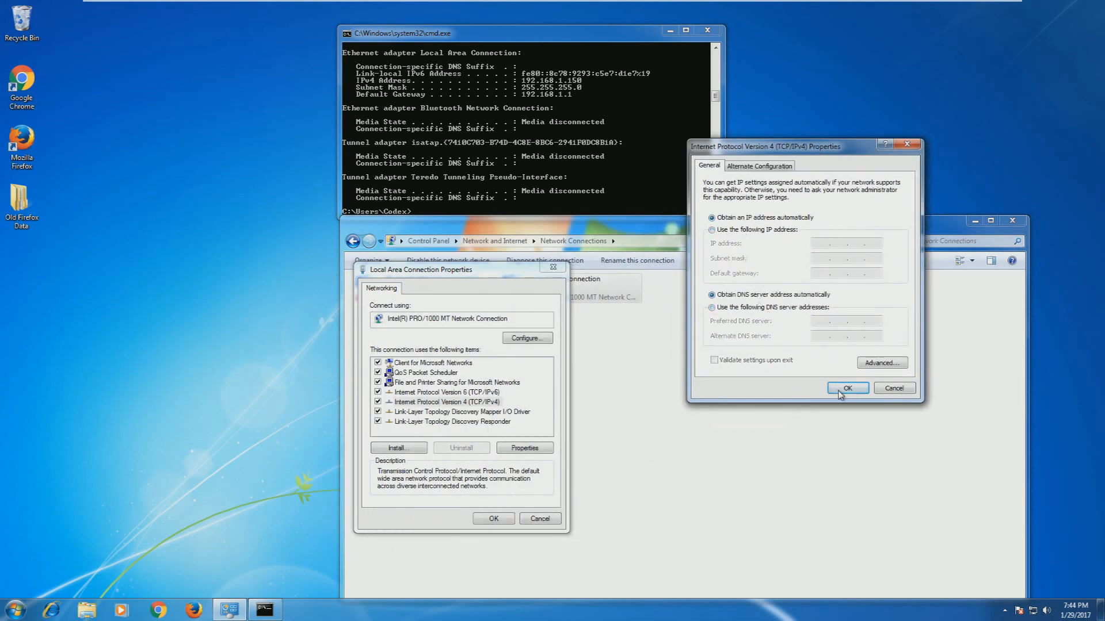
click(847, 389)
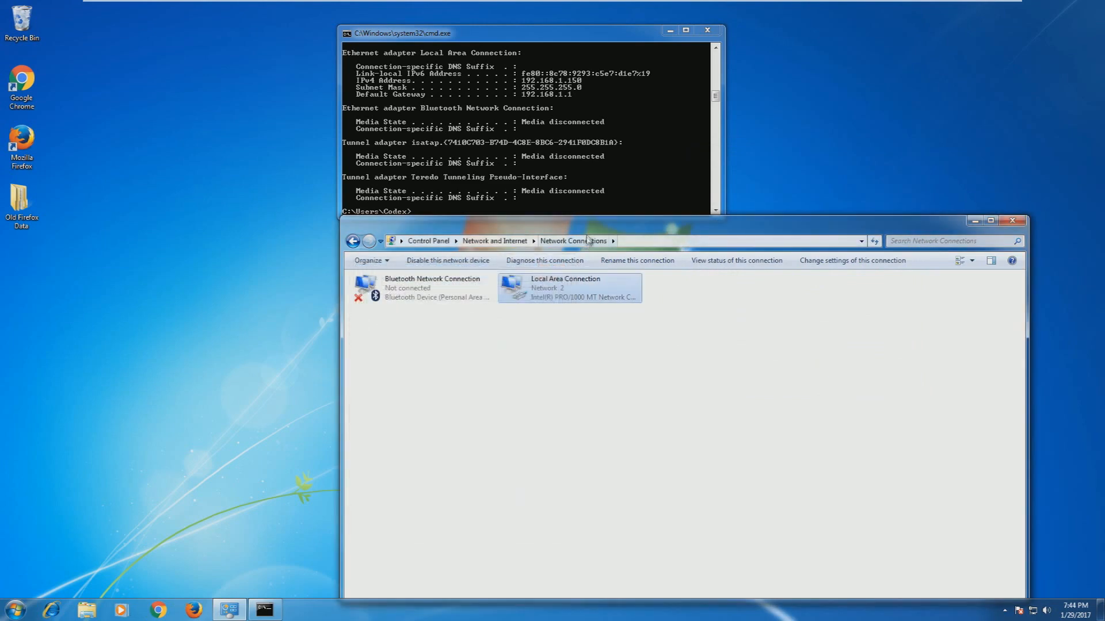
drag(585, 240, 580, 247)
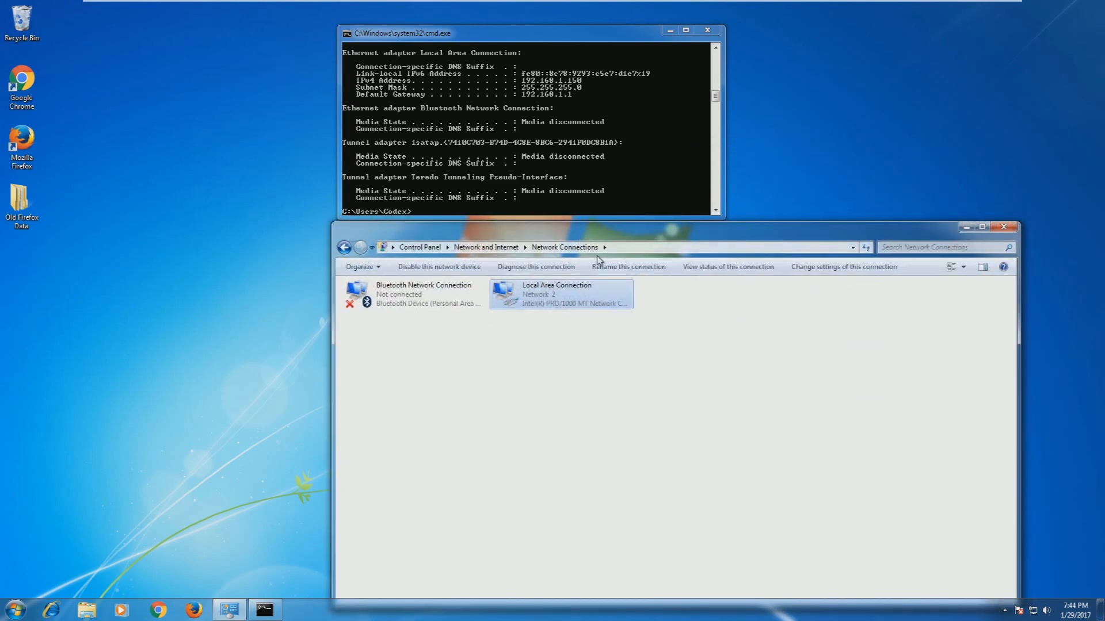
mouse_move(628, 266)
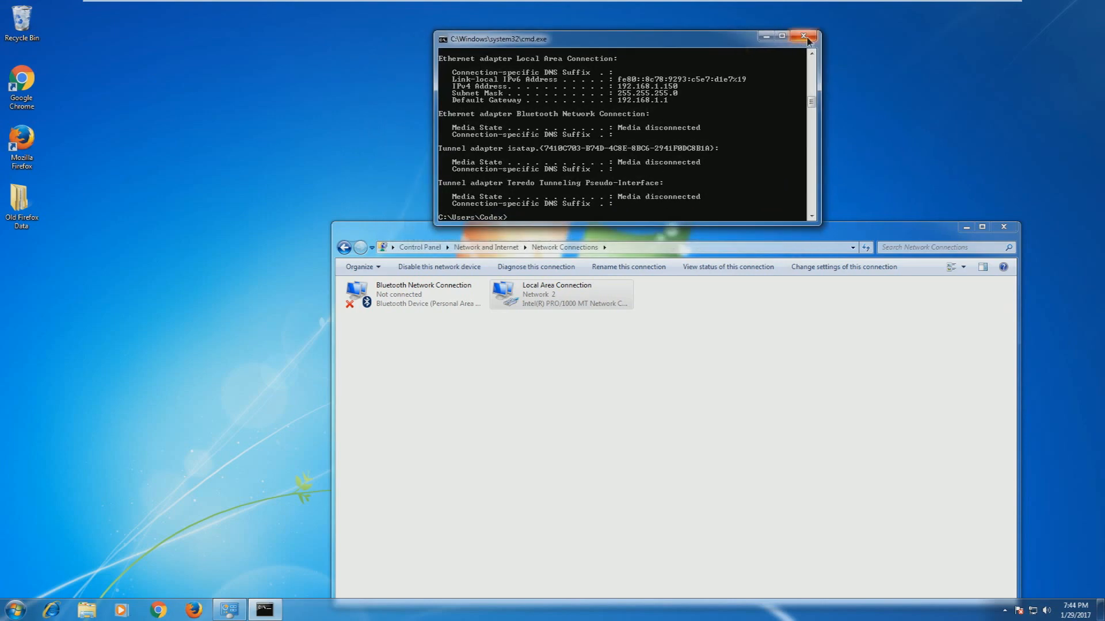
- Close the Command Prompt and Network Connections windows
click(804, 36)
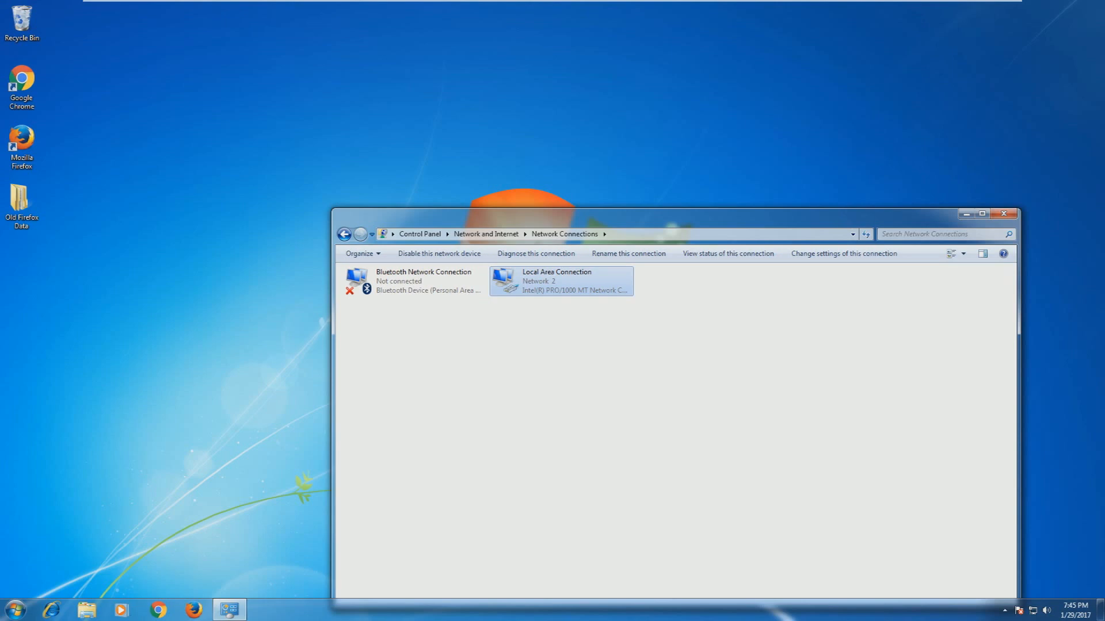
click(1004, 213)
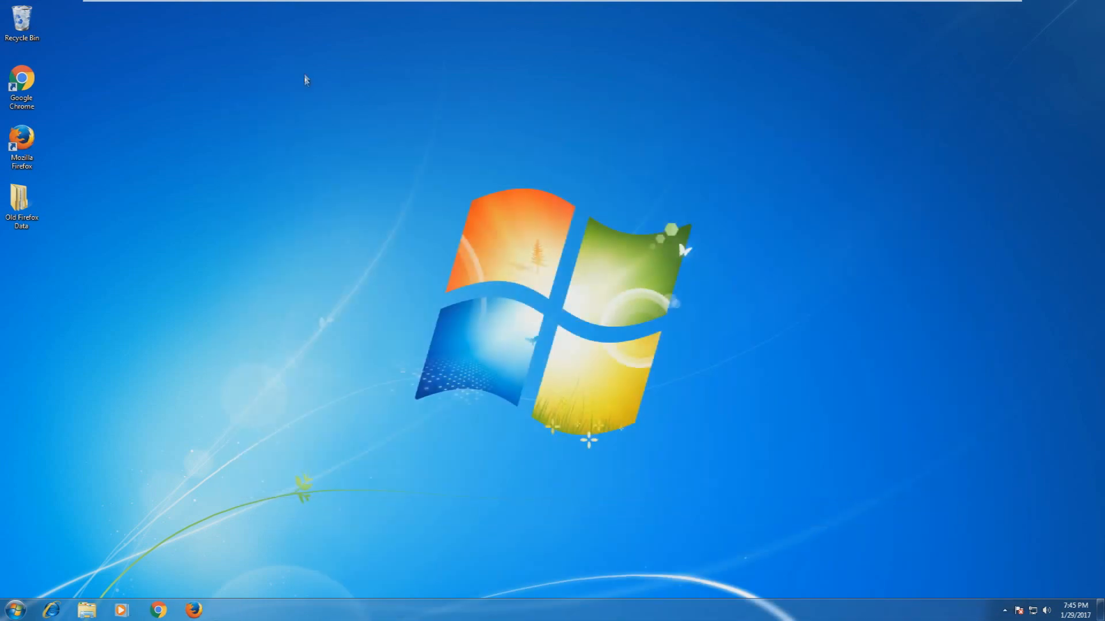